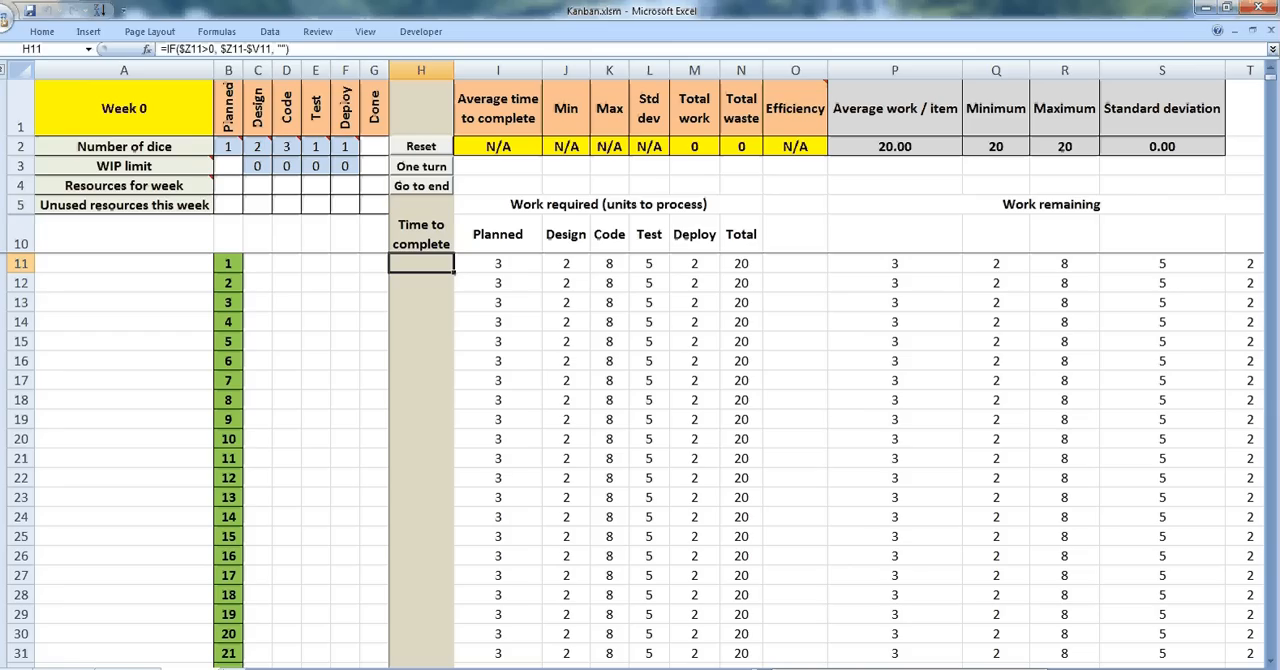
pyautogui.moveTo(281, 291)
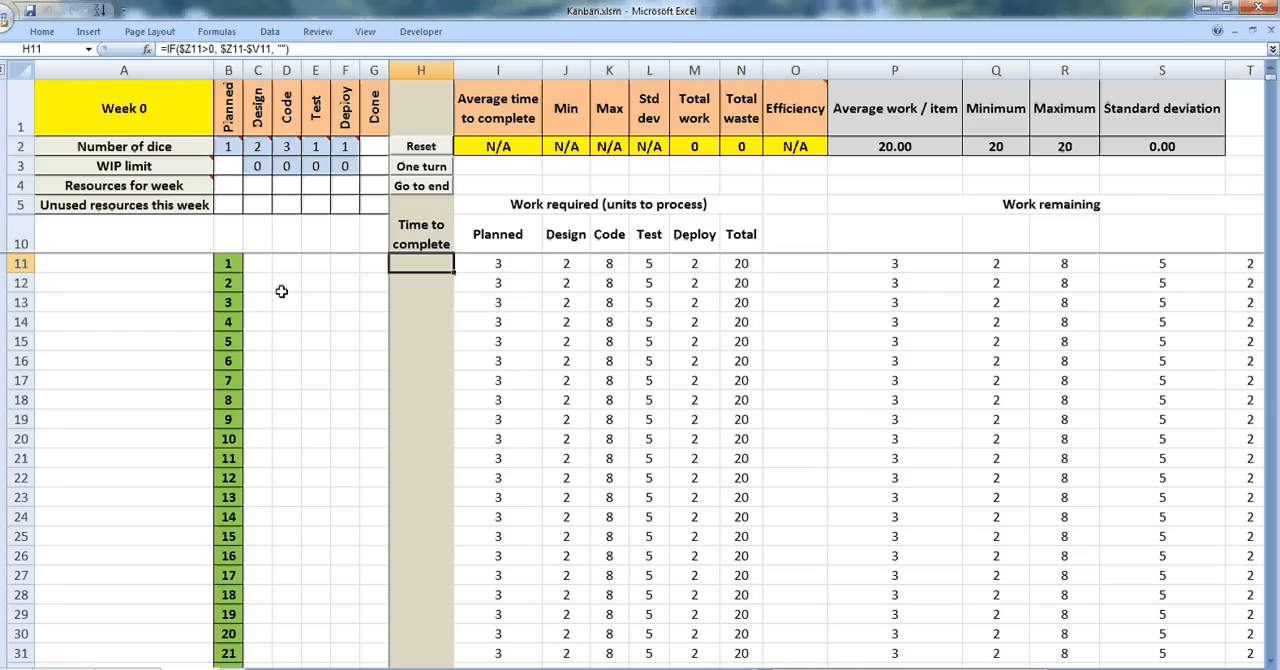
# Step: Review the board layout: first work item, stage headings and the dice counts for Planned and Code
pyautogui.click(228, 263)
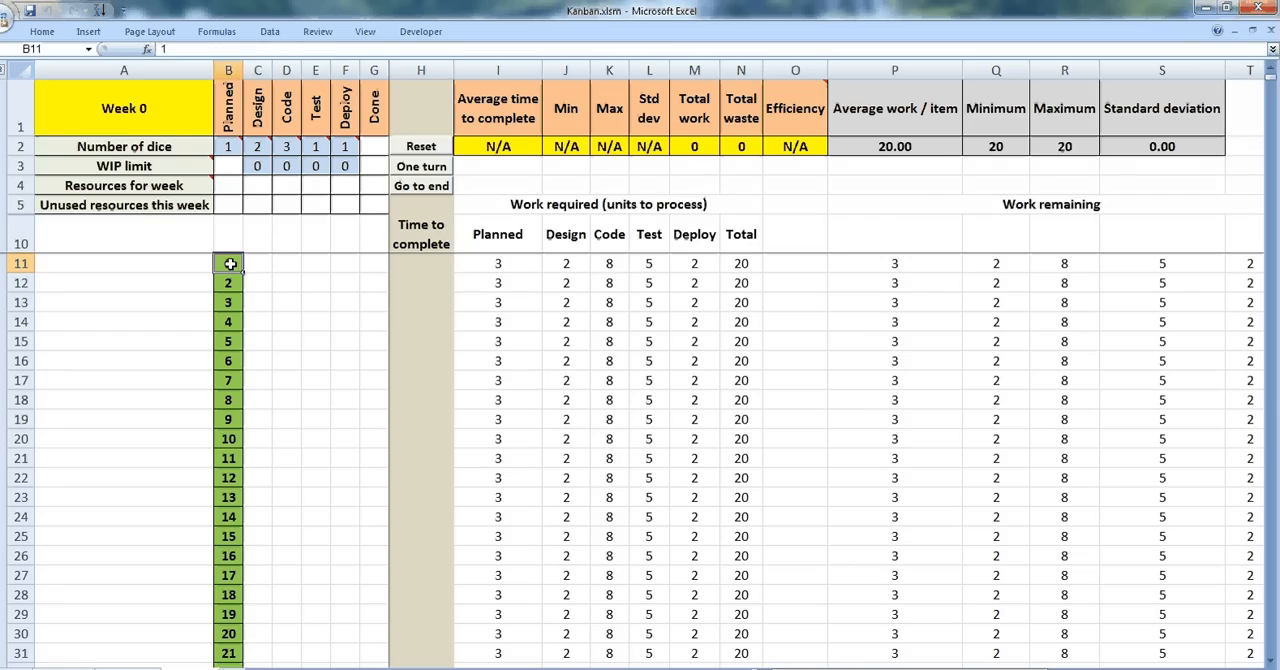
pyautogui.scroll(-3)
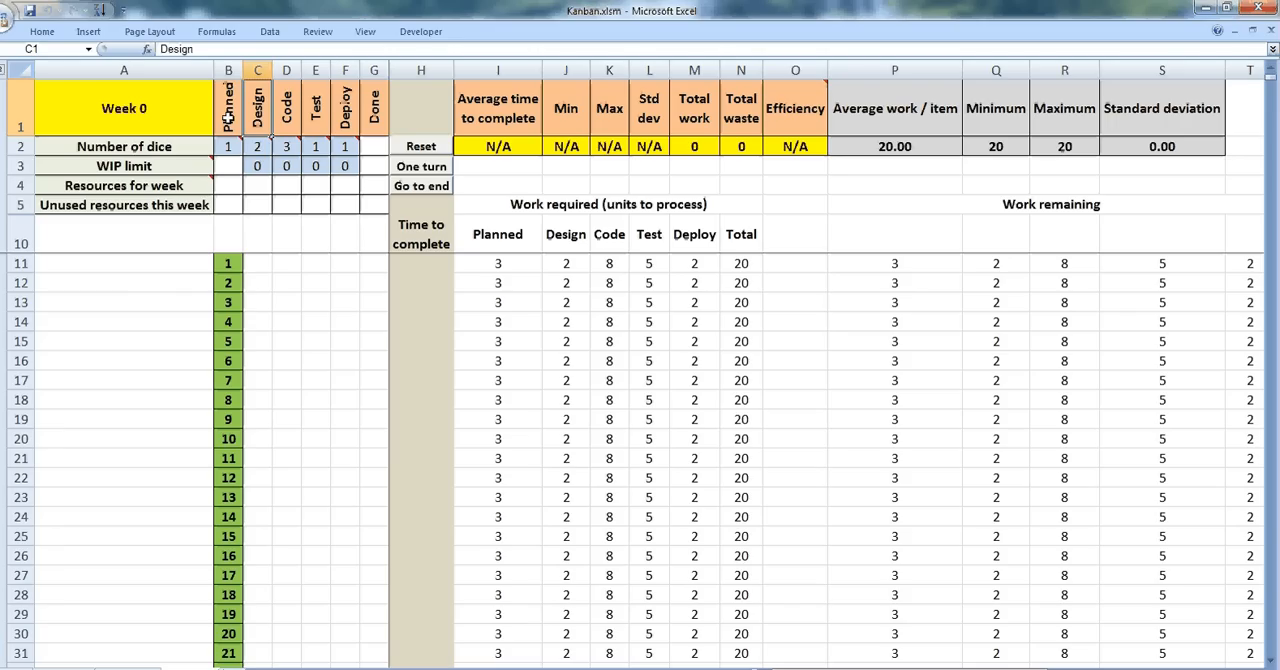
pyautogui.doubleClick(257, 108)
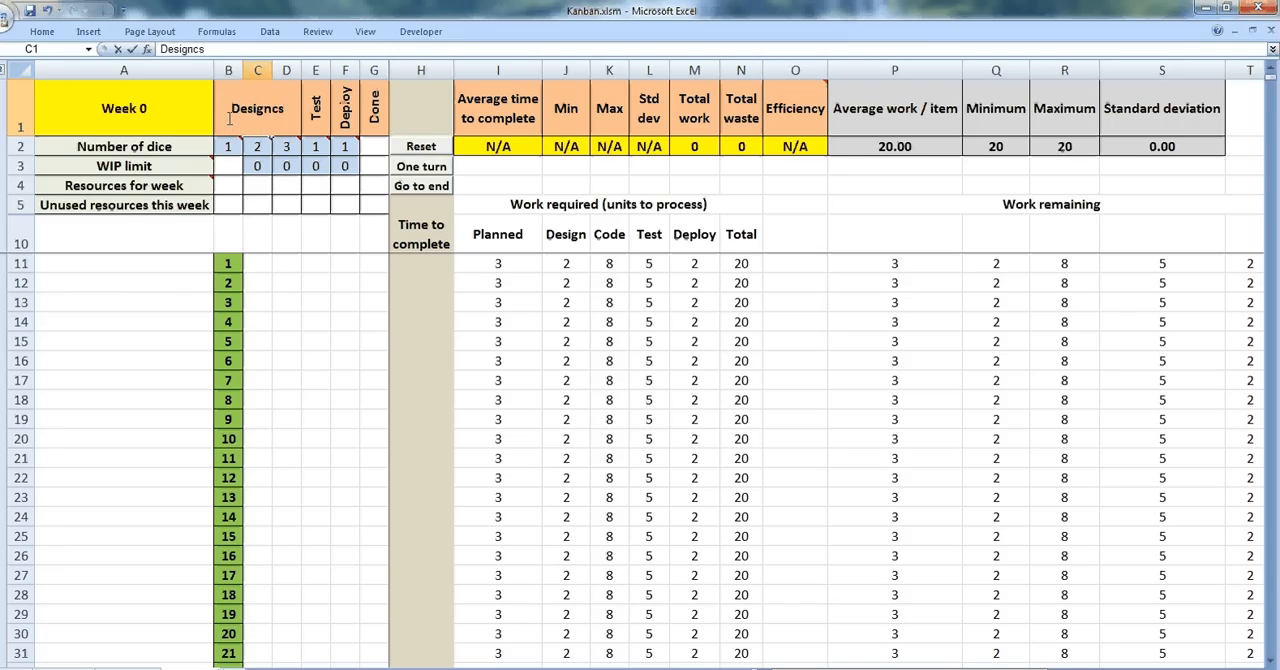
pyautogui.click(257, 146)
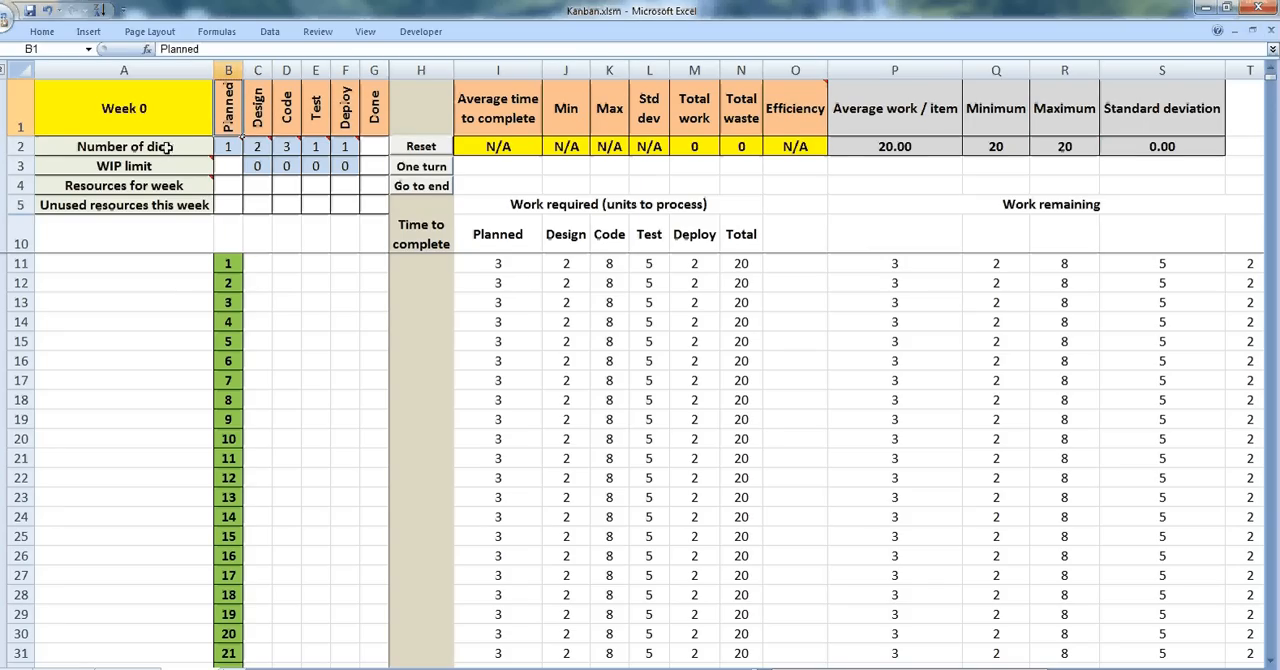
pyautogui.click(124, 146)
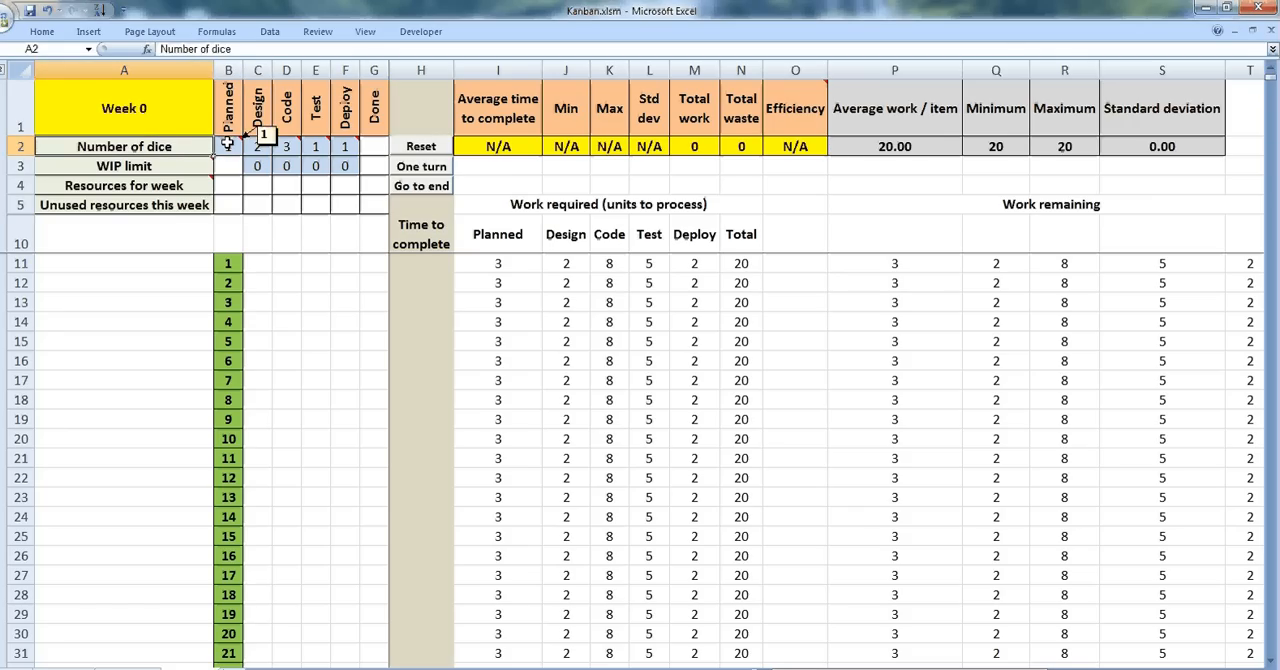
pyautogui.click(228, 146)
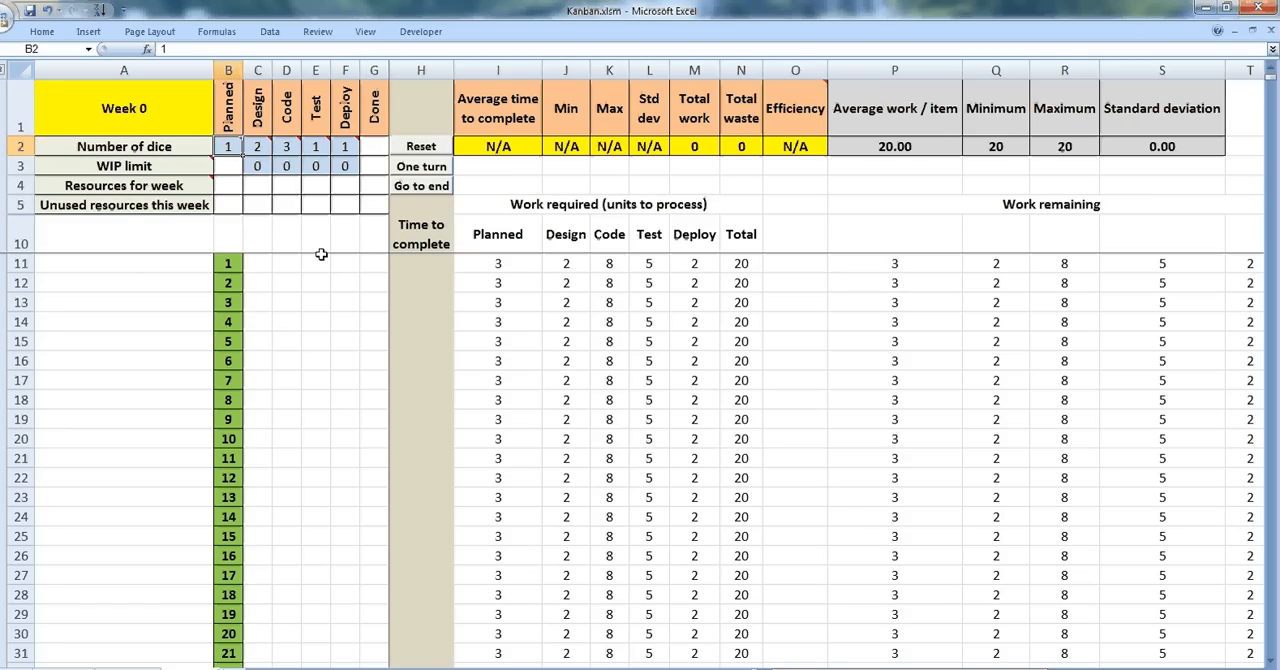
pyautogui.moveTo(333, 279)
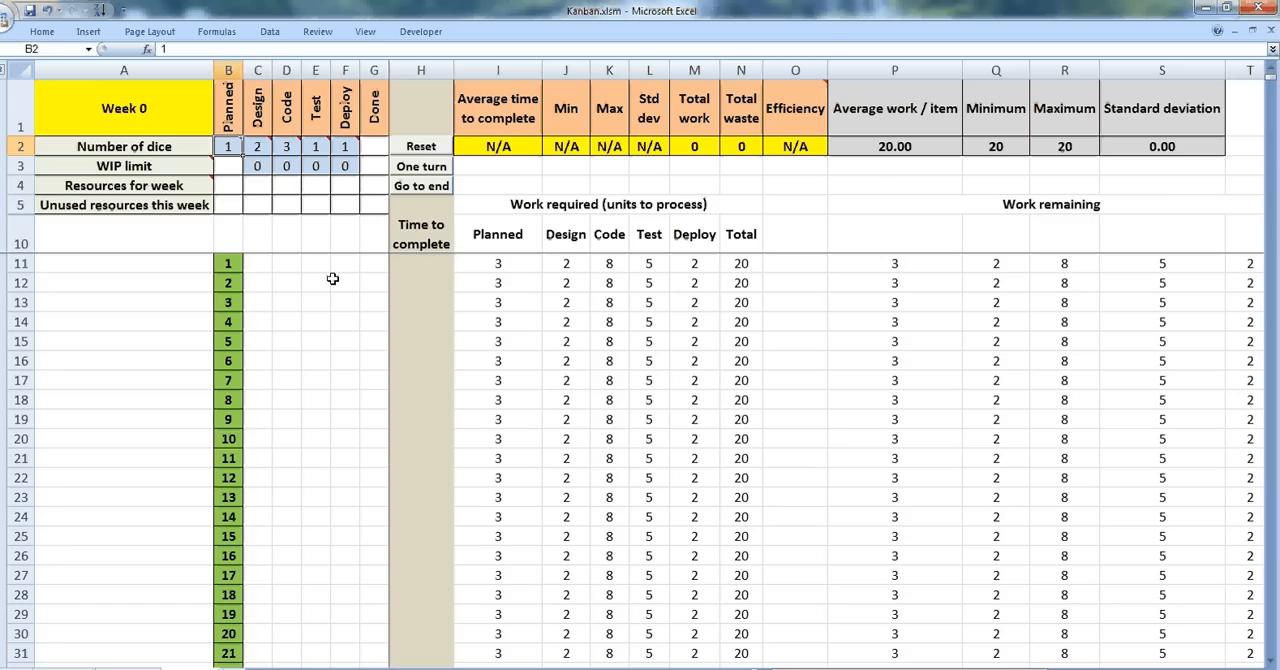
pyautogui.click(286, 146)
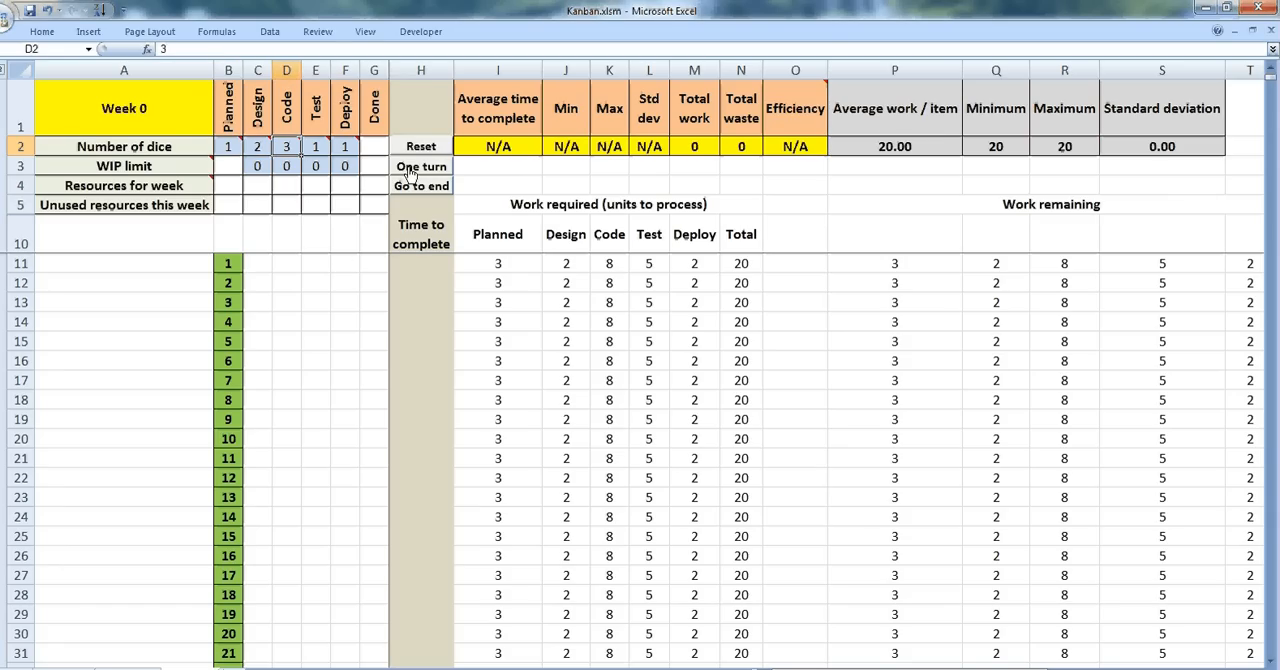
# Step: Advance the no-WIP-limit simulation week by week to week 3, moving items 1 and 2 into Design
pyautogui.click(420, 166)
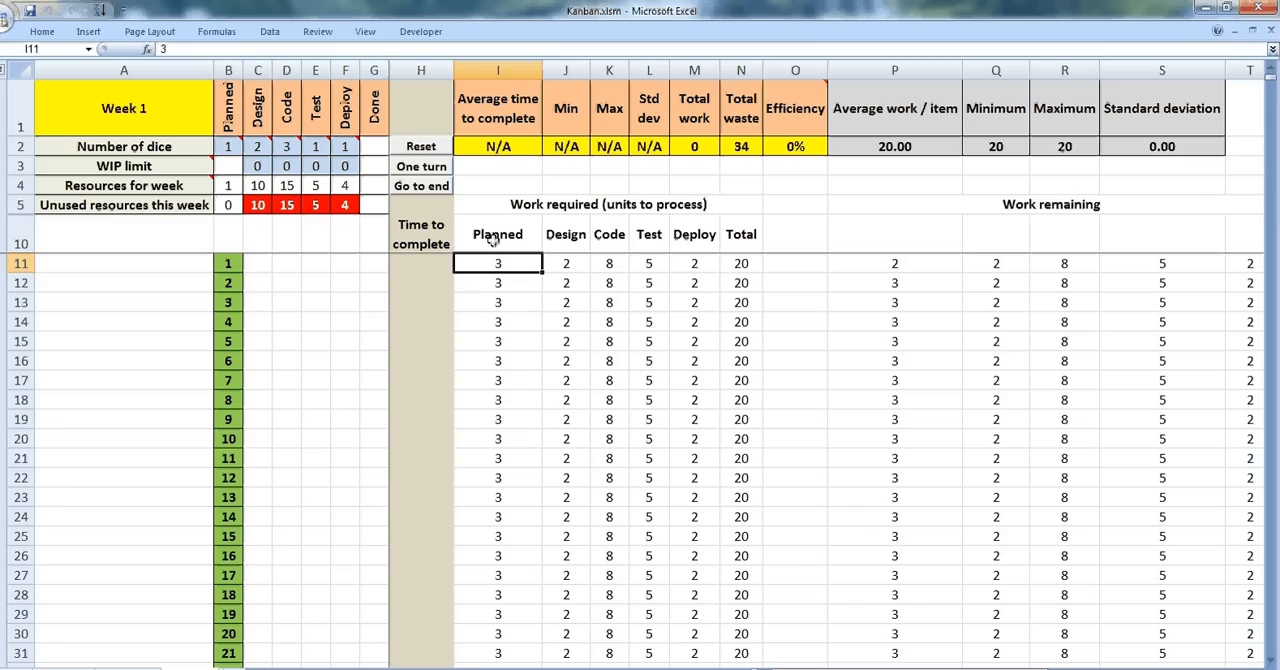
pyautogui.moveTo(507, 263)
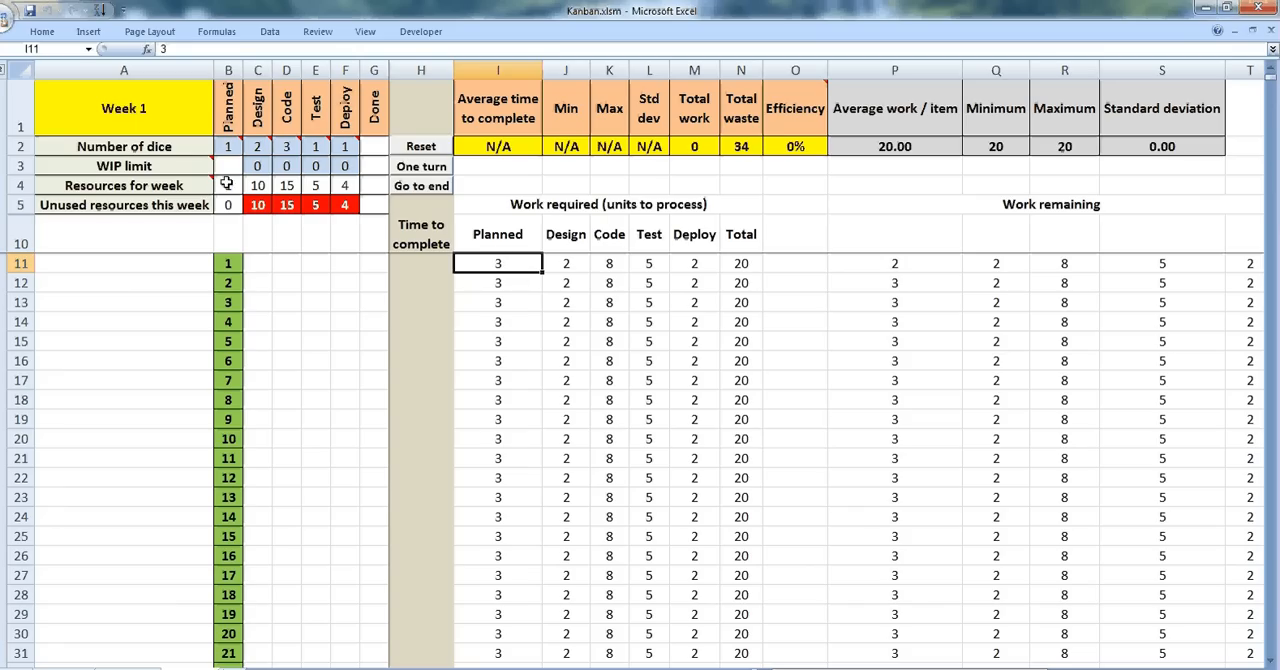
pyautogui.click(228, 185)
pyautogui.write('1')
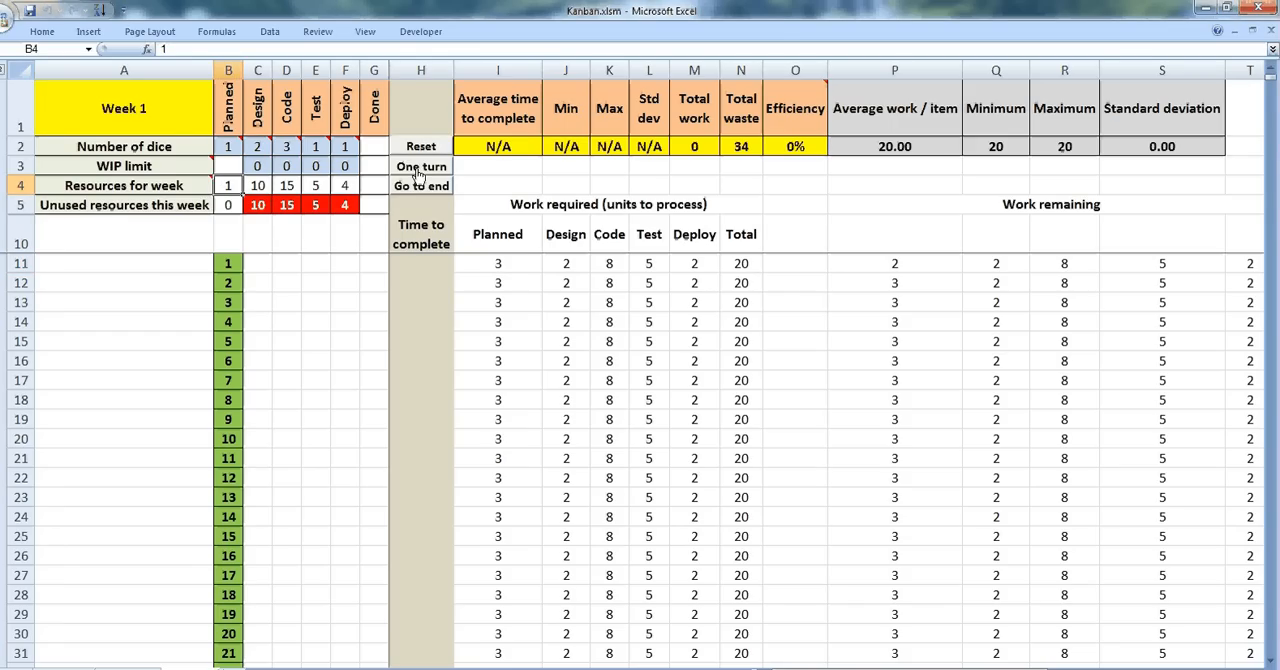
pyautogui.click(420, 166)
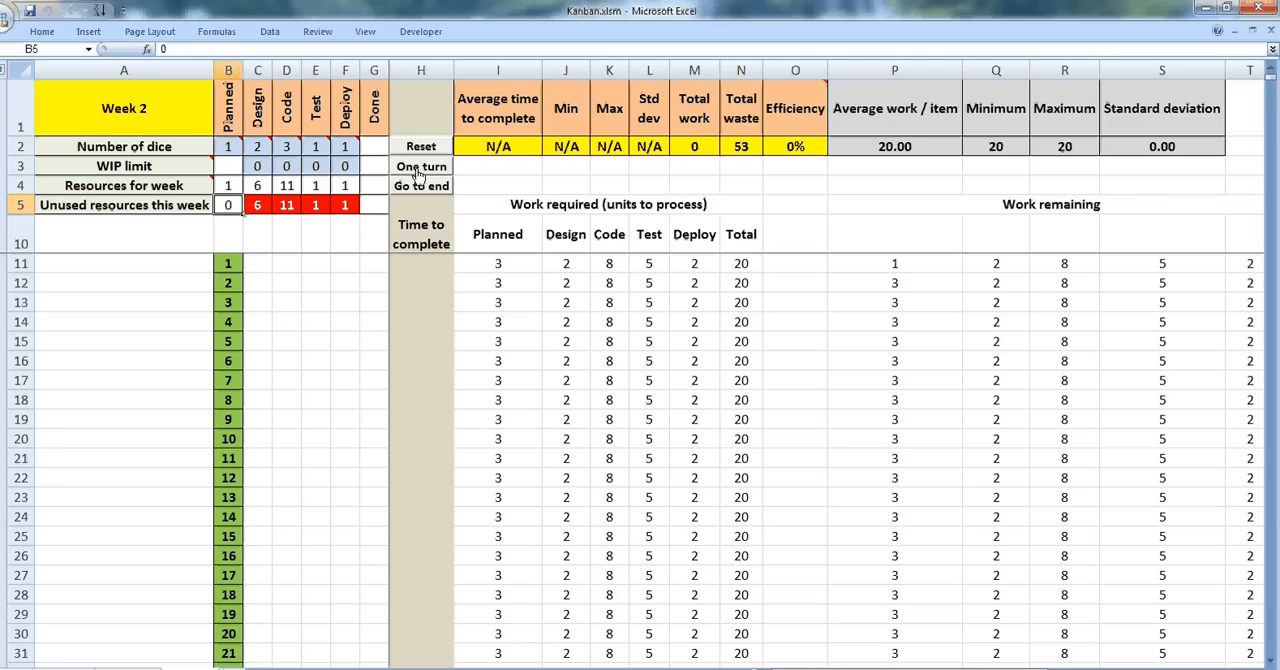
pyautogui.click(420, 166)
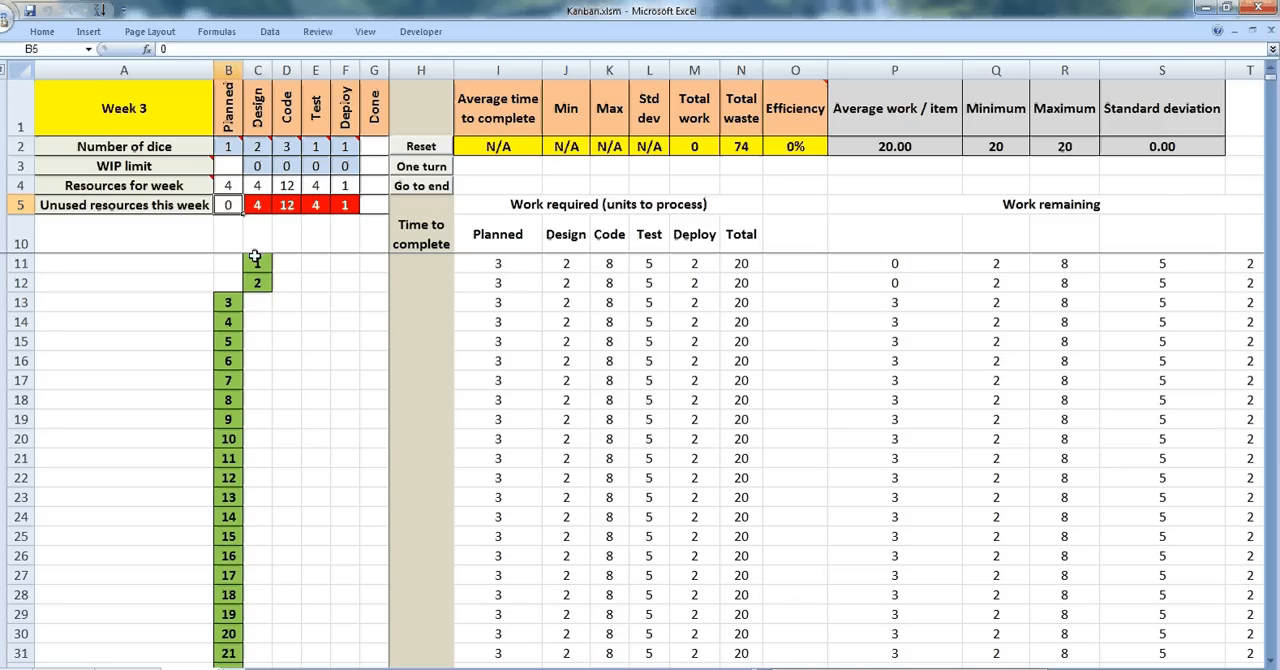
pyautogui.moveTo(239, 246)
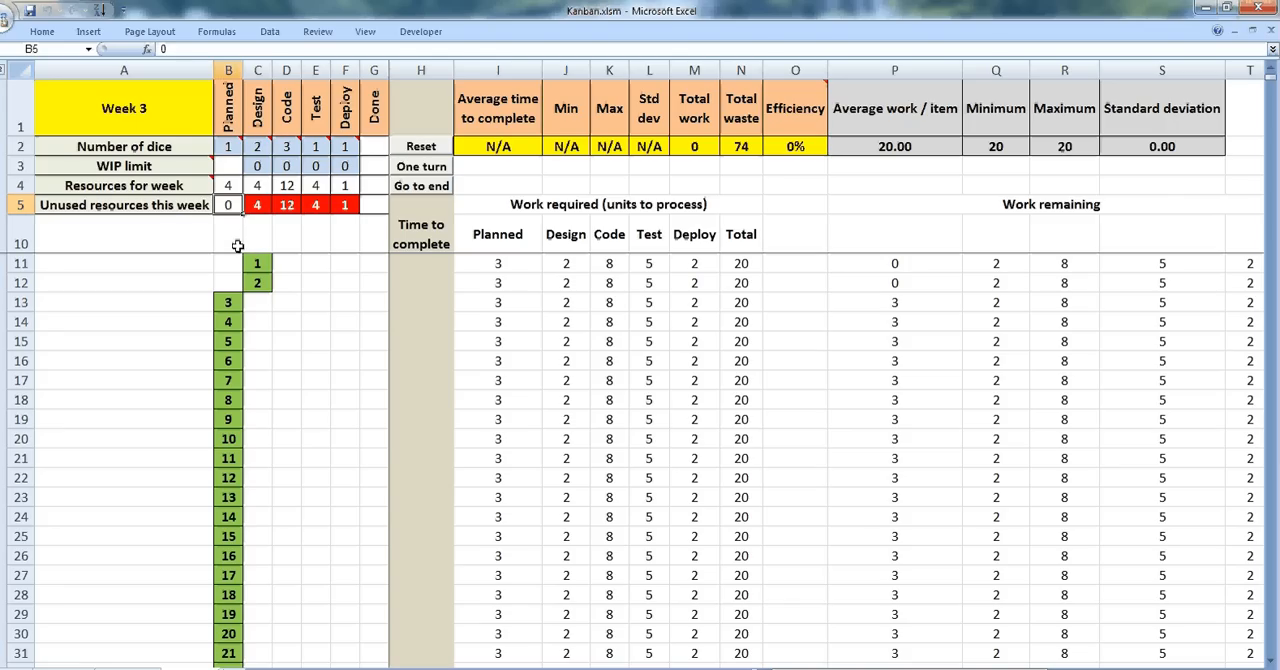
pyautogui.moveTo(372, 186)
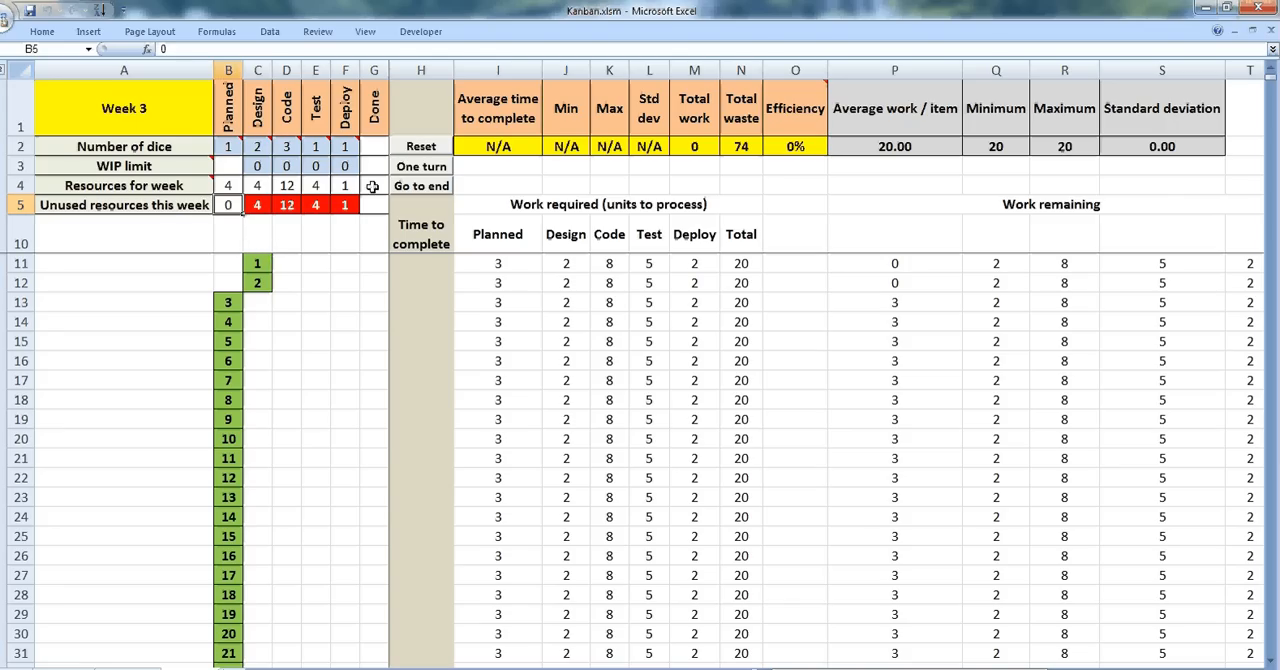
# Step: Advance the simulation turn by turn to week 17, reaching 11 items done and waste 193
pyautogui.click(421, 166)
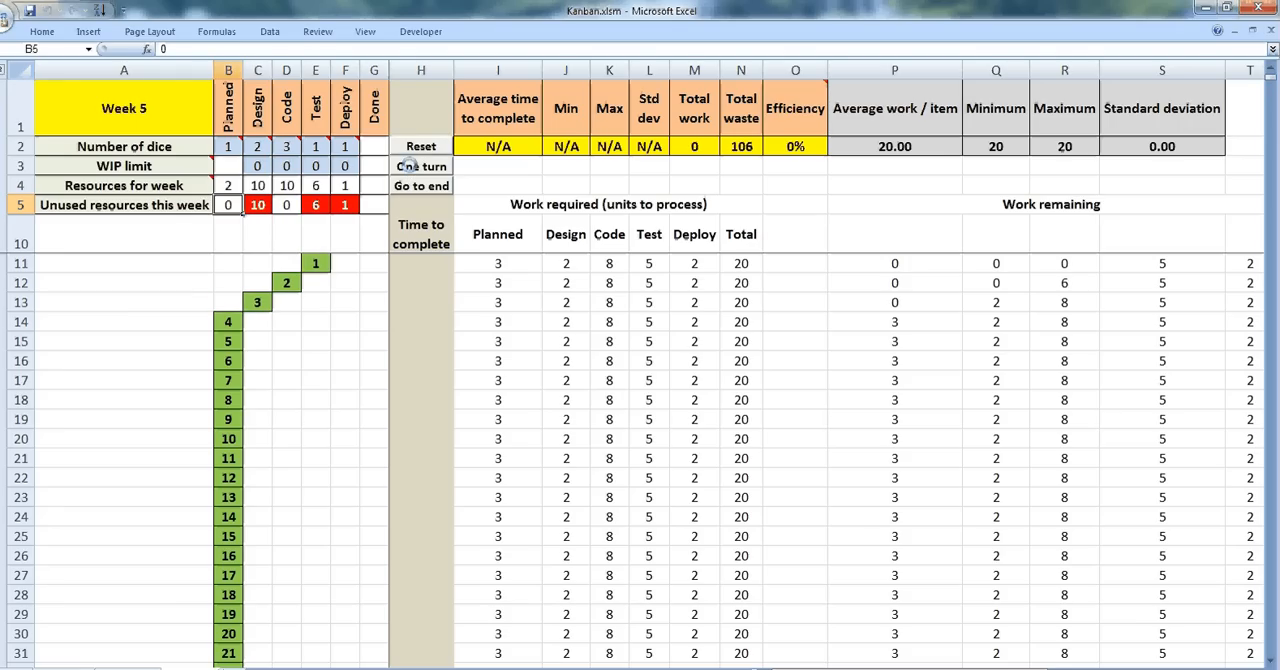
pyautogui.click(420, 166)
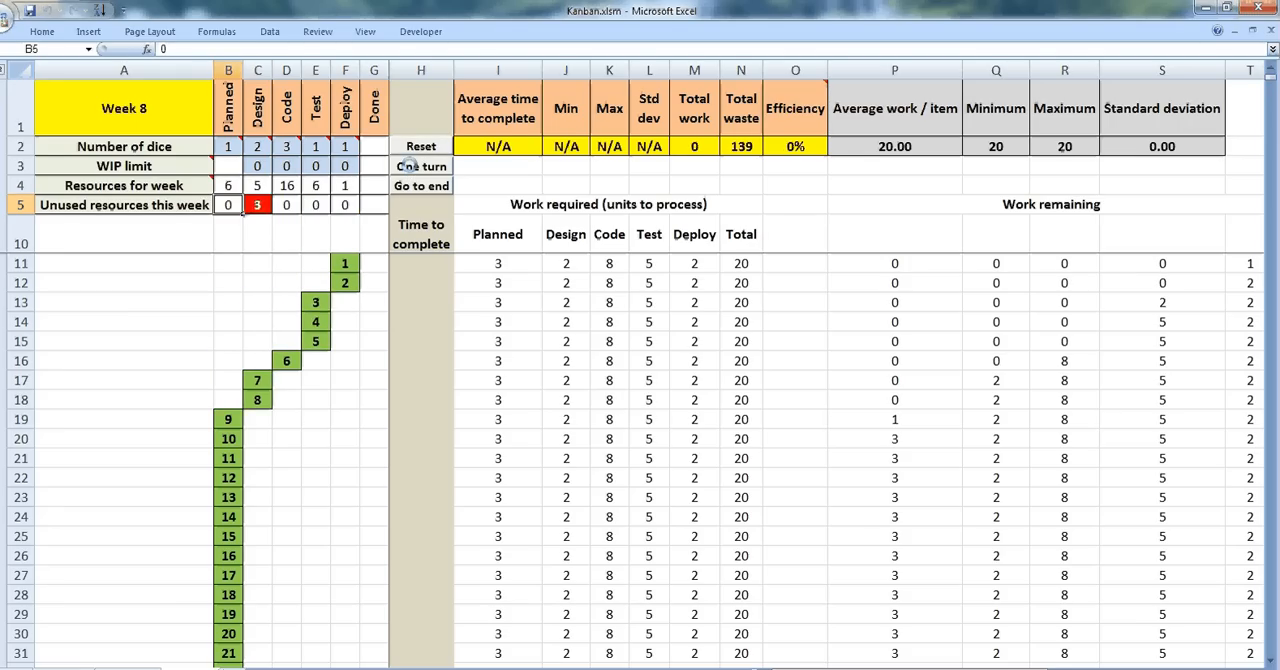
pyautogui.click(421, 166)
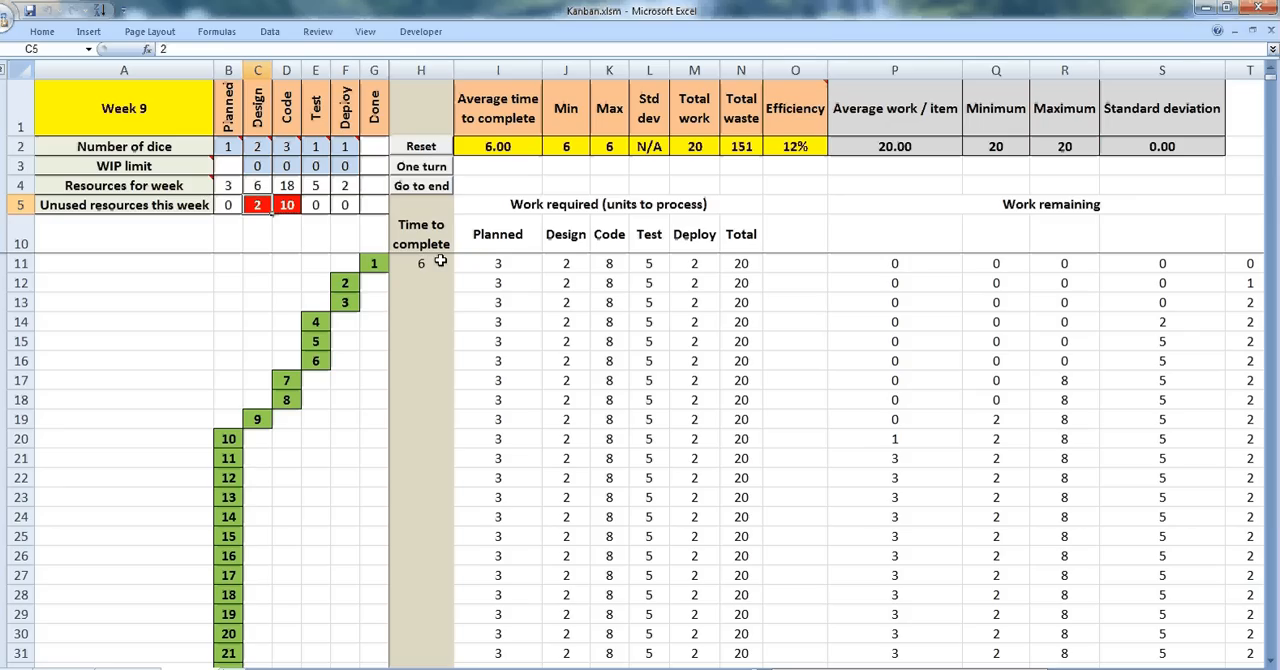
pyautogui.moveTo(436, 262)
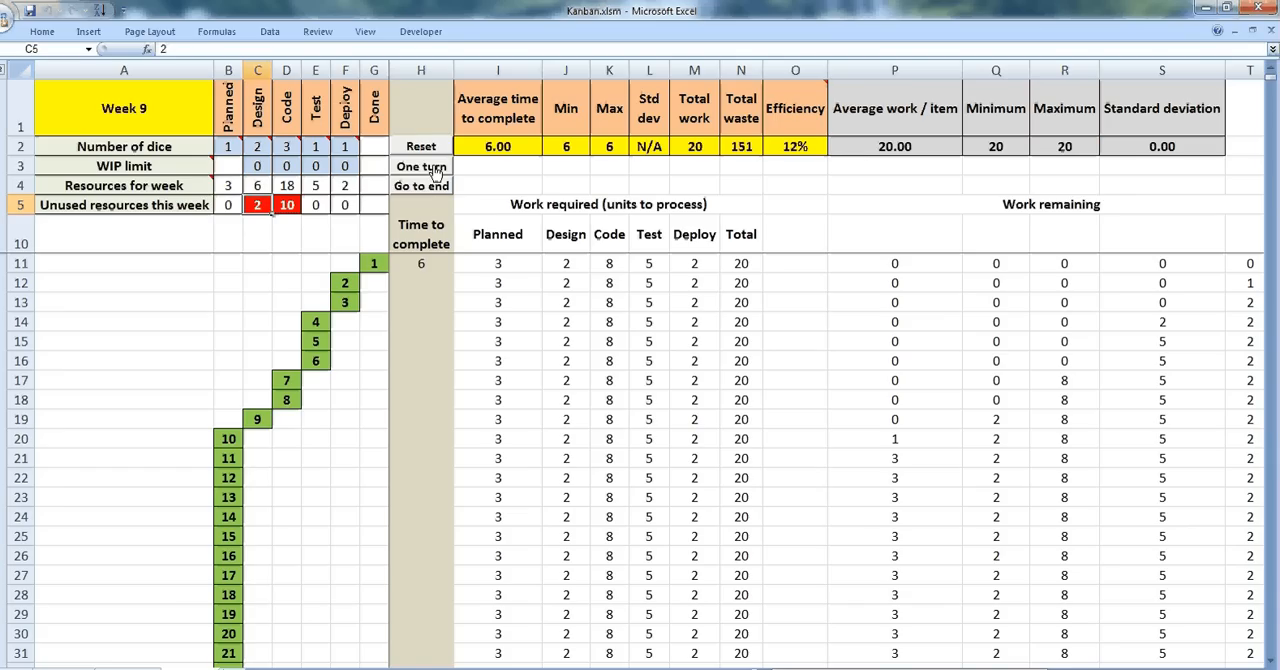
pyautogui.click(421, 166)
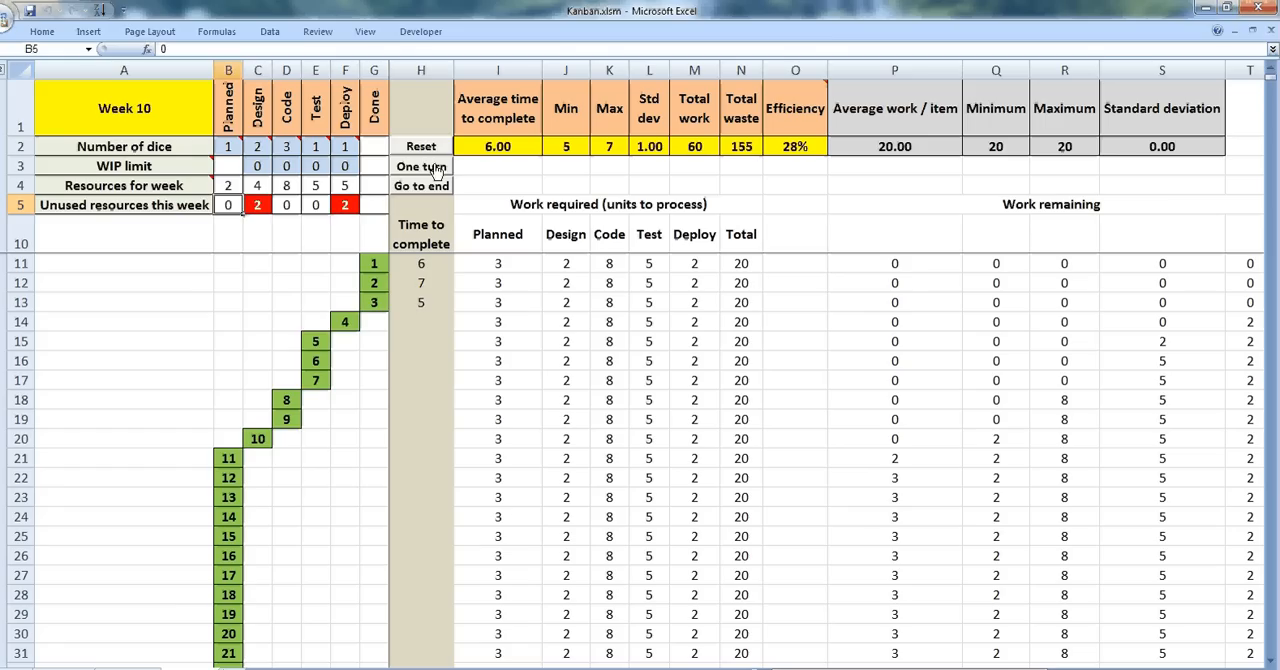
pyautogui.click(421, 166)
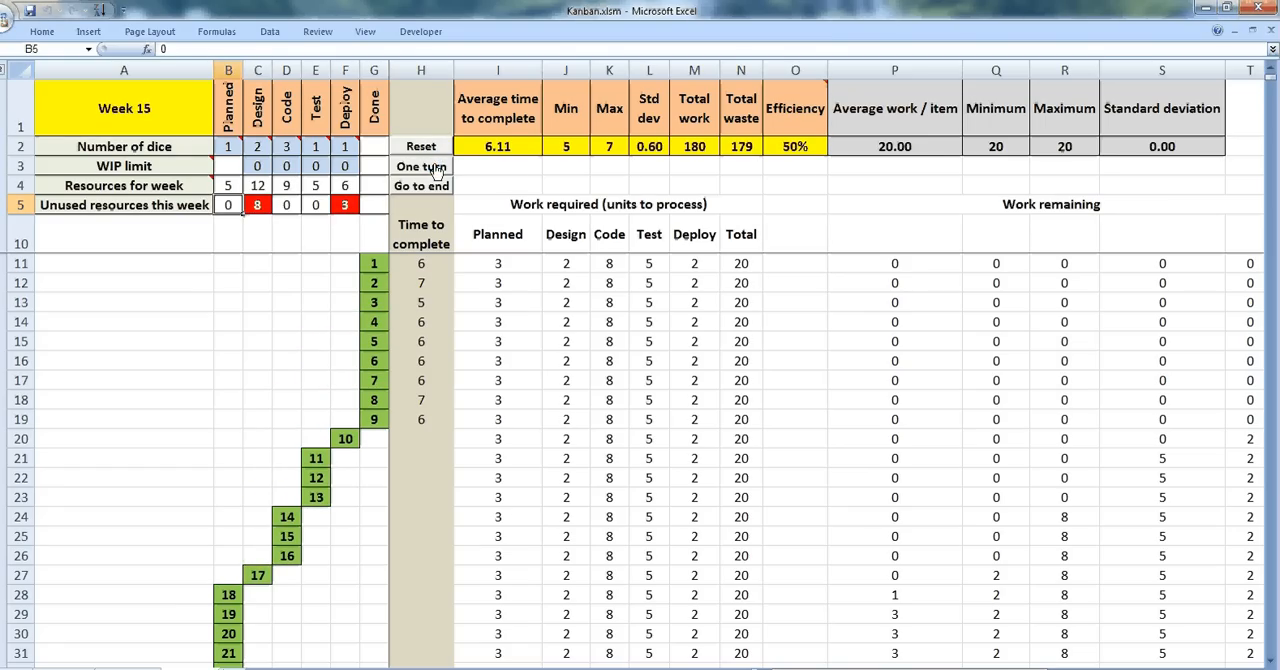
pyautogui.click(420, 166)
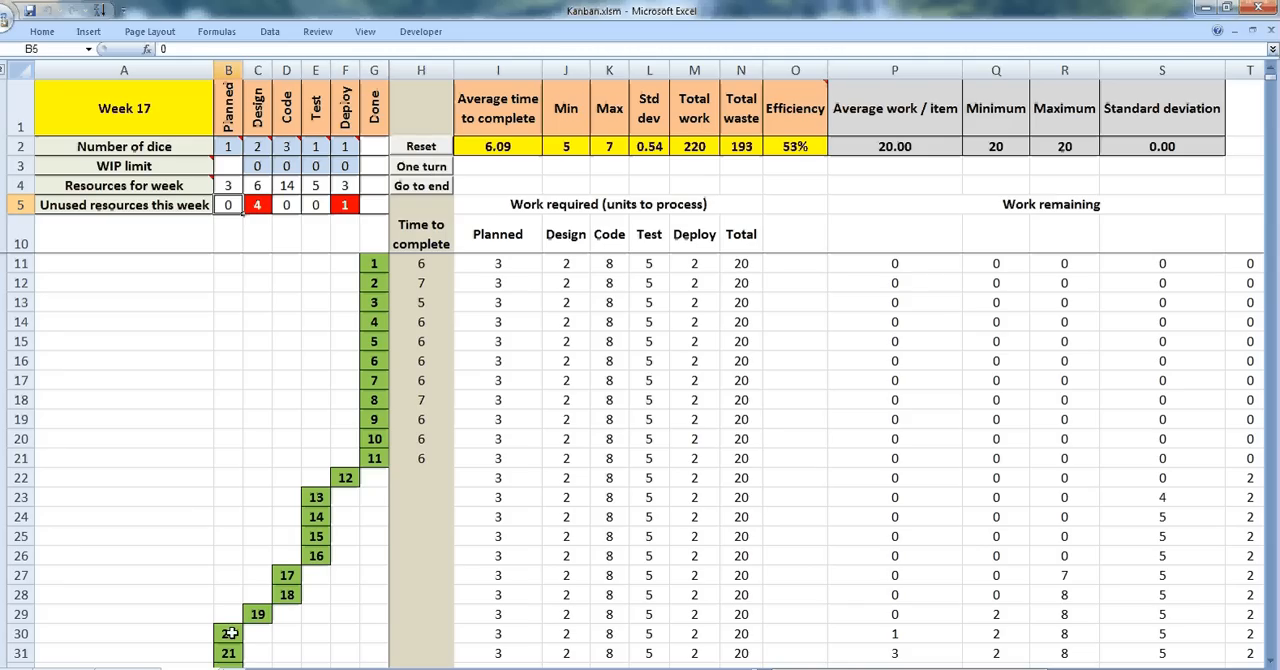
# Step: Label item 20 as A, then advance weekly until A reaches Deploy around week 30
pyautogui.write('A')
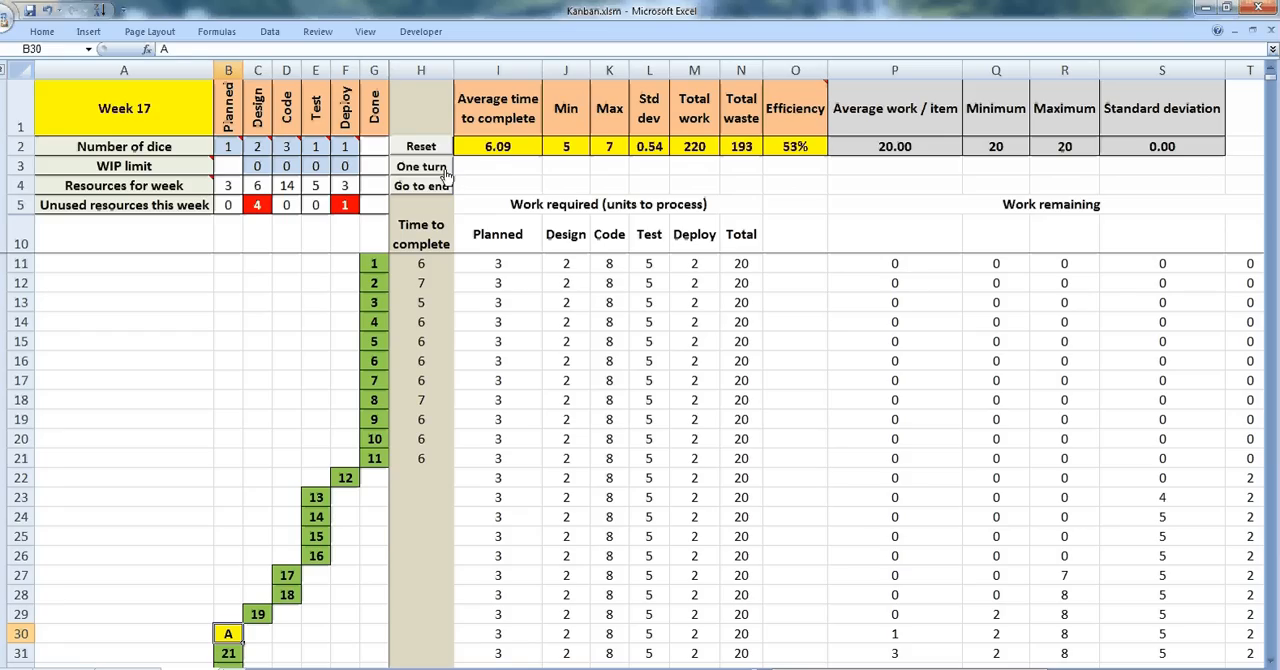
pyautogui.click(421, 166)
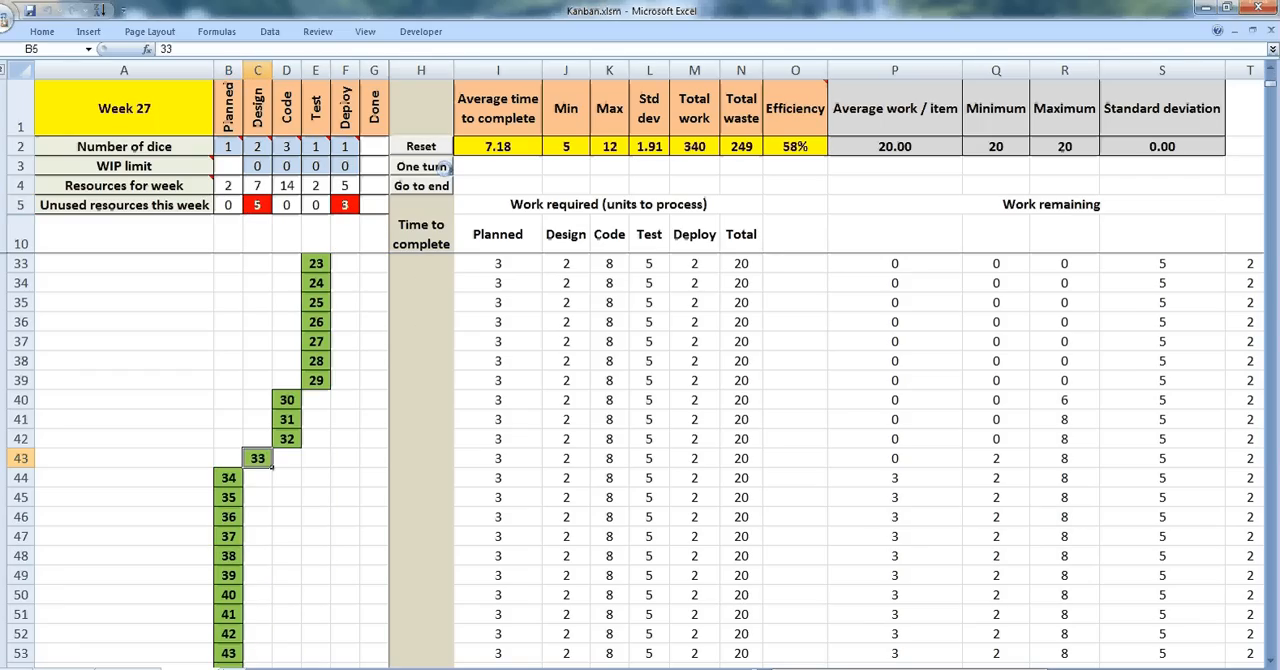
pyautogui.click(420, 166)
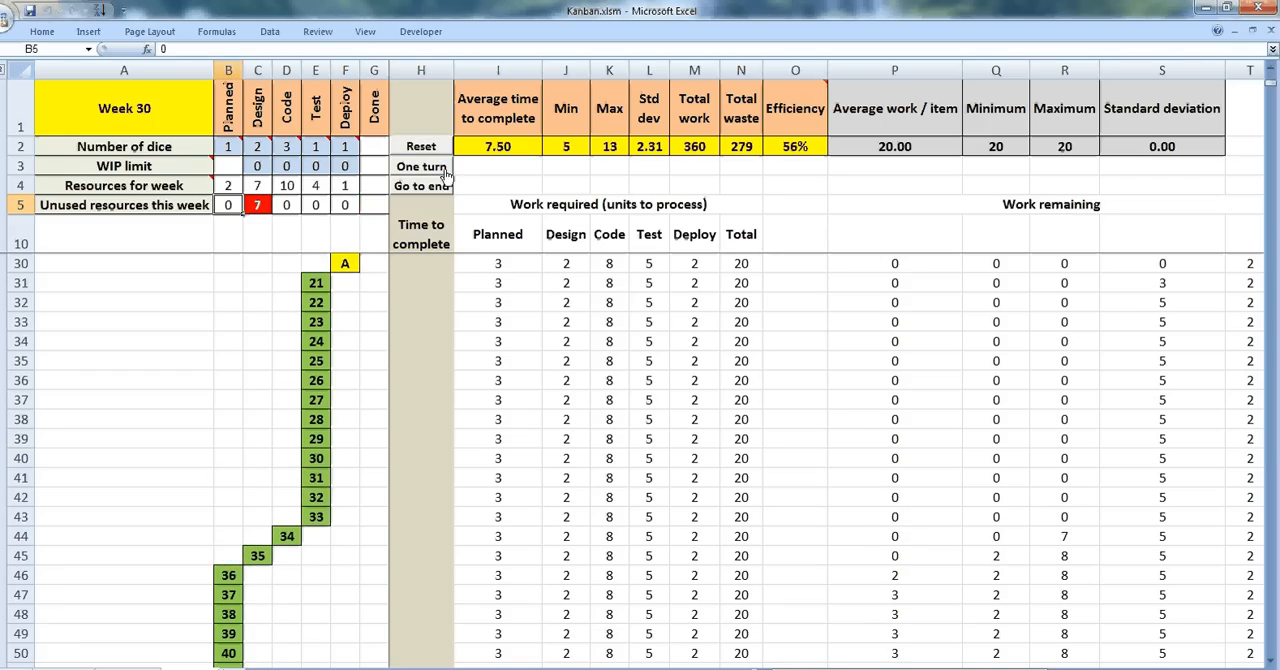
pyautogui.click(421, 166)
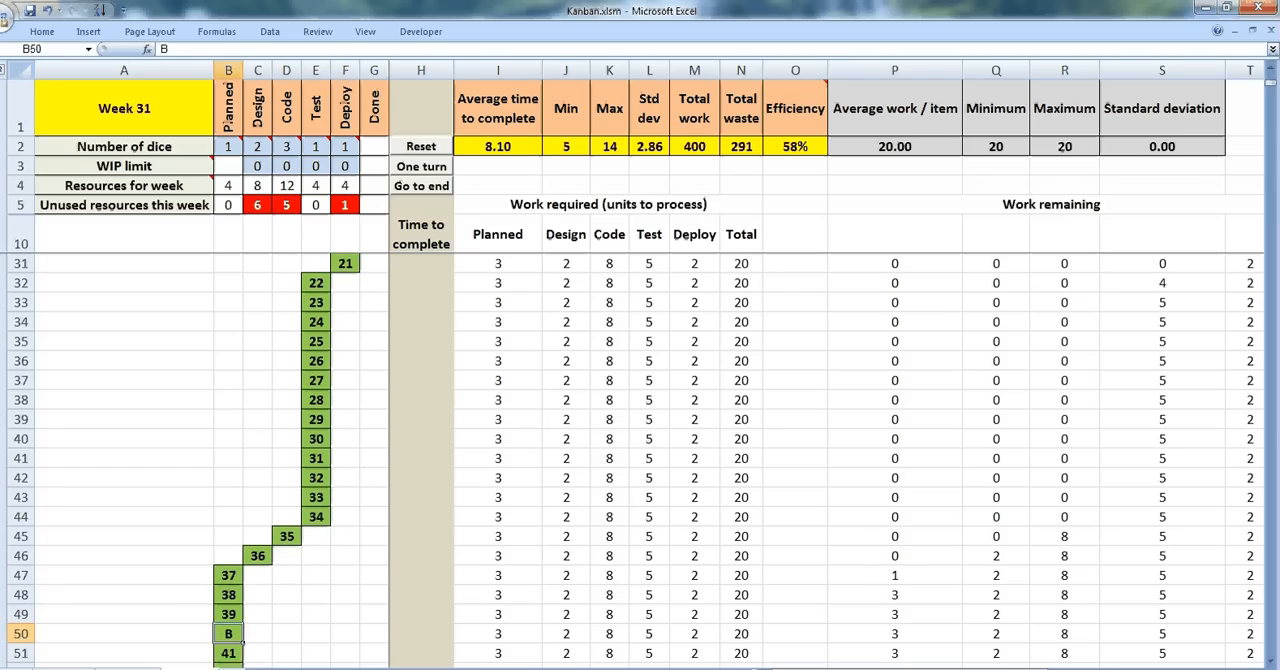
# Step: Fill the oversized item 8 cell red from the Fill Color palette
pyautogui.click(70, 33)
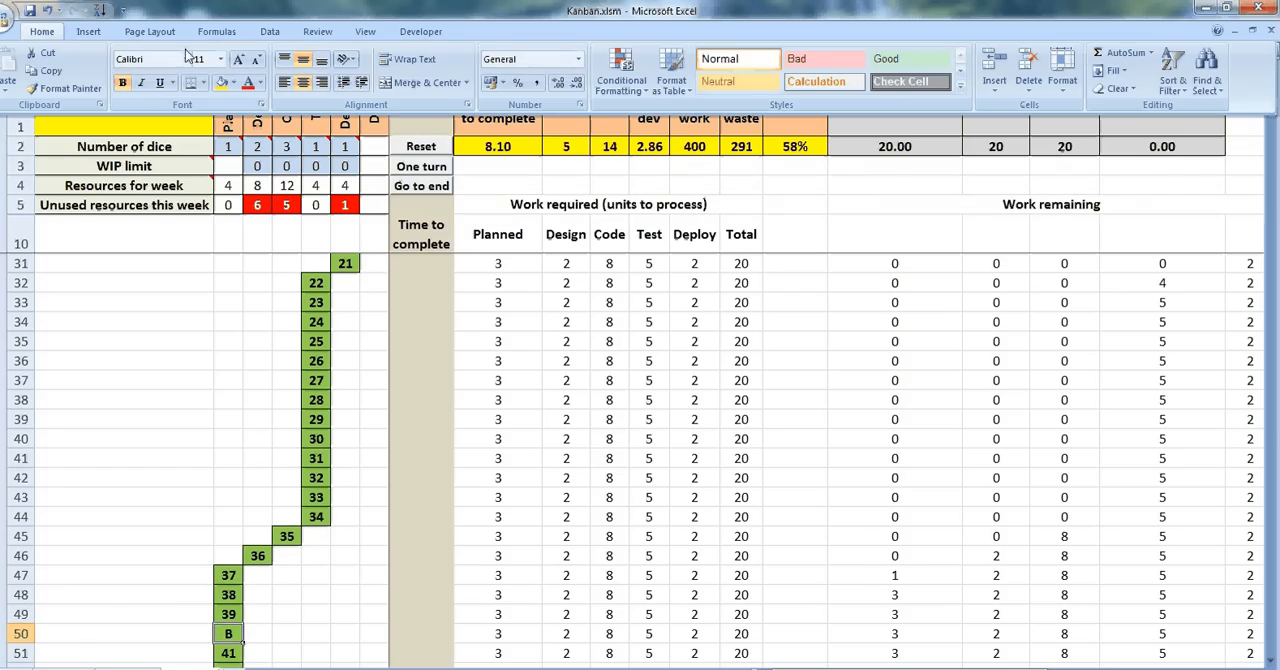
pyautogui.click(221, 82)
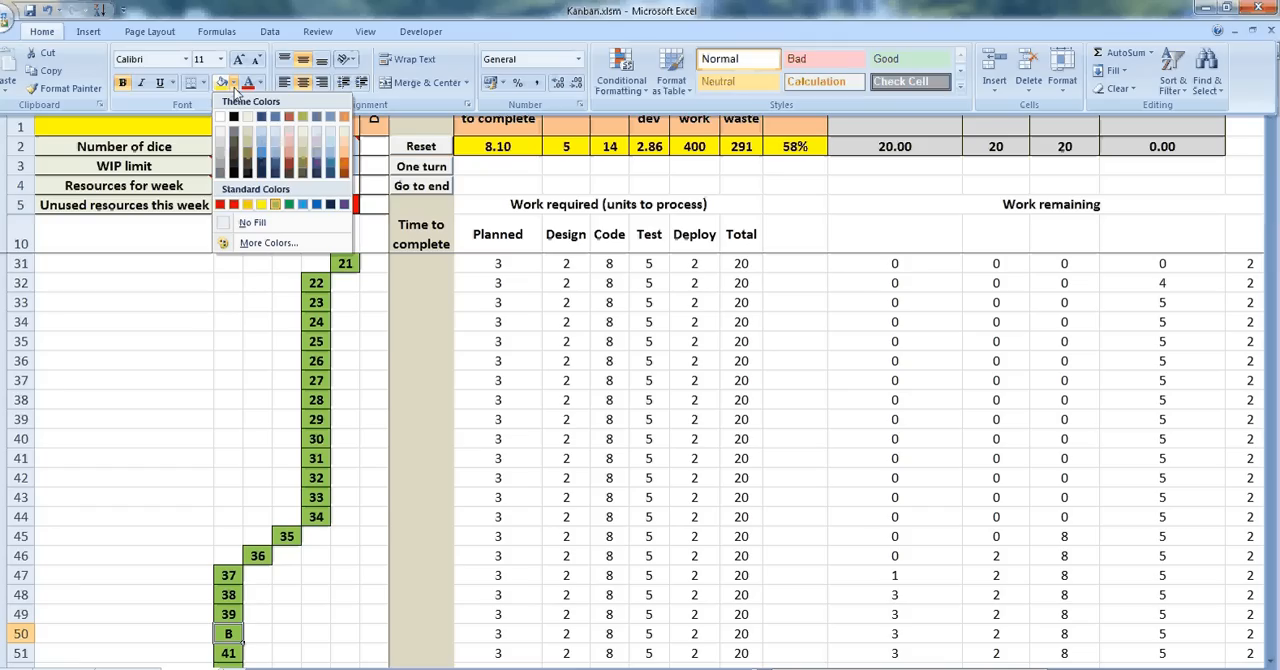
pyautogui.click(232, 204)
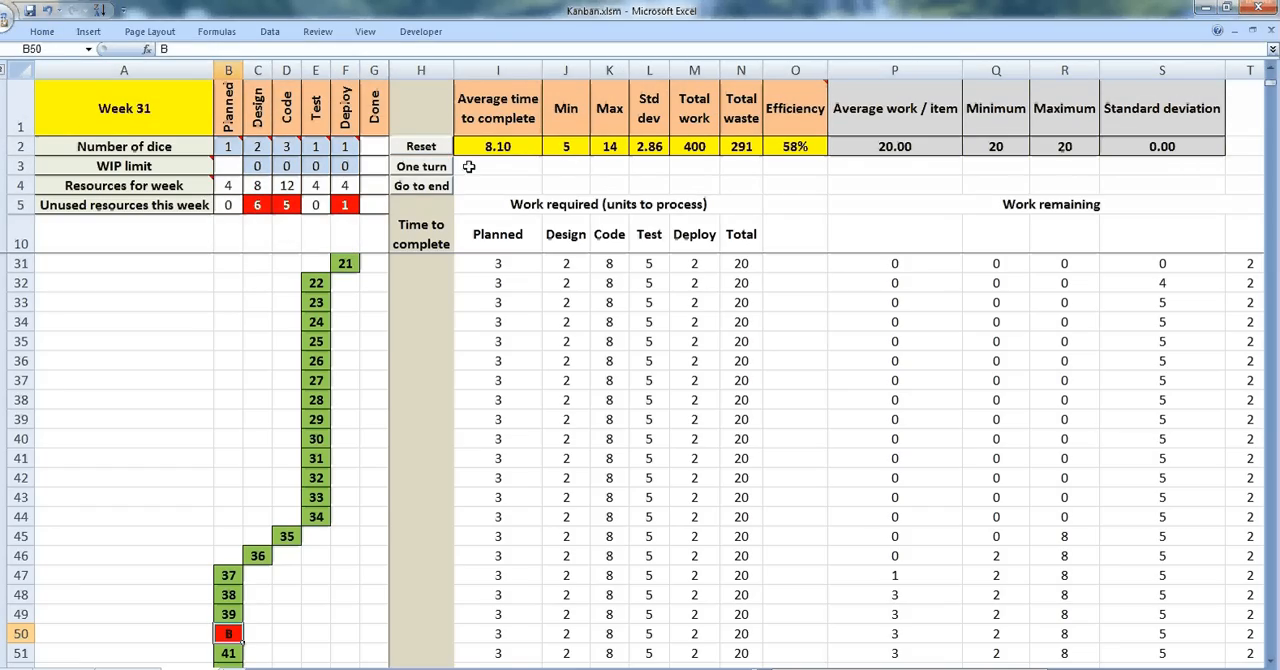
# Step: Advance the simulation week by week toward week 62 with item 40 labeled B
pyautogui.click(421, 166)
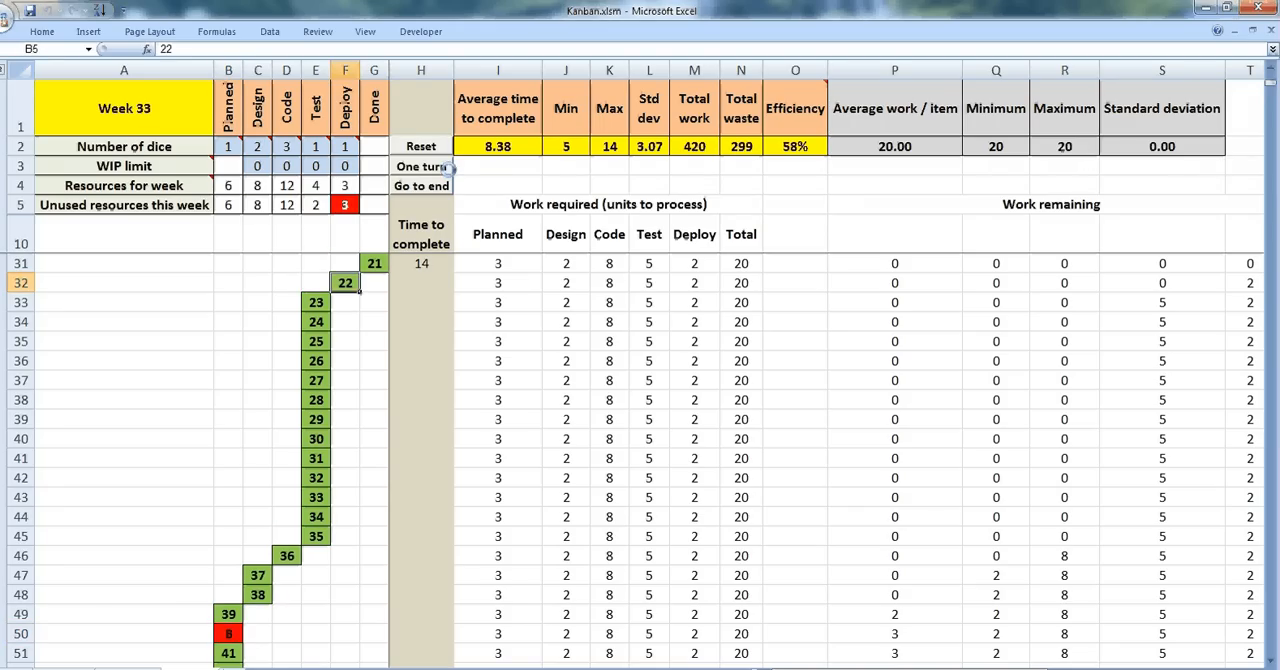
pyautogui.click(419, 166)
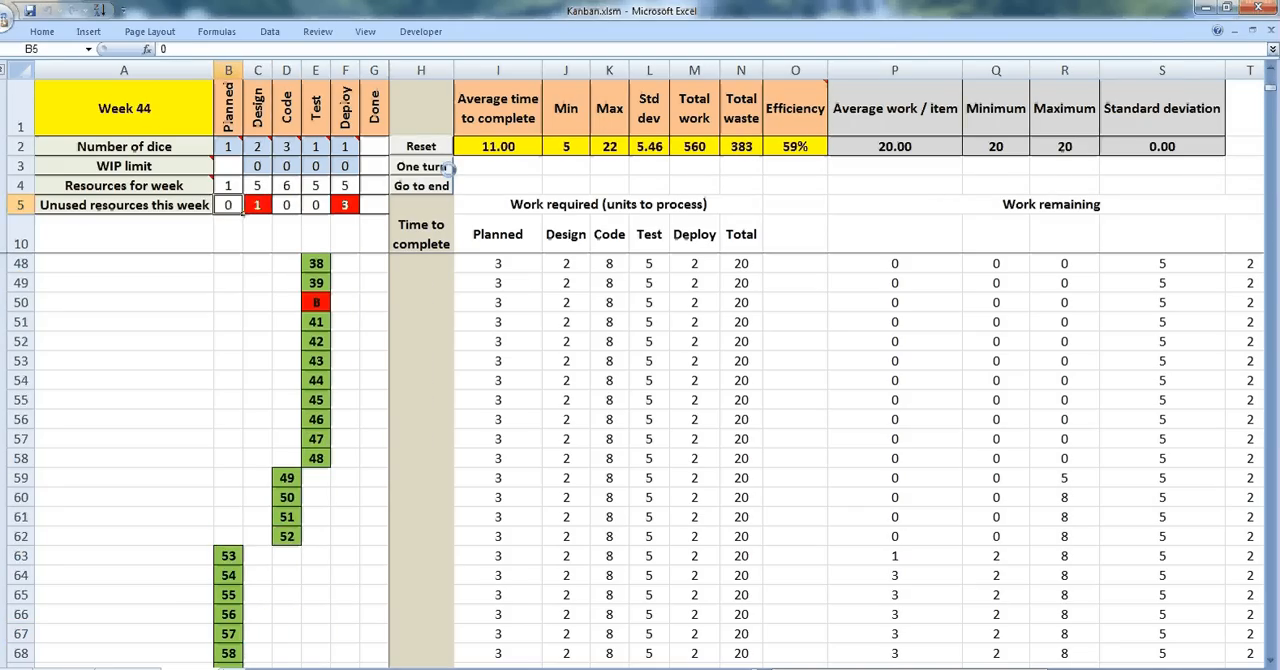
pyautogui.click(421, 166)
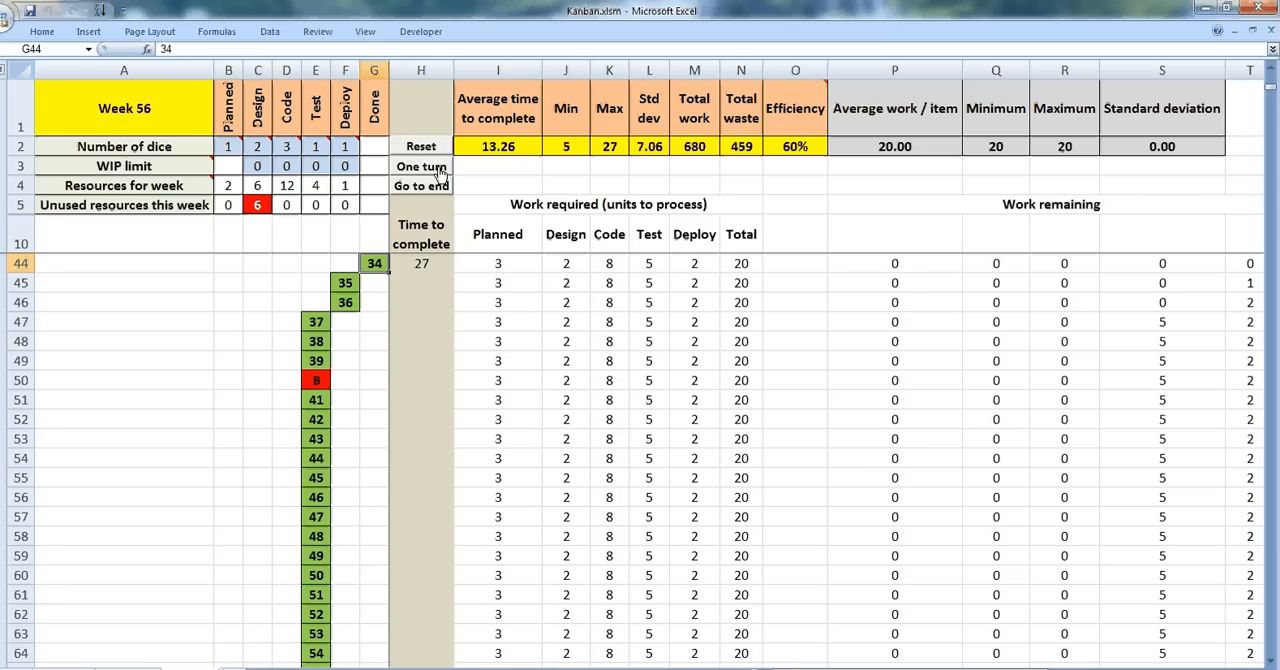
pyautogui.click(420, 166)
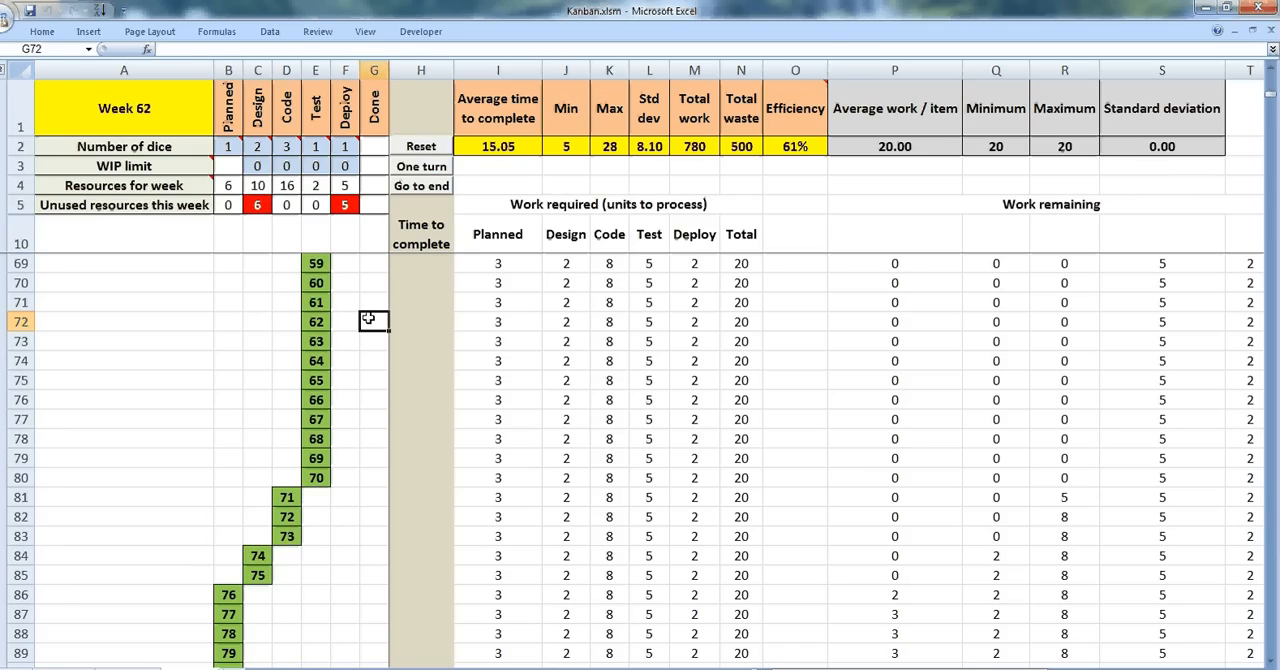
pyautogui.click(421, 166)
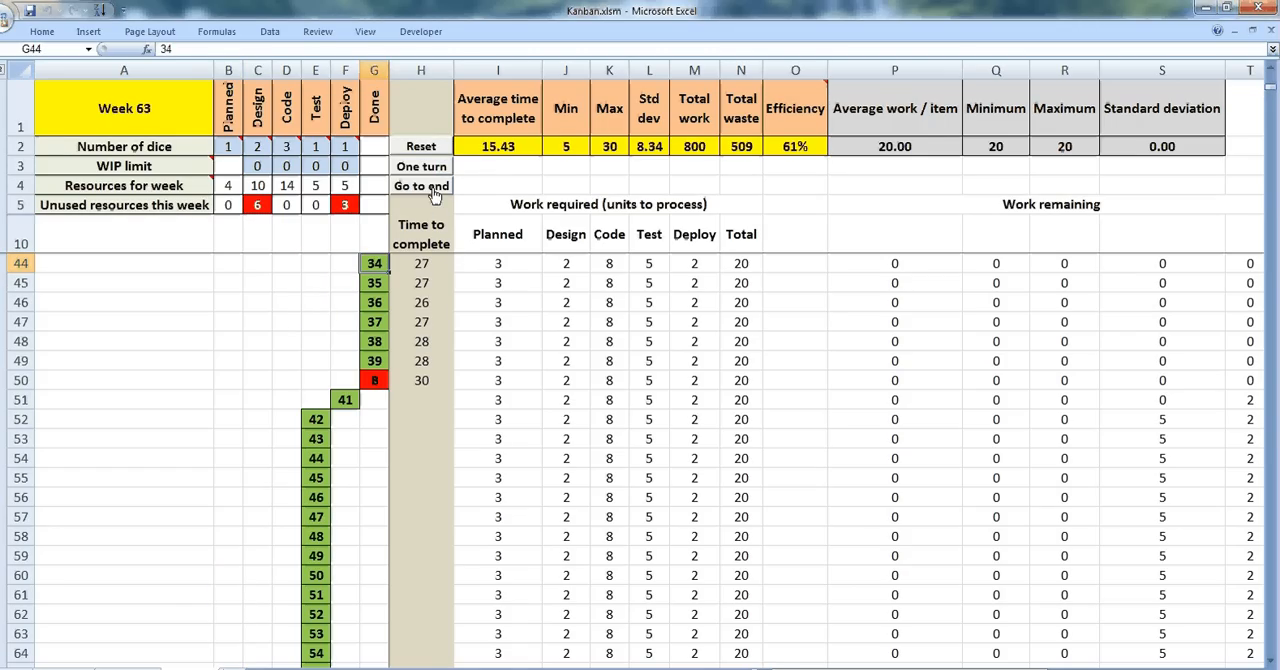
# Step: Run Go to end so all 100 items finish by week 149, average time 35.42, waste 2177
pyautogui.click(420, 185)
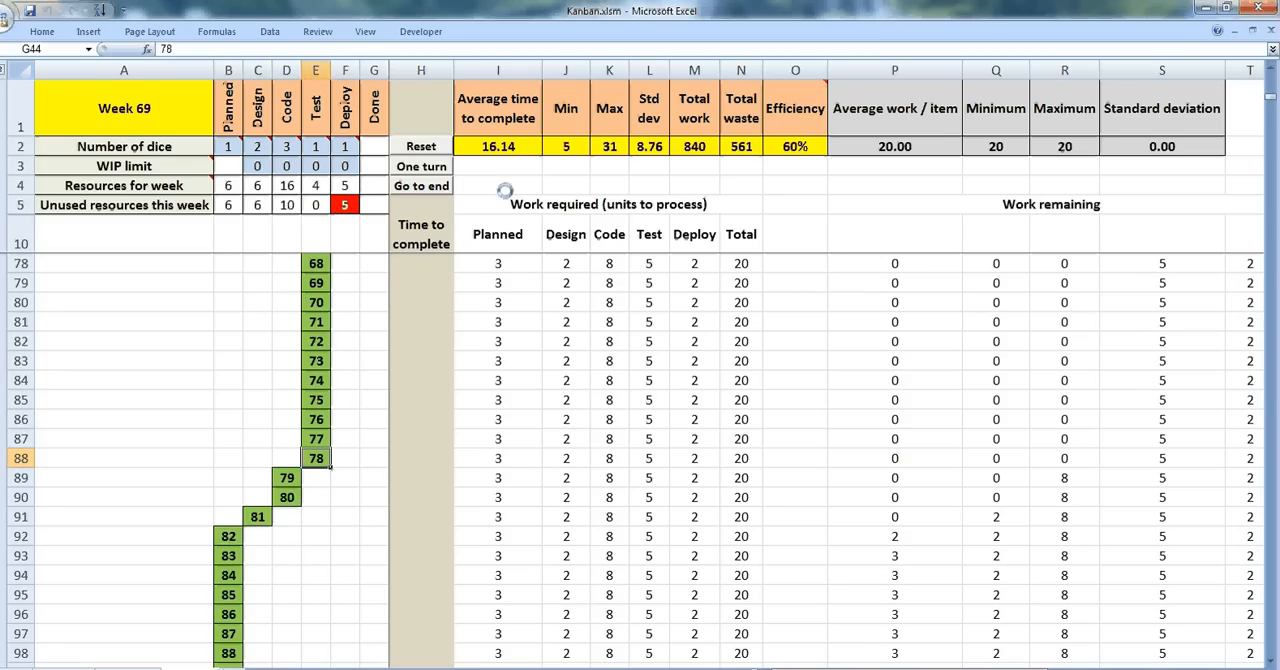
pyautogui.click(421, 166)
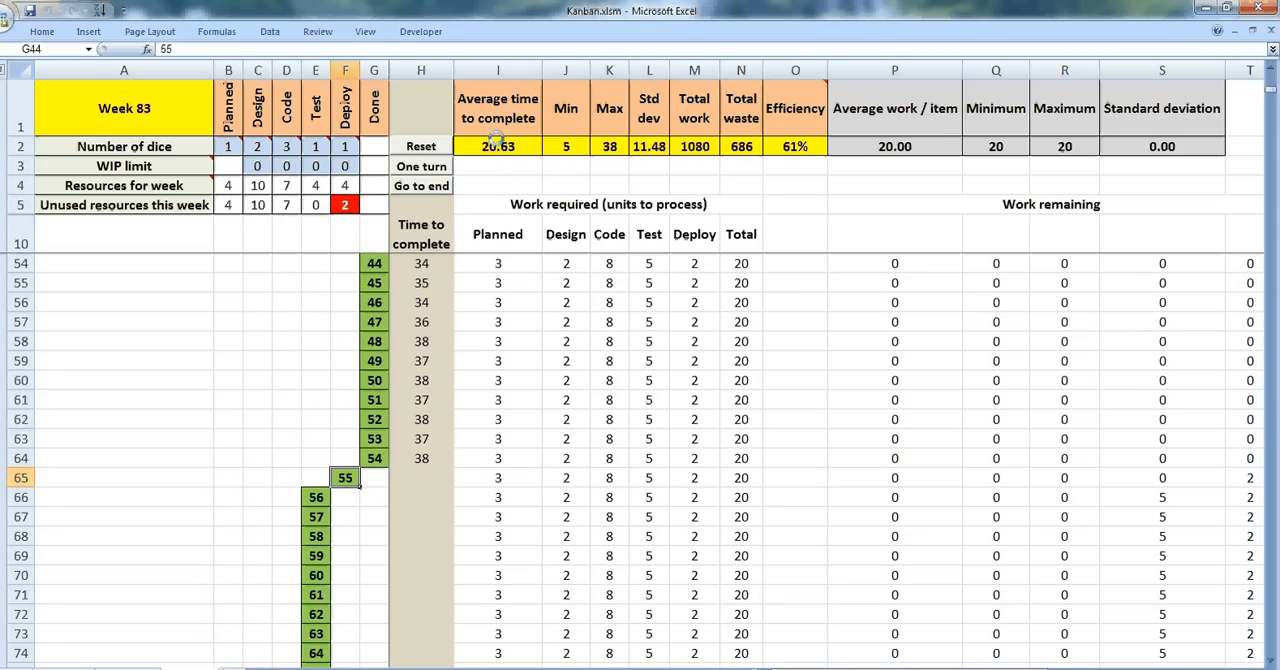
pyautogui.click(421, 185)
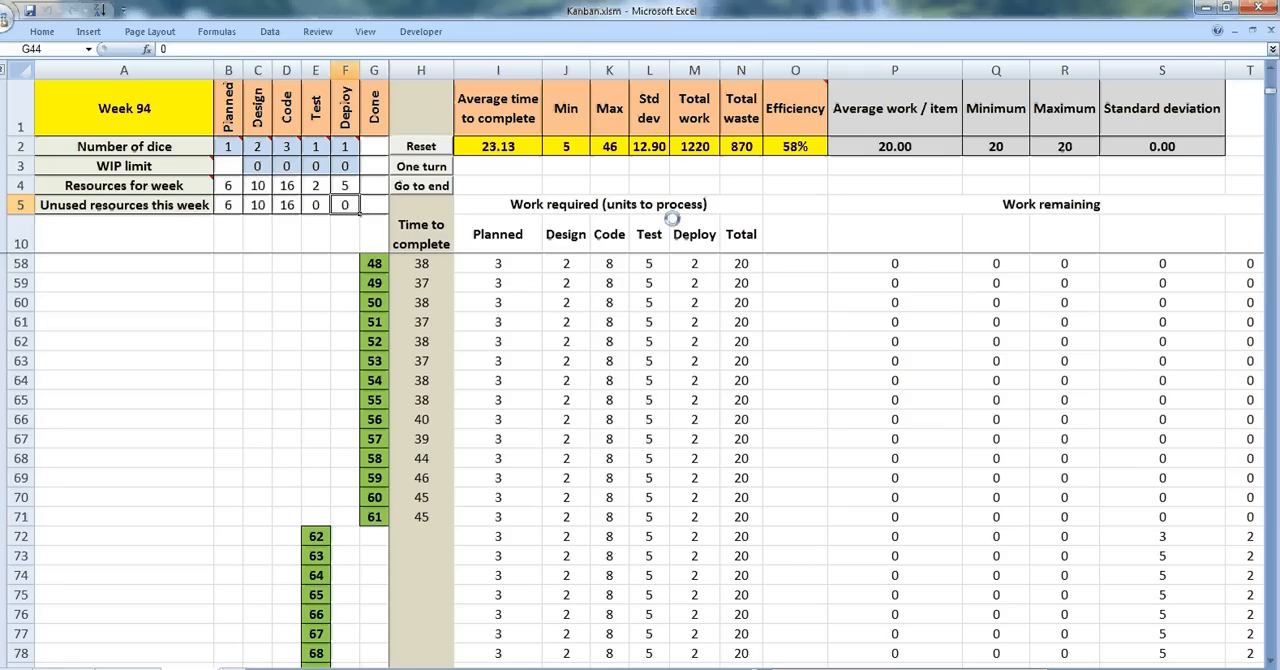
pyautogui.click(421, 185)
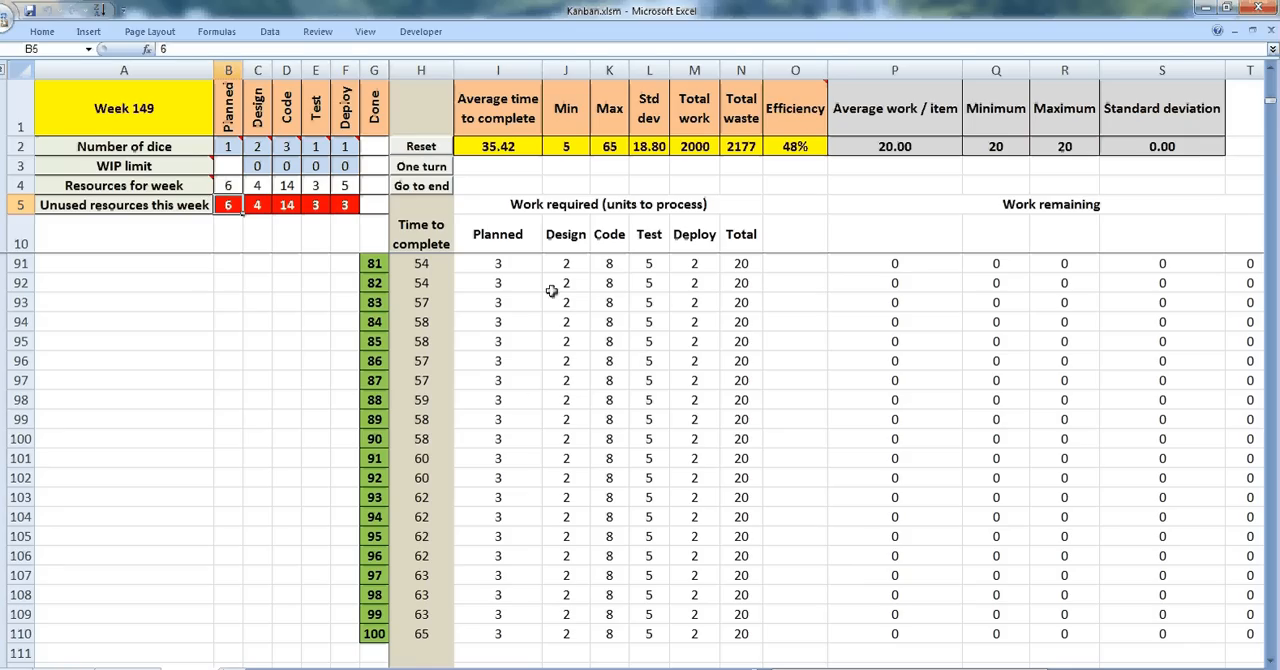
pyautogui.moveTo(722, 176)
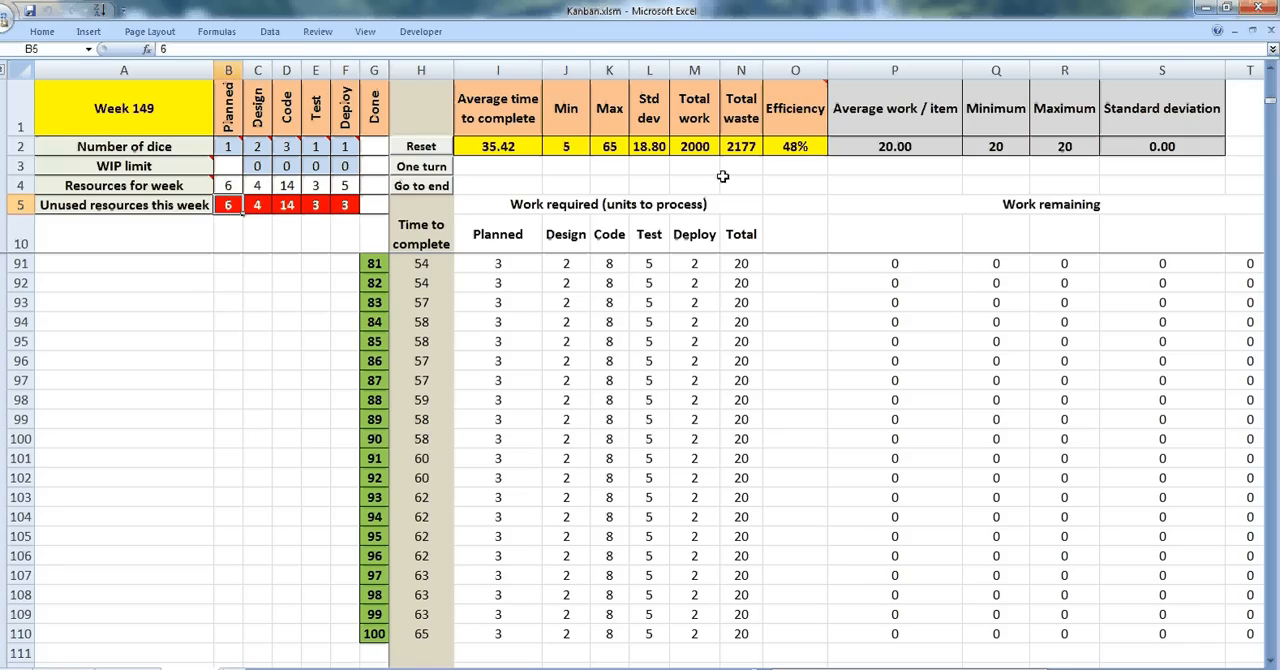
pyautogui.moveTo(648, 222)
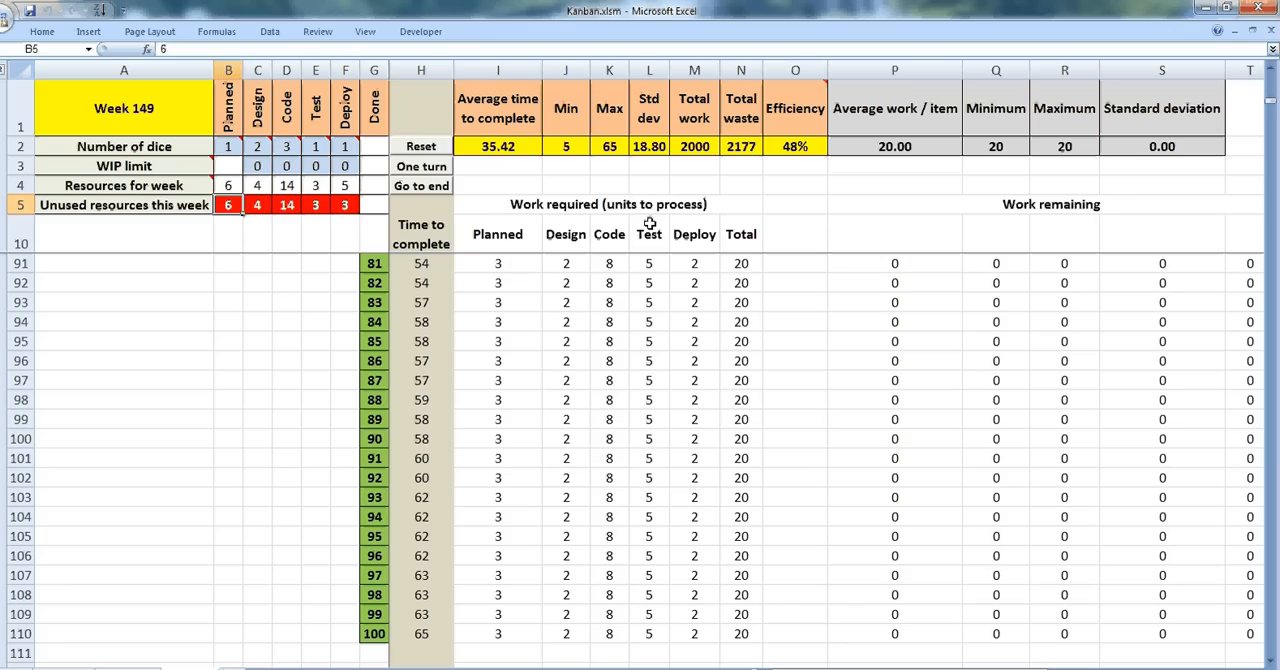
pyautogui.moveTo(505, 168)
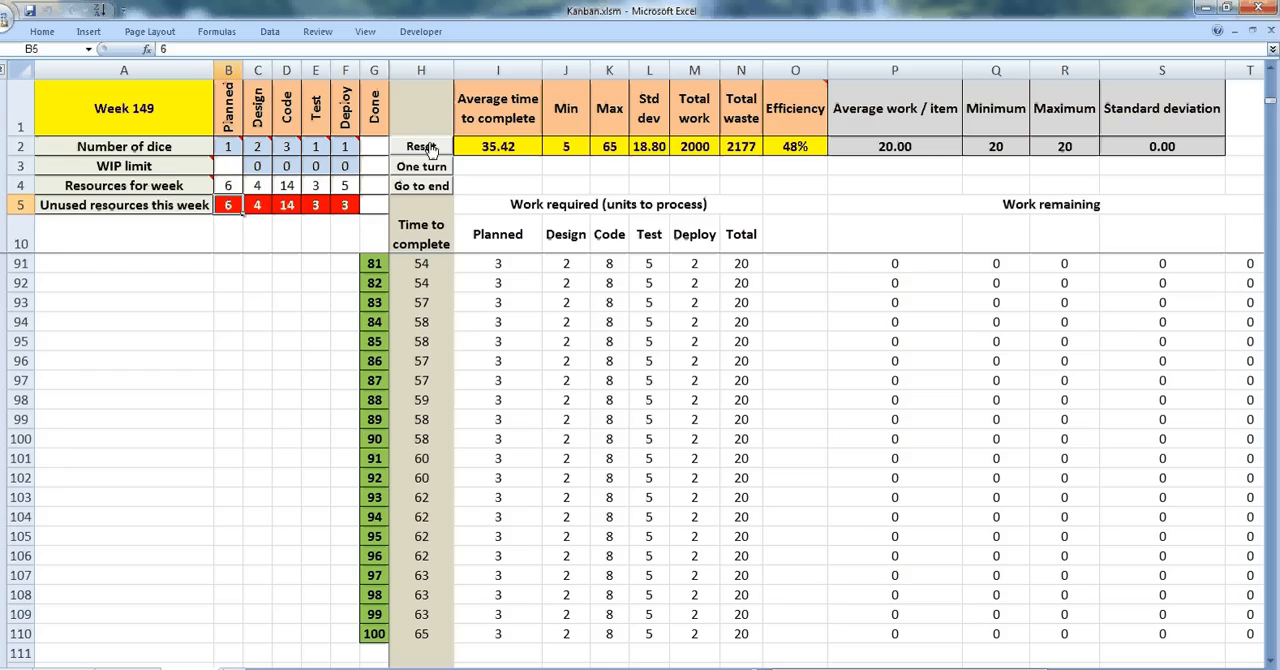
pyautogui.moveTo(472, 496)
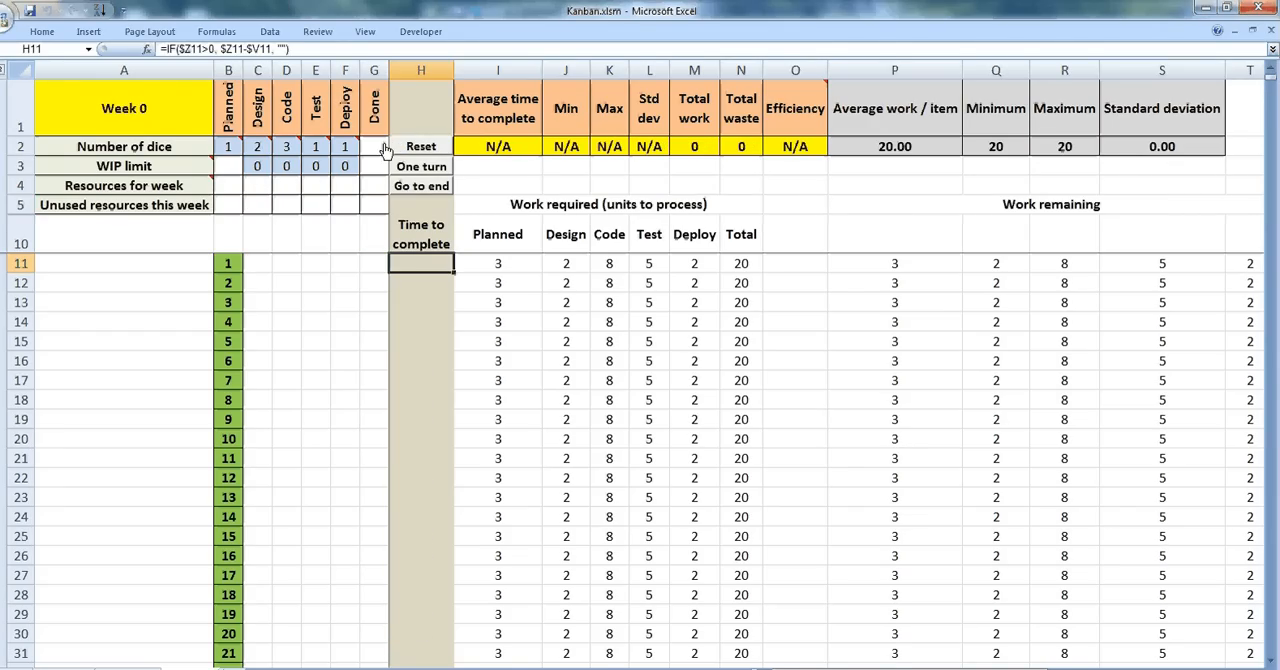
# Step: Reset to week 0 and set WIP limits of 2 for Design, Code, Test and Deploy
pyautogui.click(257, 165)
pyautogui.write('2')
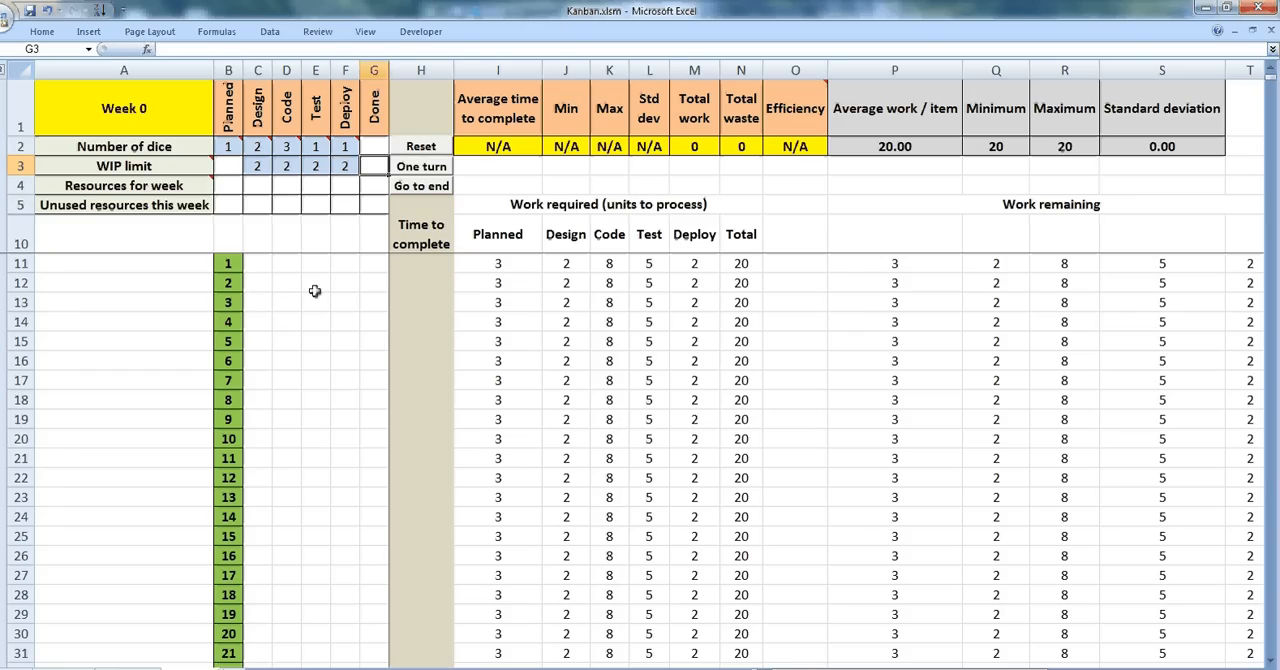
pyautogui.click(257, 166)
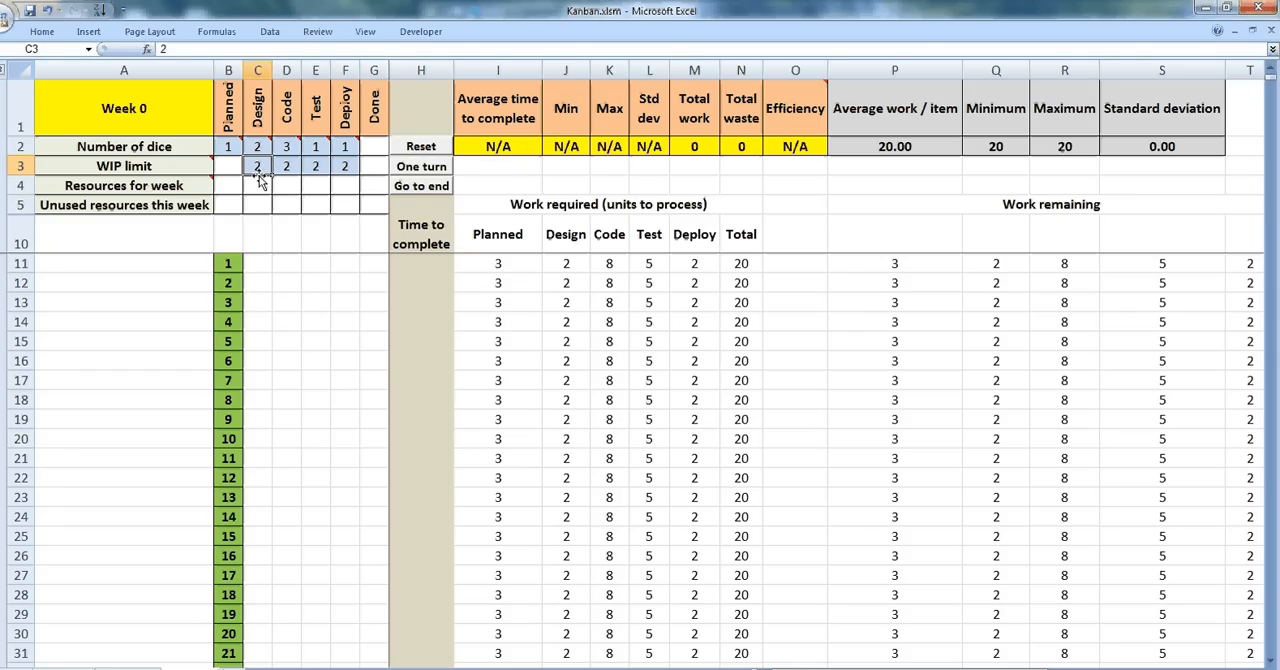
pyautogui.moveTo(283, 166)
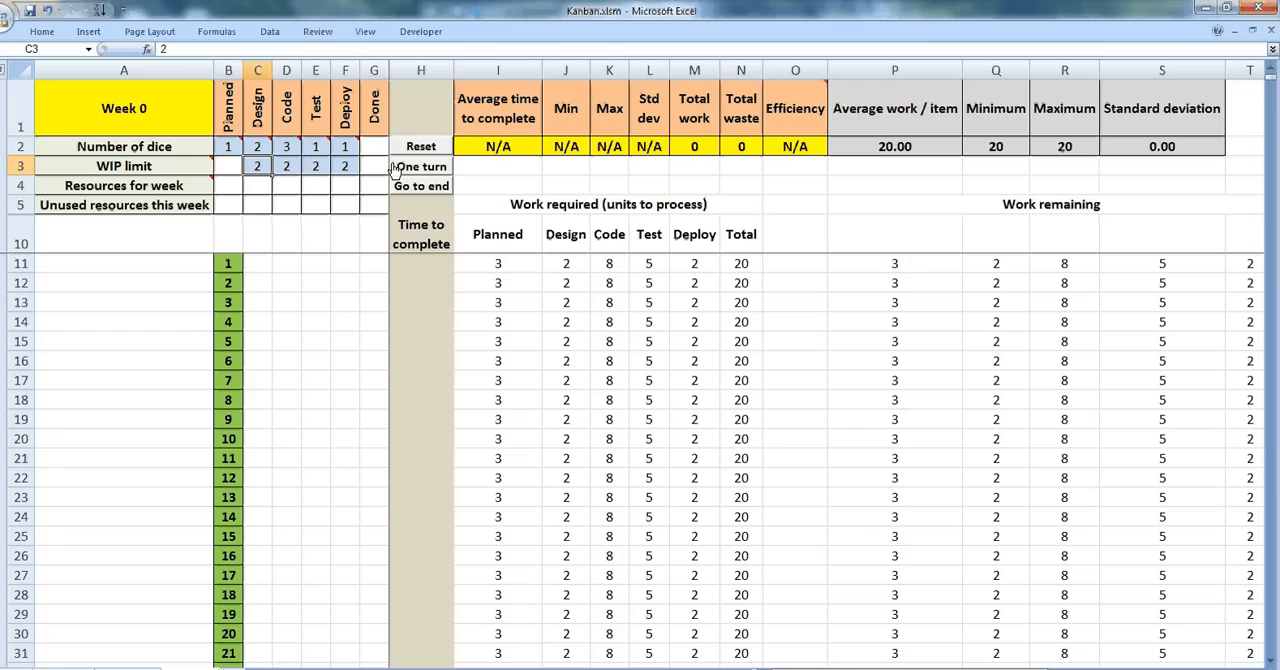
# Step: Advance the WIP-limited simulation weekly to week 27, with 13 items done and waste 347
pyautogui.click(419, 166)
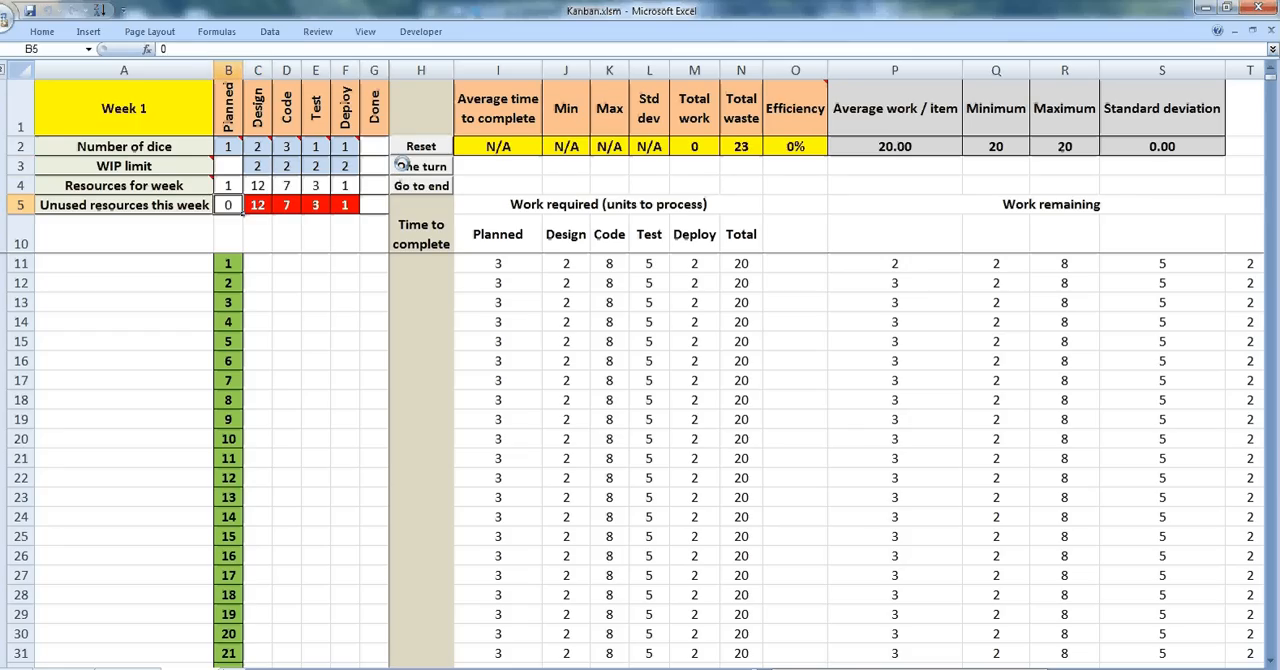
pyautogui.click(421, 166)
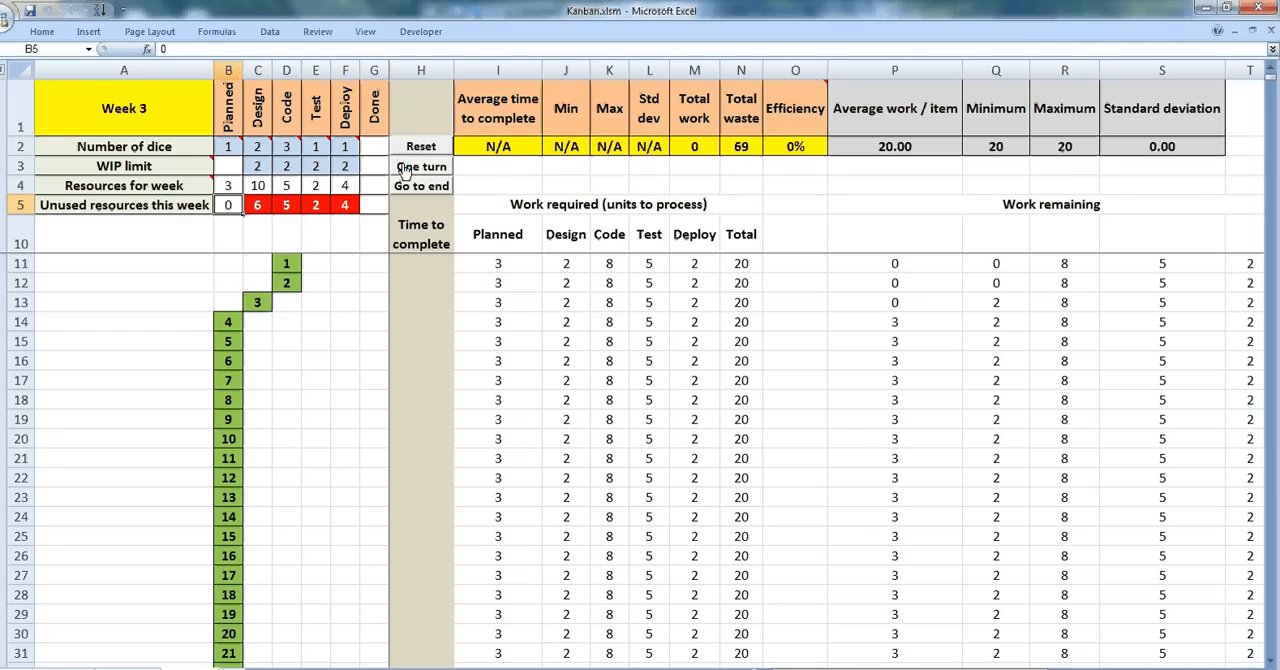
pyautogui.click(420, 166)
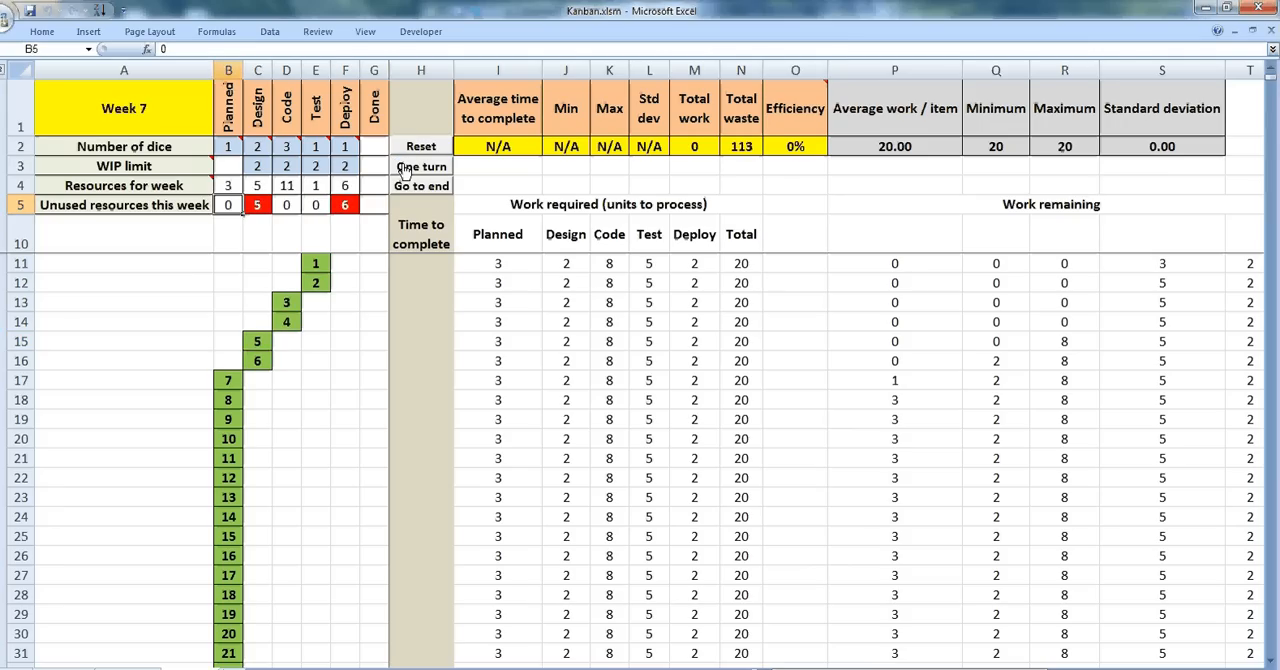
pyautogui.click(420, 166)
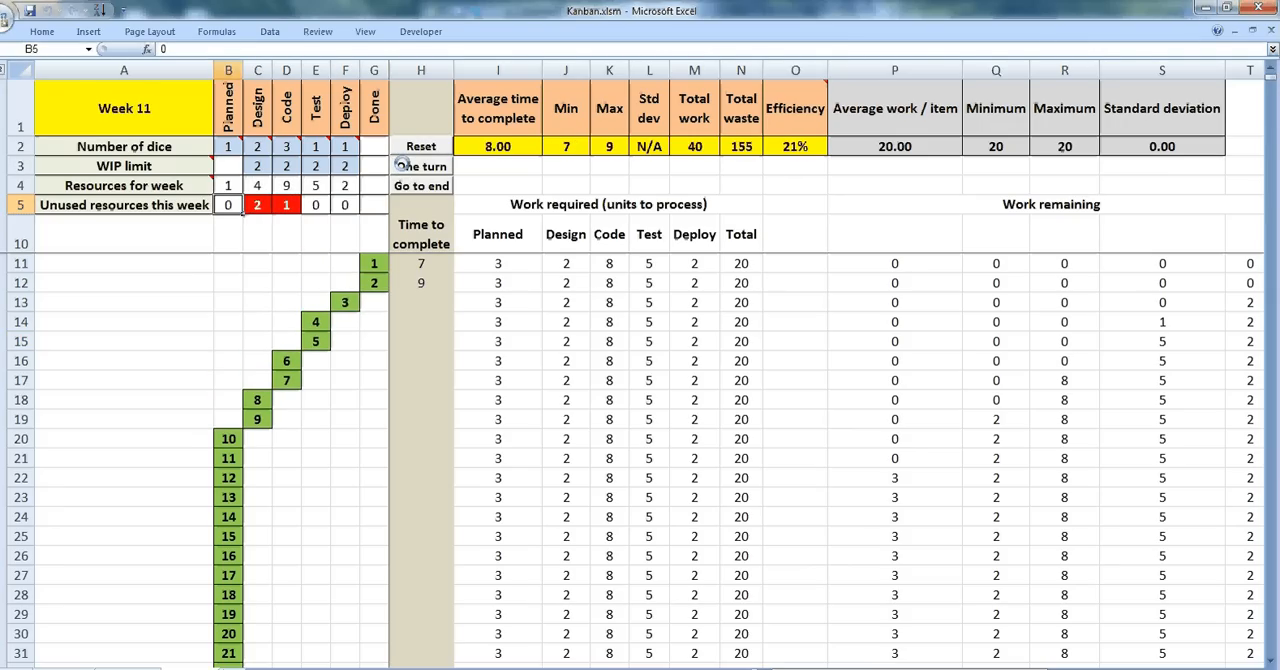
pyautogui.click(420, 166)
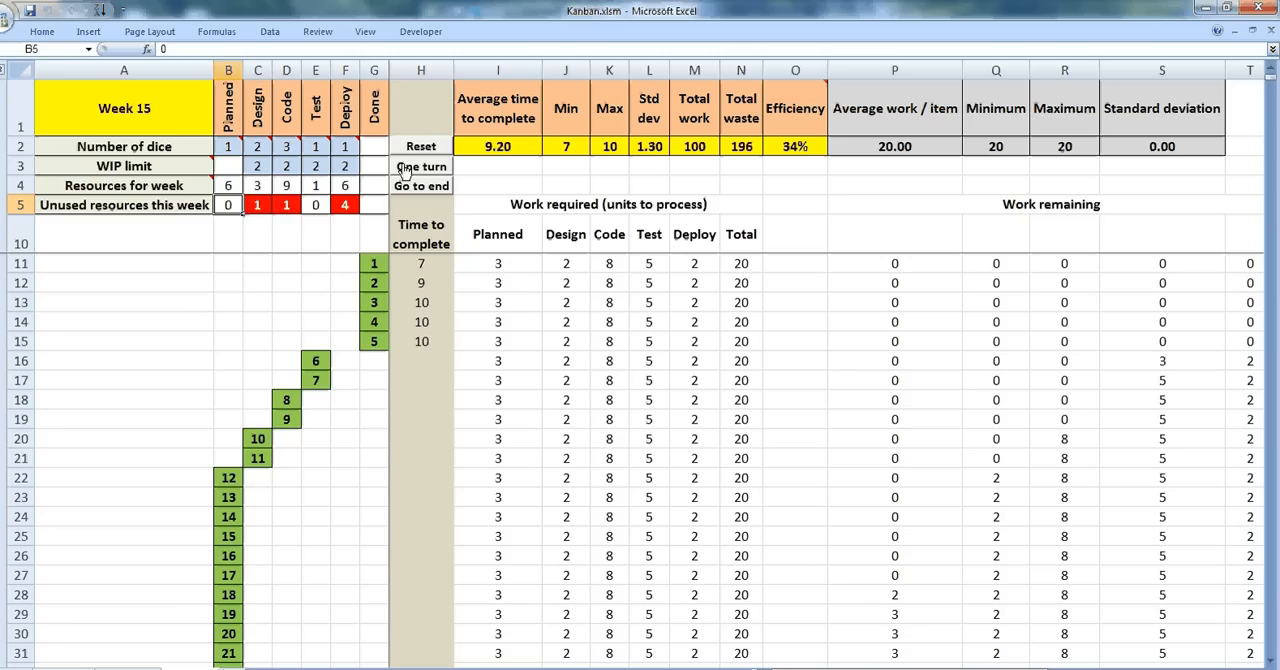
pyautogui.click(420, 166)
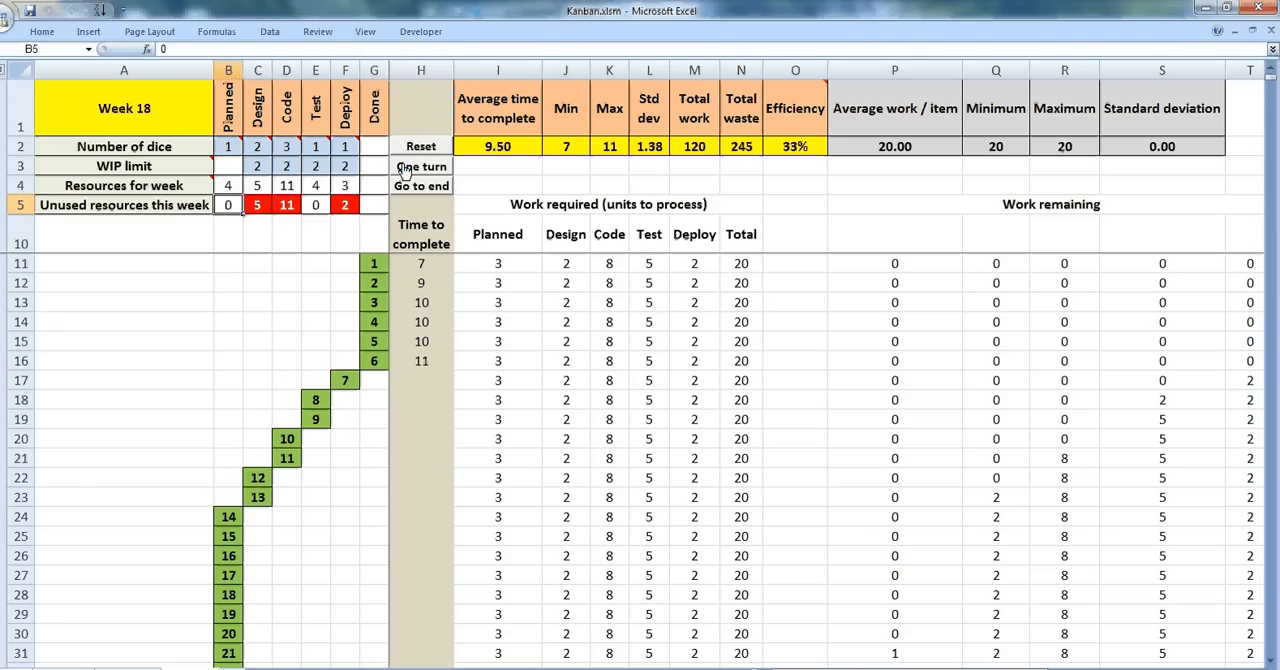
pyautogui.click(420, 166)
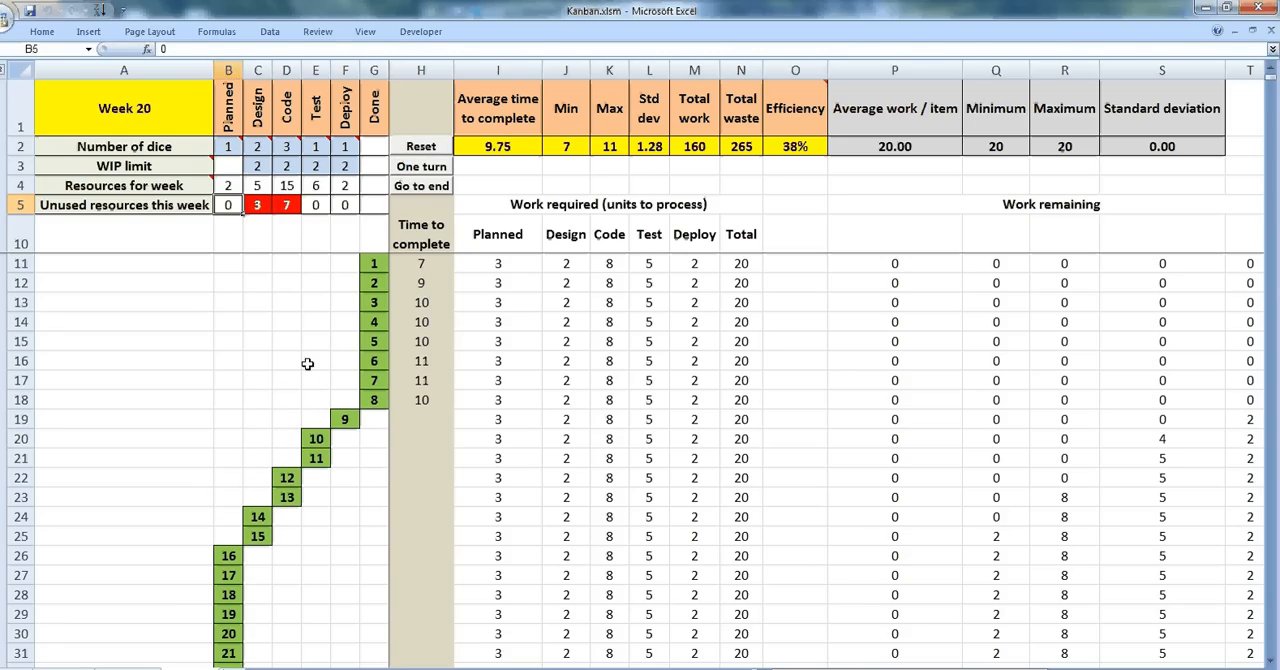
pyautogui.moveTo(294, 458)
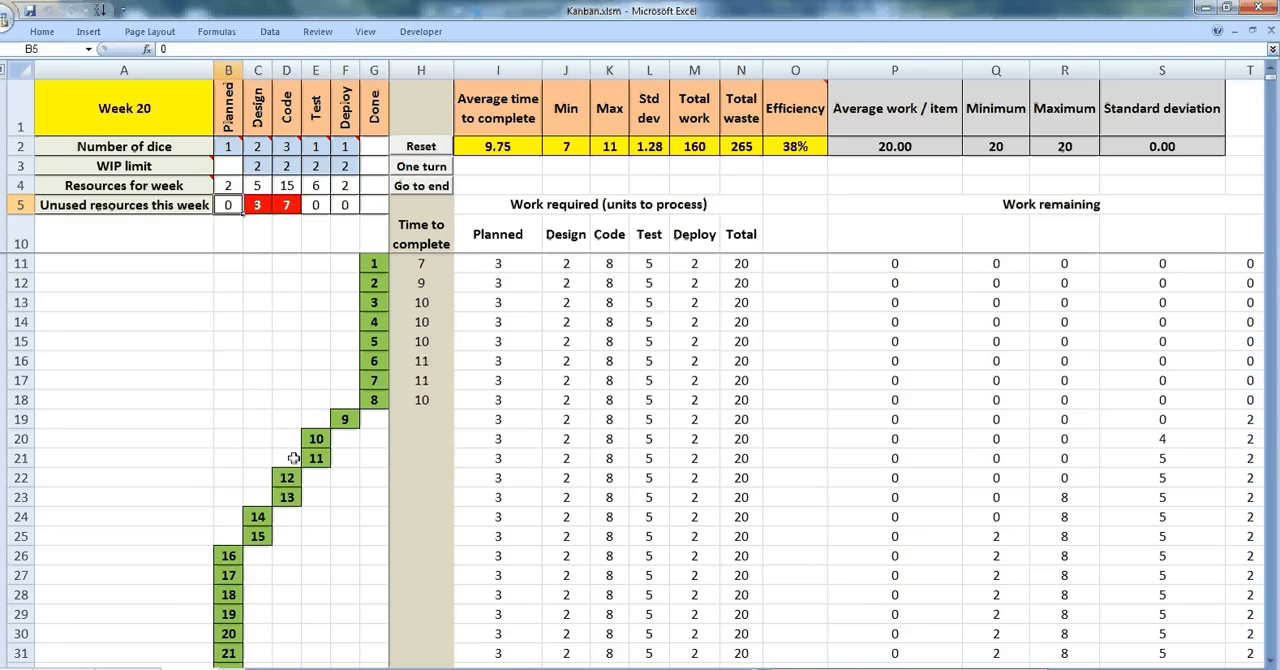
pyautogui.moveTo(318, 436)
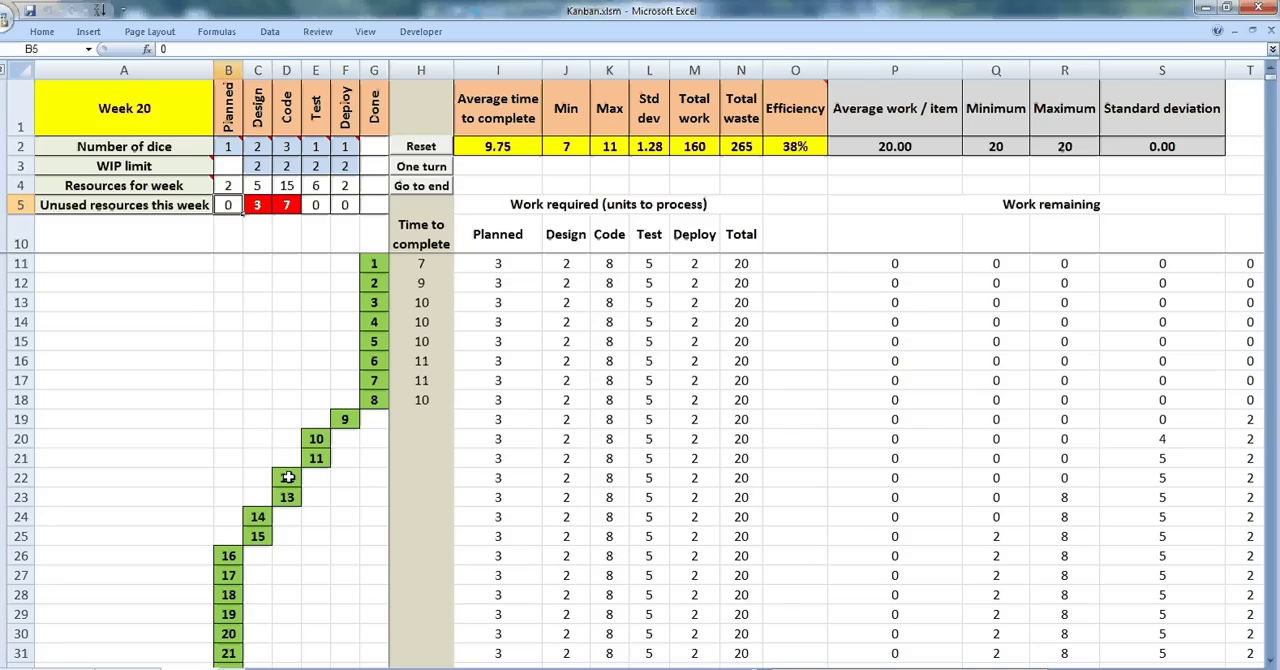
pyautogui.moveTo(317, 476)
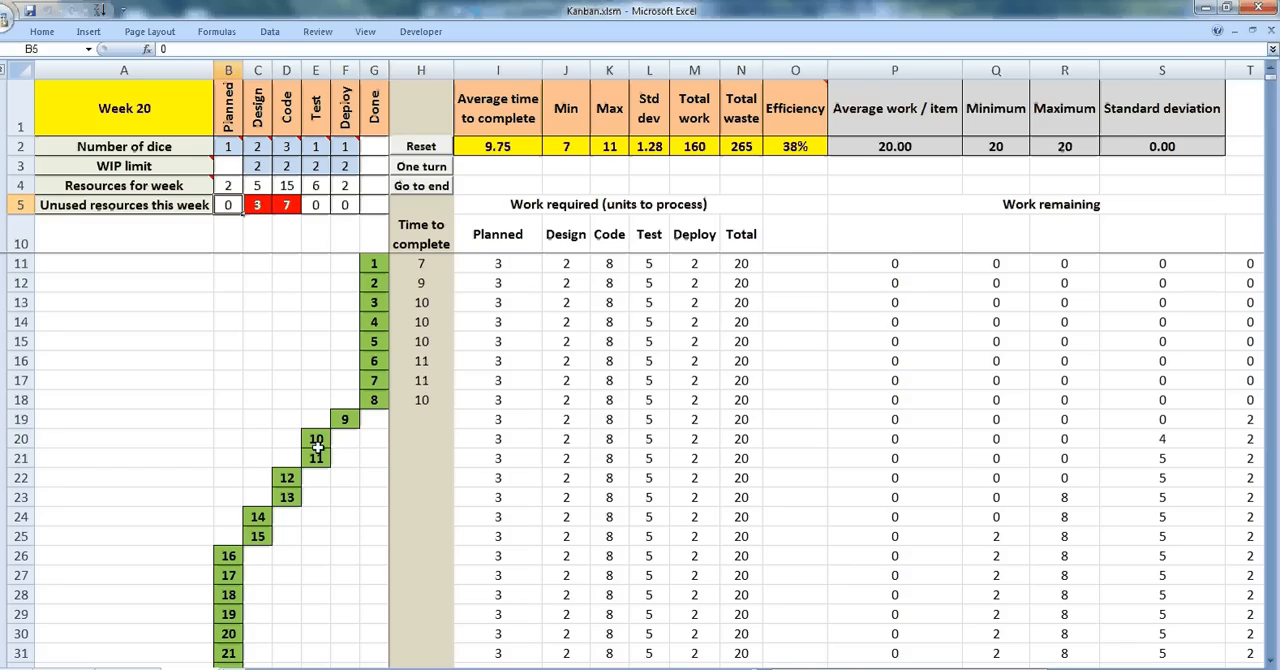
pyautogui.moveTo(313, 455)
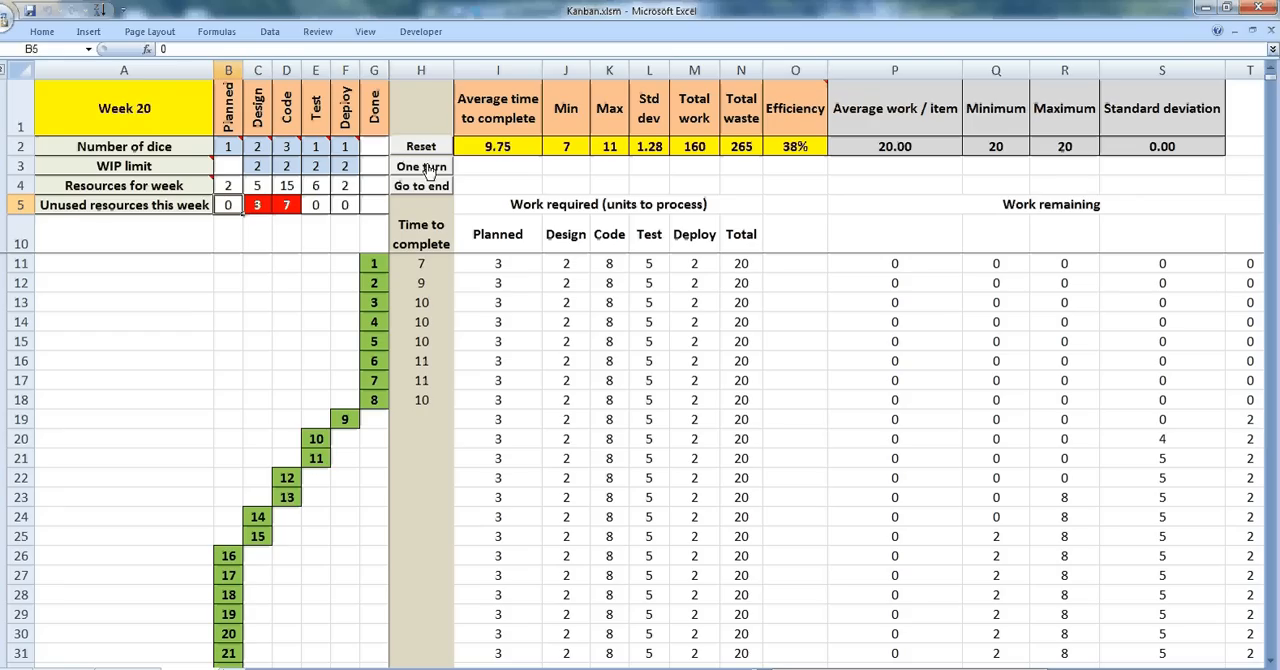
pyautogui.click(420, 166)
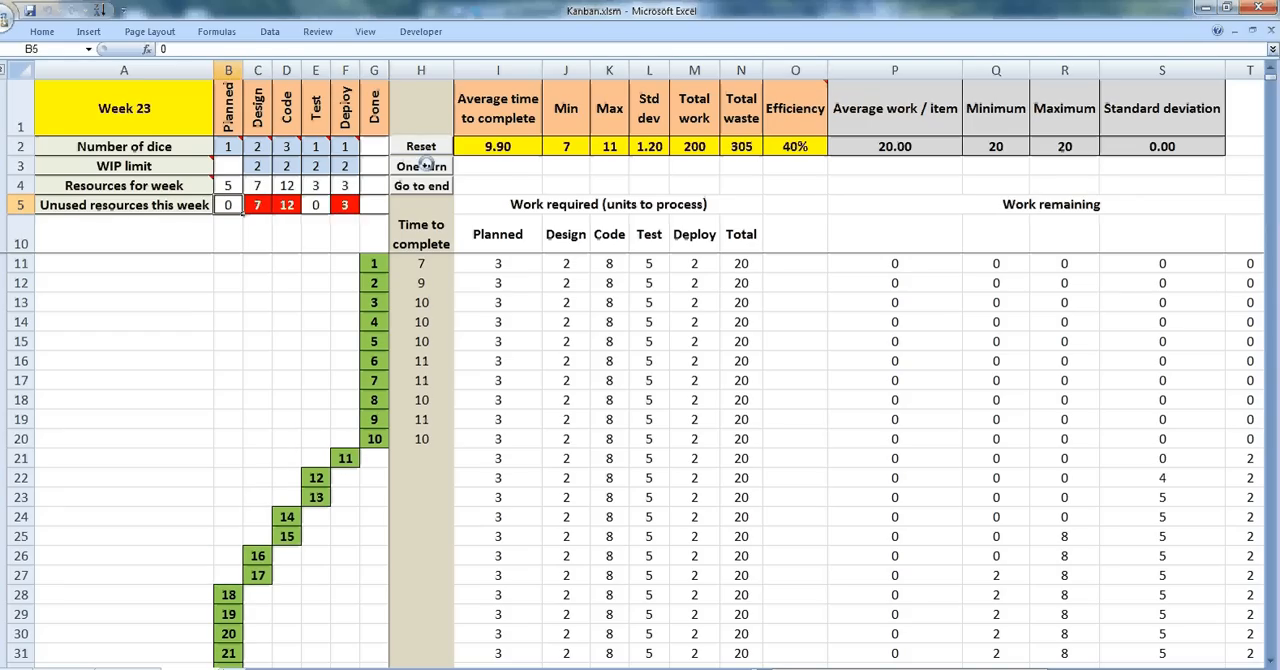
pyautogui.click(420, 166)
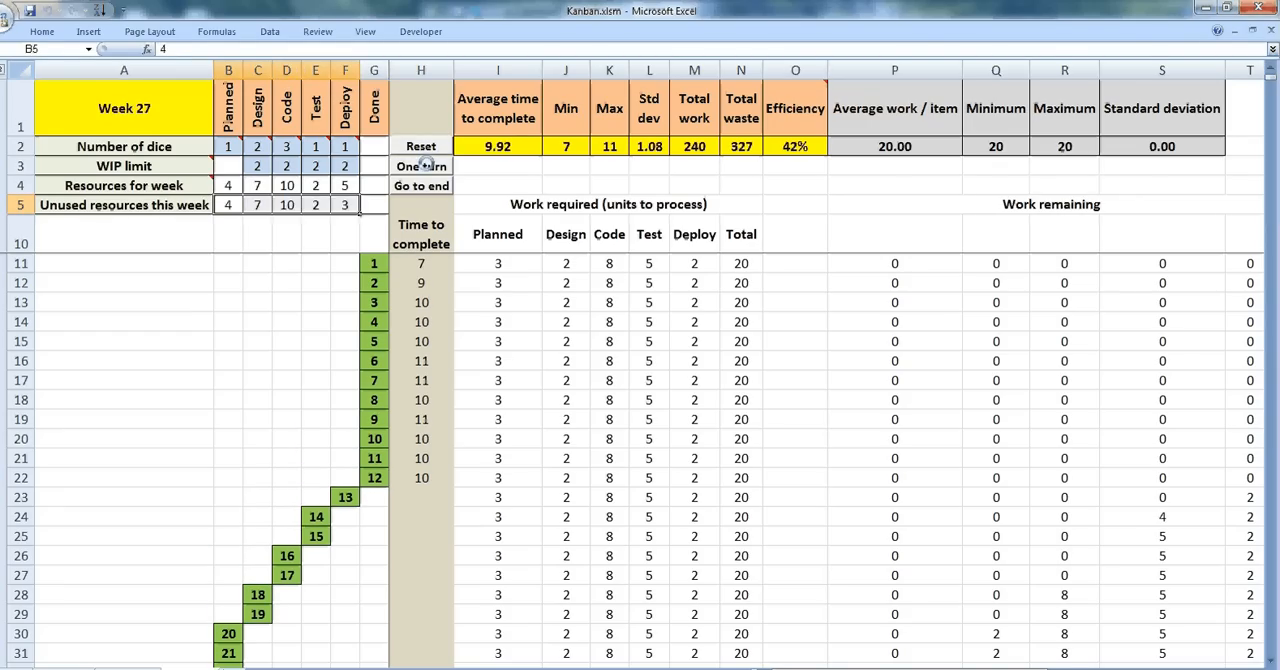
pyautogui.click(421, 166)
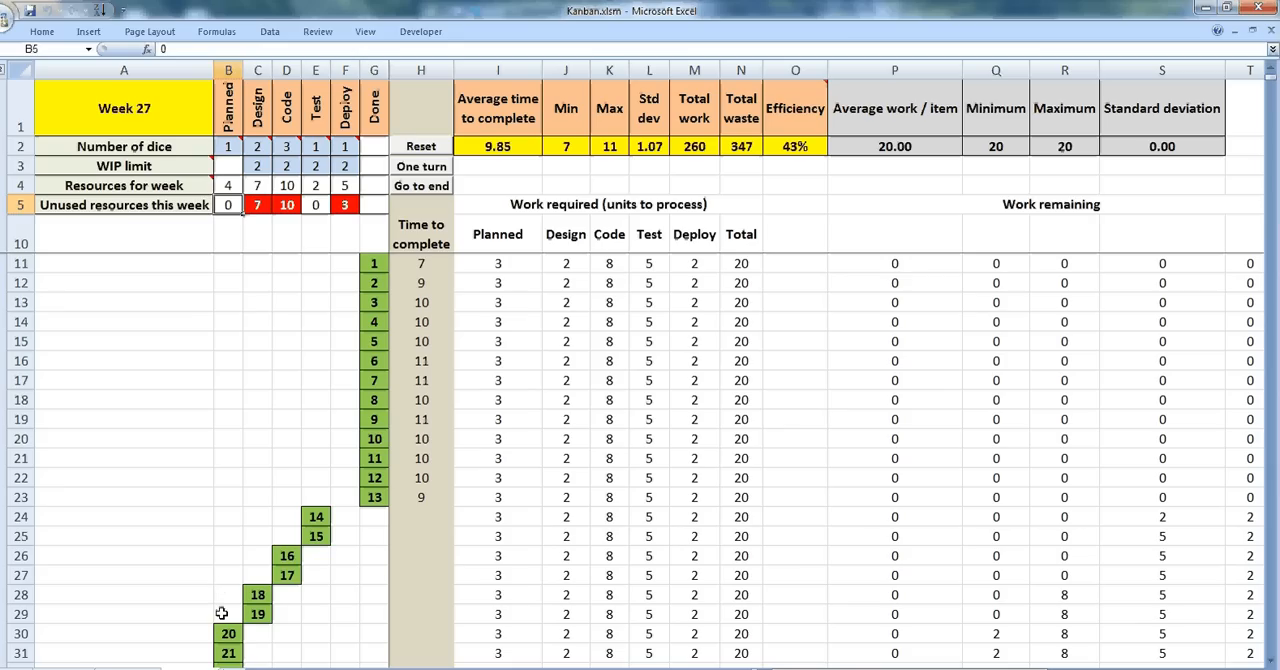
# Step: Turn a Planned card into expedite item A and fill it yellow
pyautogui.click(227, 634)
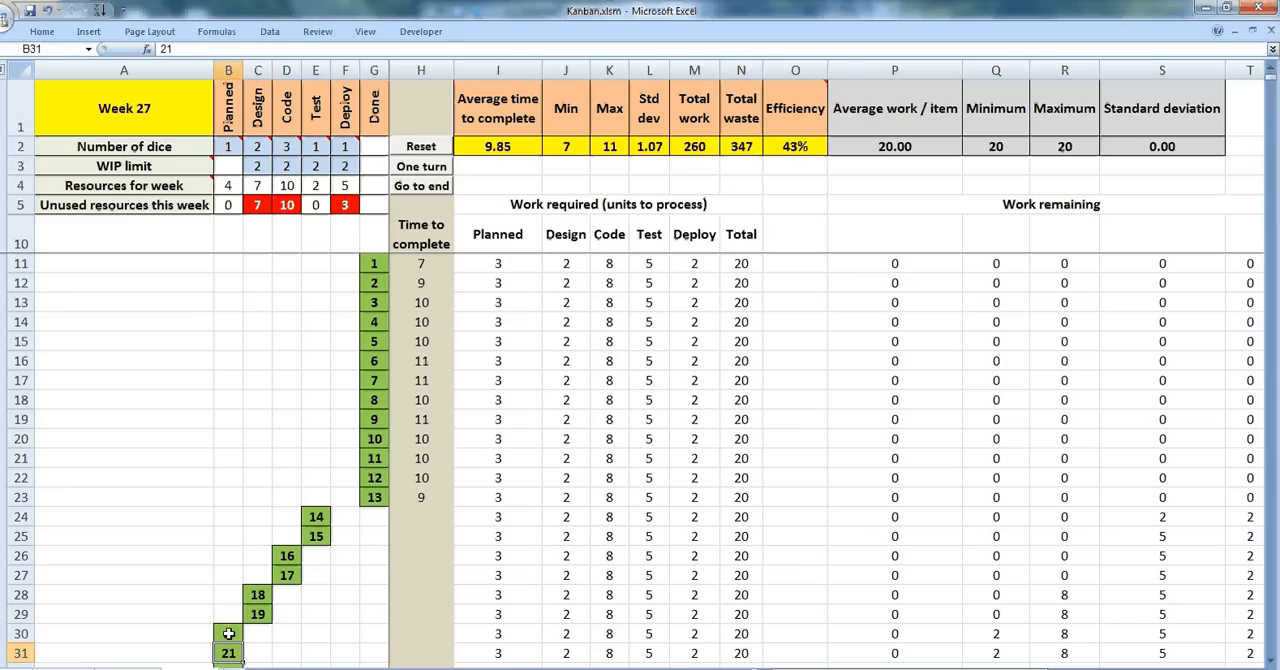
pyautogui.click(51, 34)
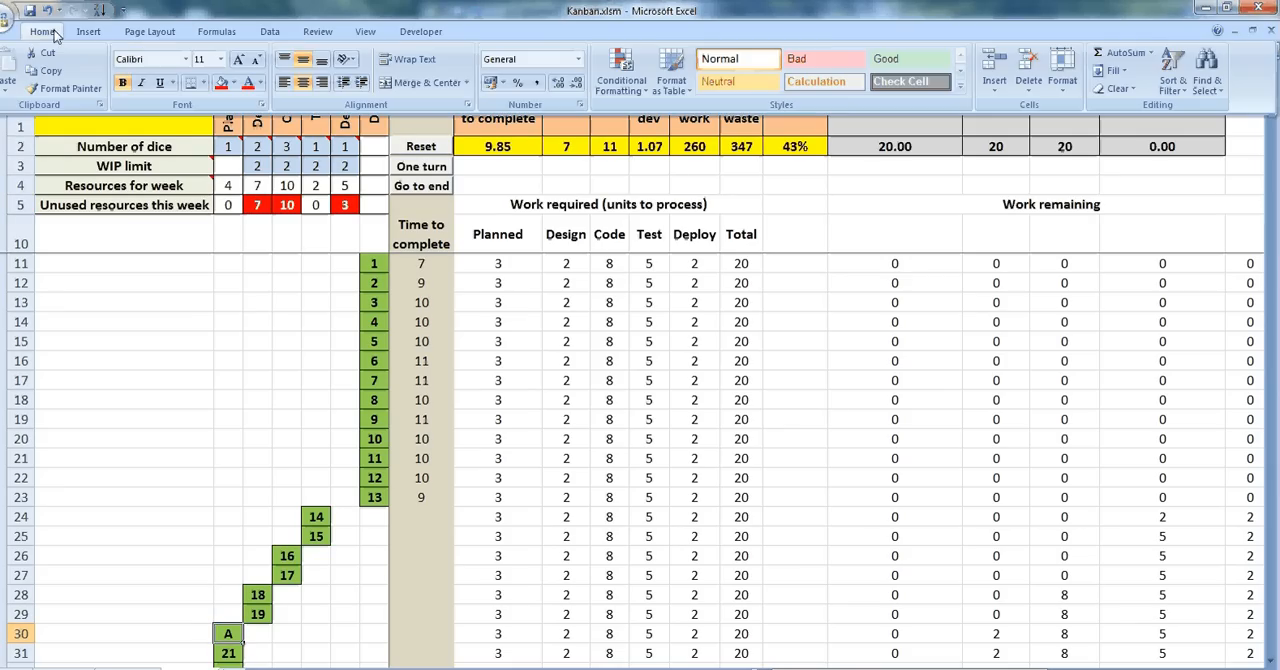
pyautogui.click(232, 82)
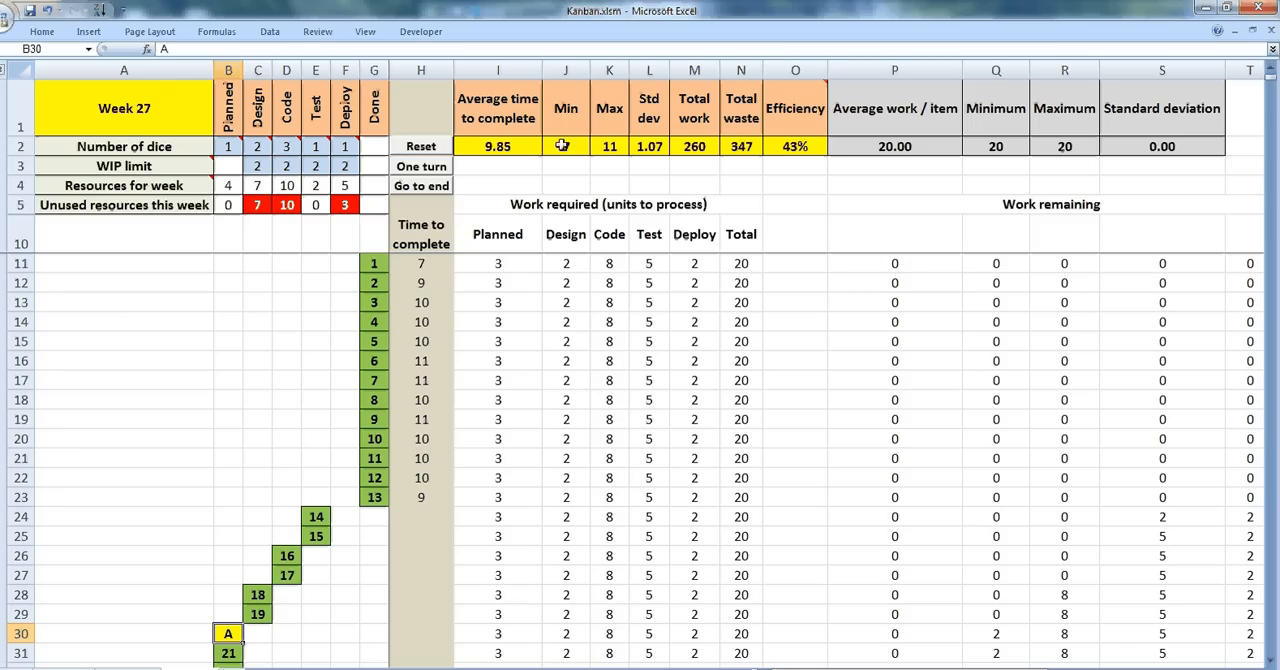
pyautogui.moveTo(566, 146)
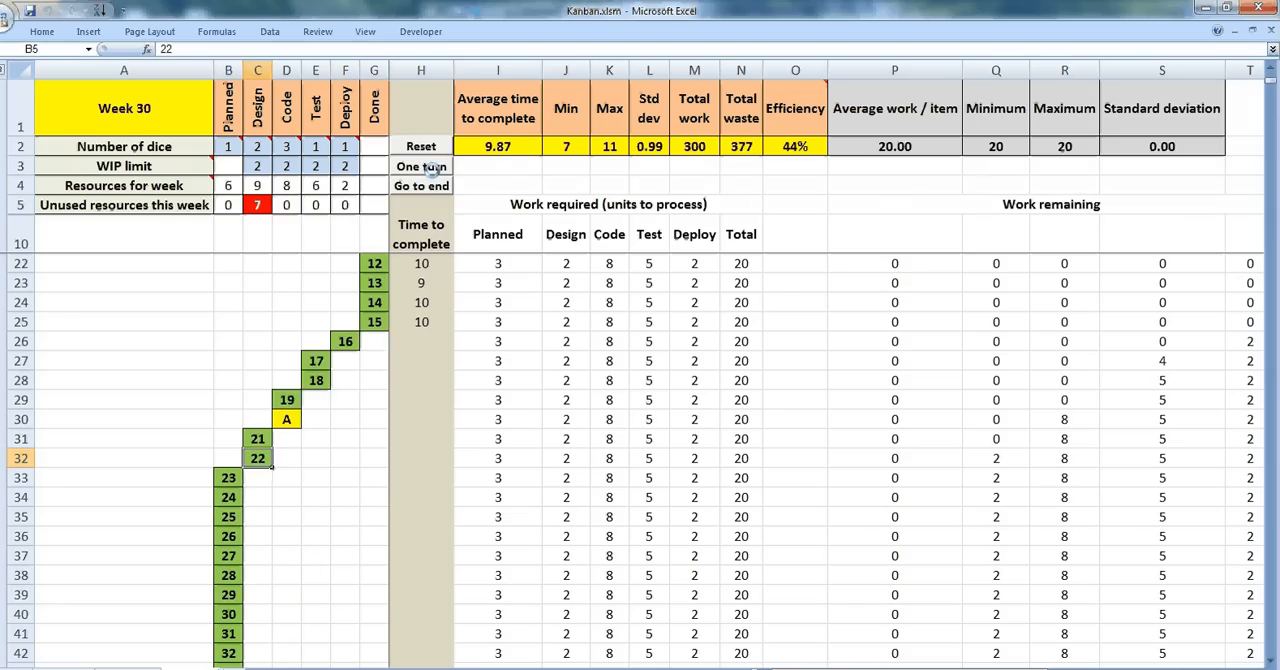
# Step: Advance weeks until A is done at week 36, then pick another planned card for item B
pyautogui.click(420, 166)
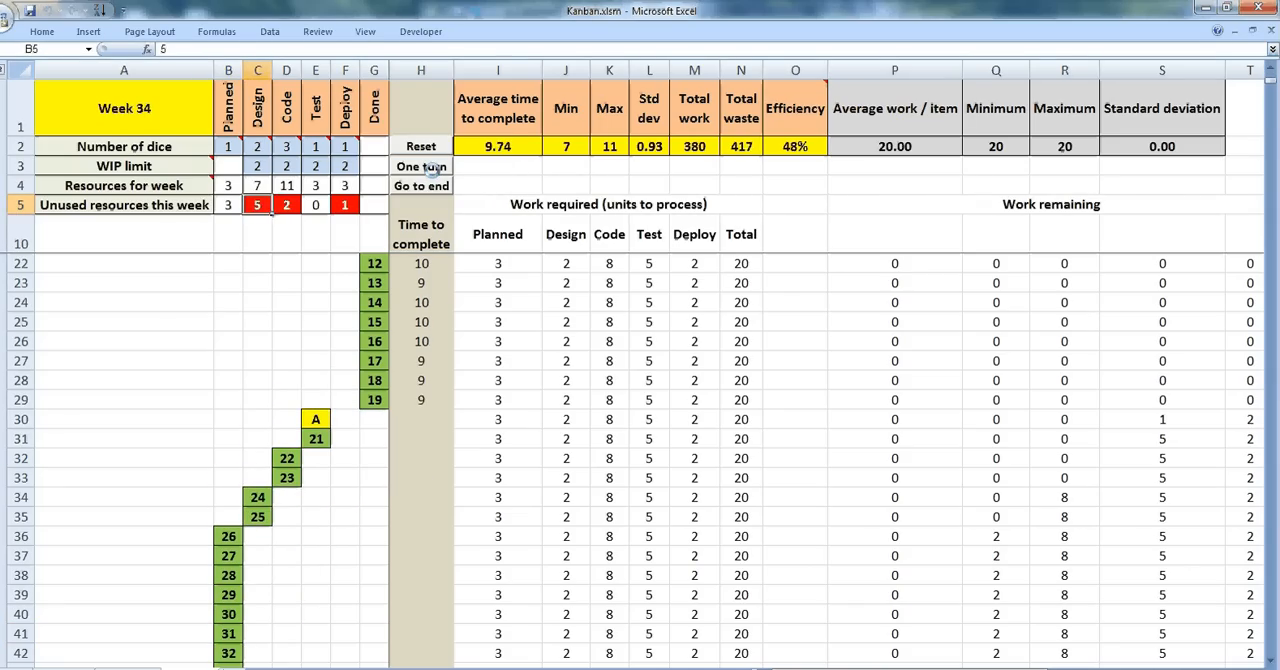
pyautogui.click(420, 166)
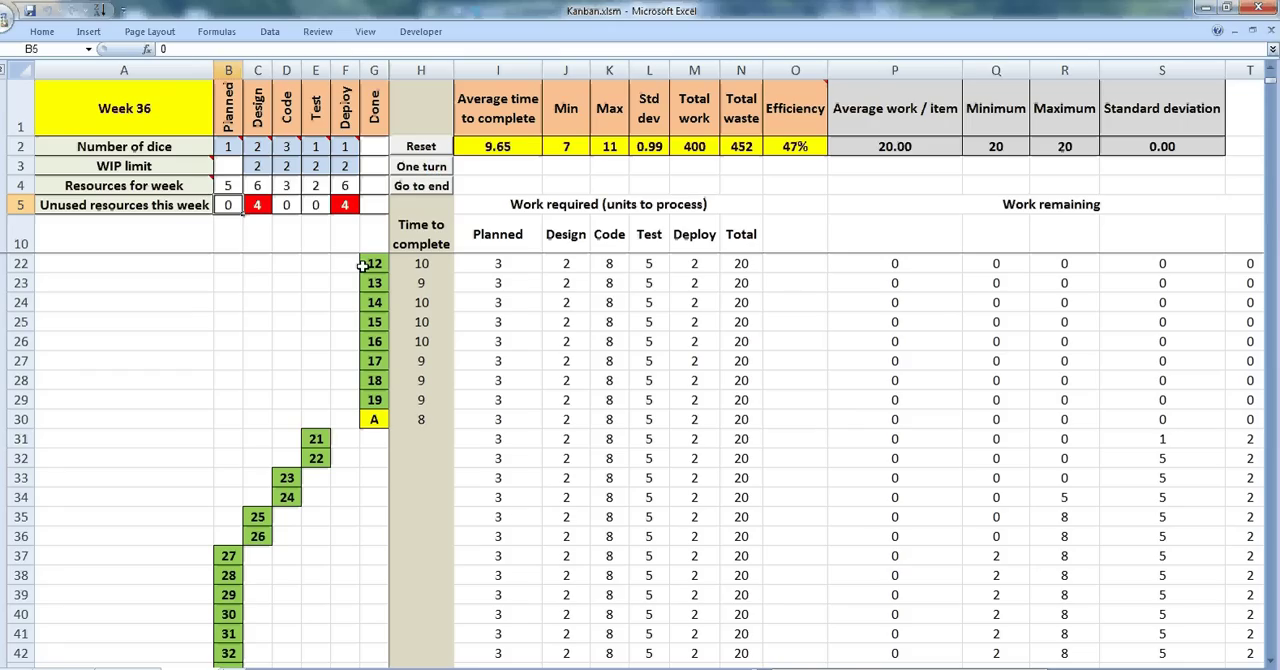
pyautogui.click(227, 613)
pyautogui.write('B')
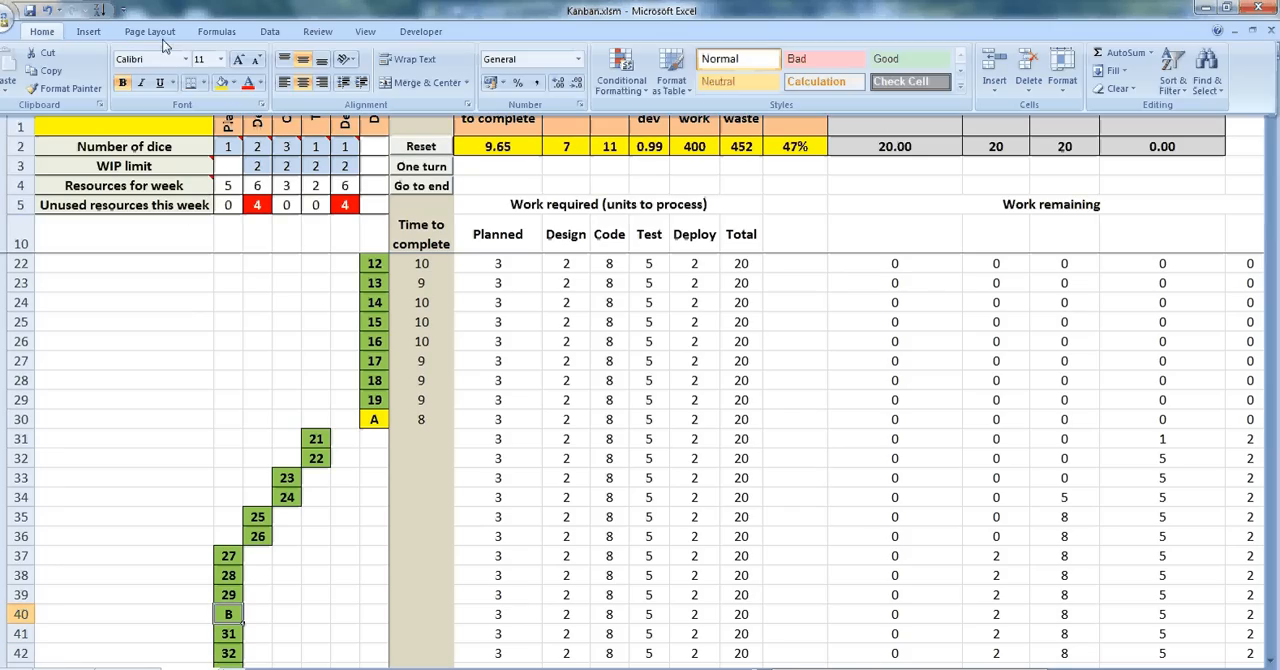
# Step: Fill card B red and advance weekly until B is done at week 50, waste 616
pyautogui.click(235, 85)
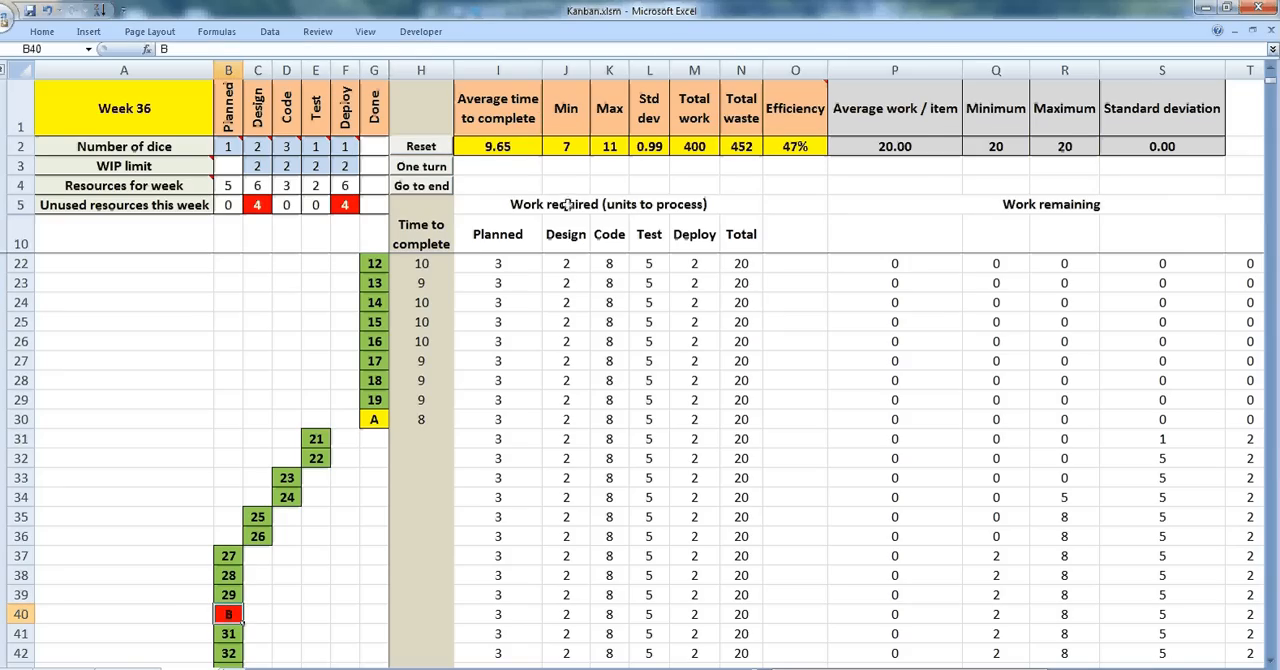
pyautogui.moveTo(589, 177)
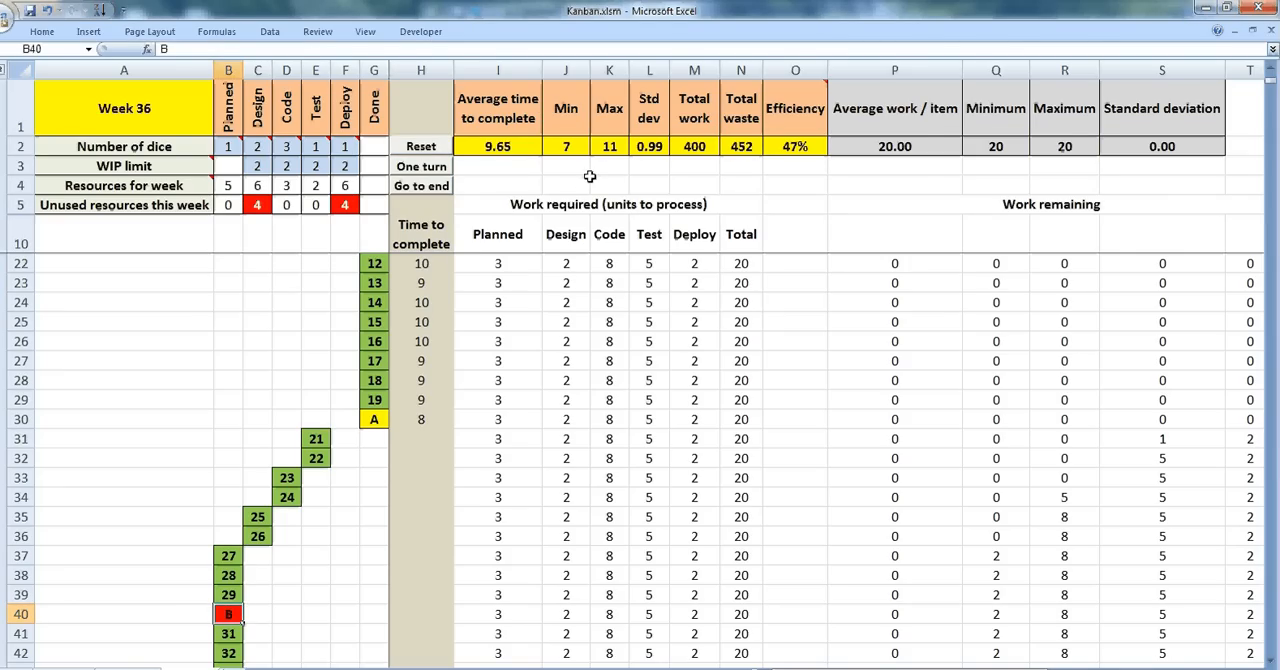
pyautogui.moveTo(398, 166)
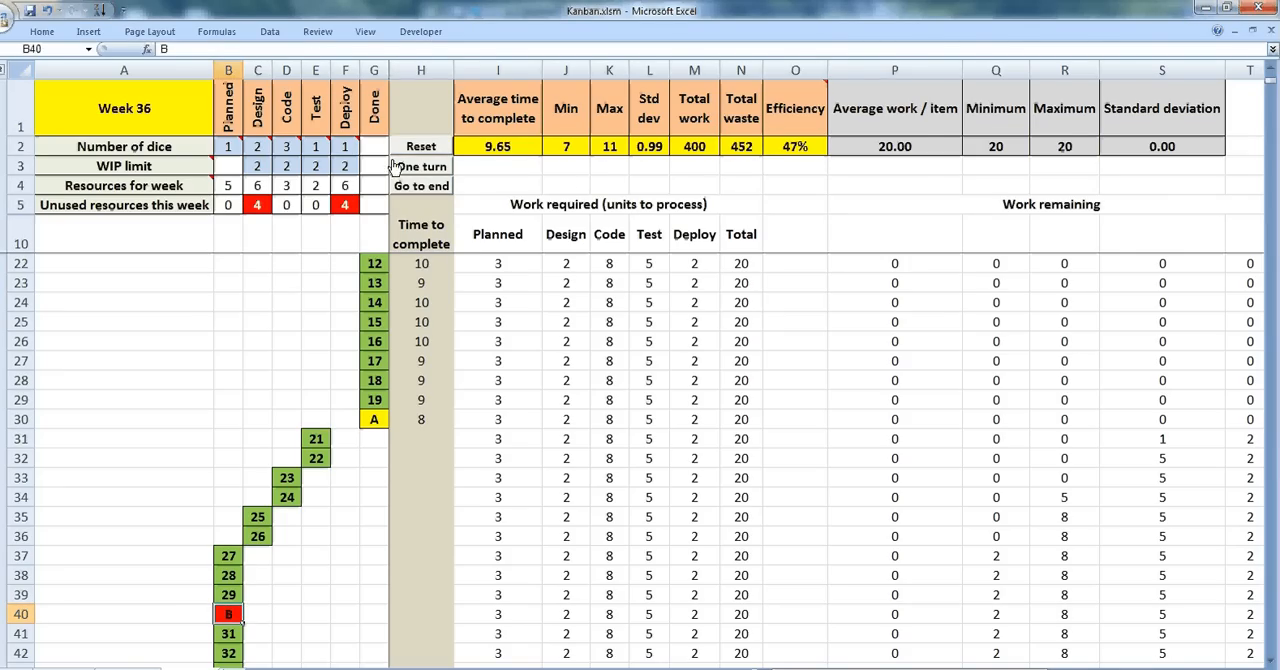
pyautogui.click(420, 166)
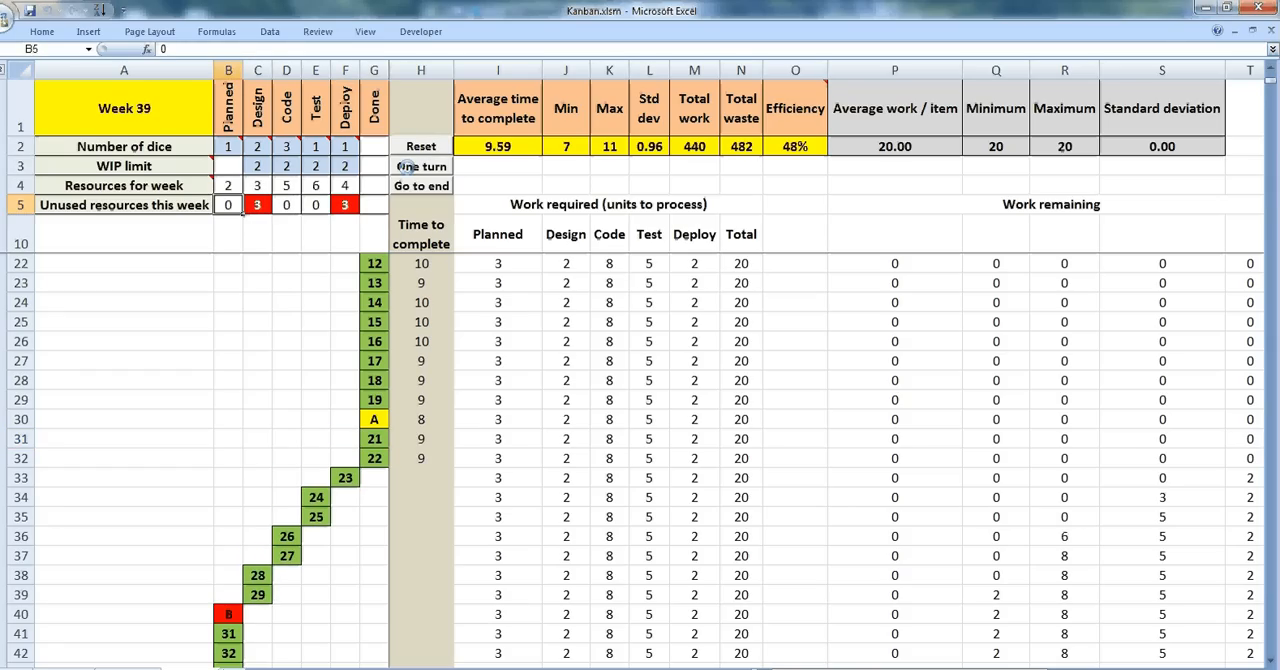
pyautogui.click(421, 166)
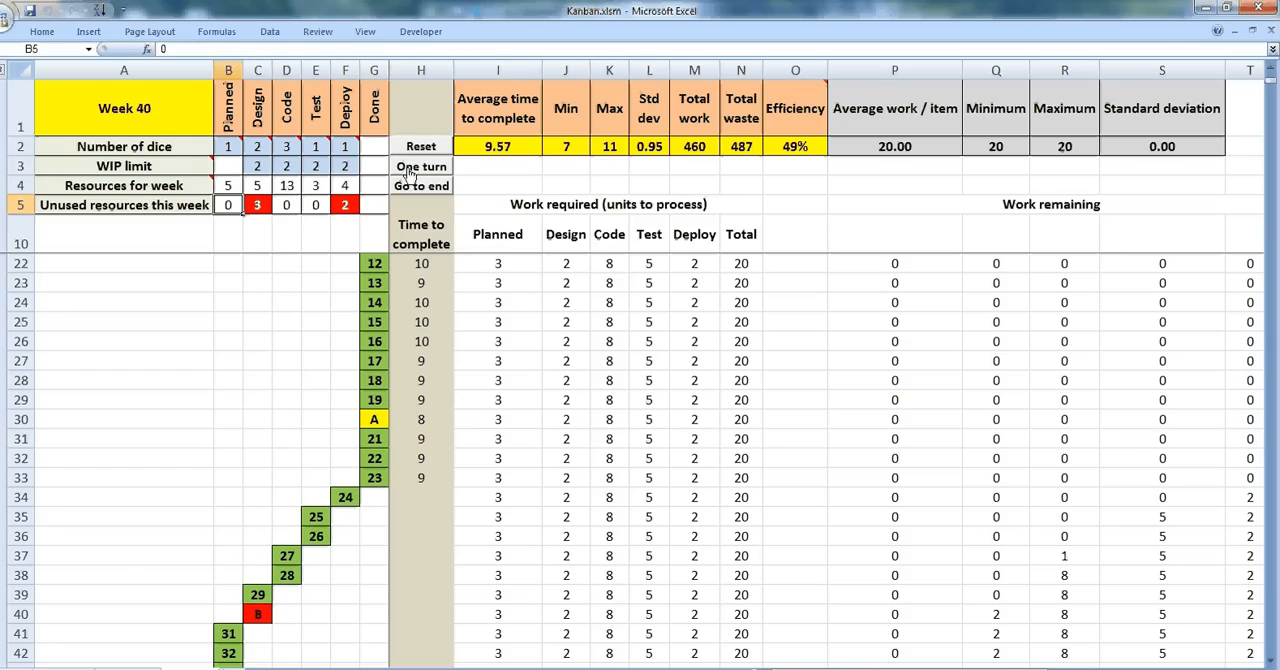
pyautogui.click(420, 166)
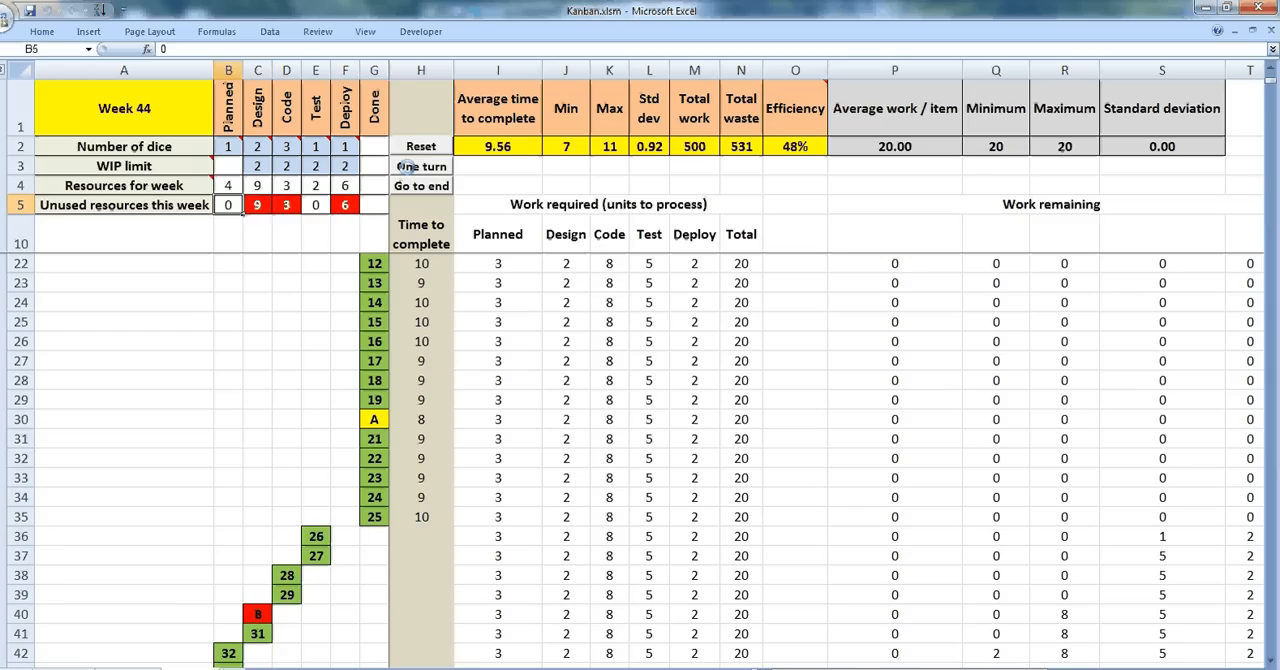
pyautogui.click(420, 166)
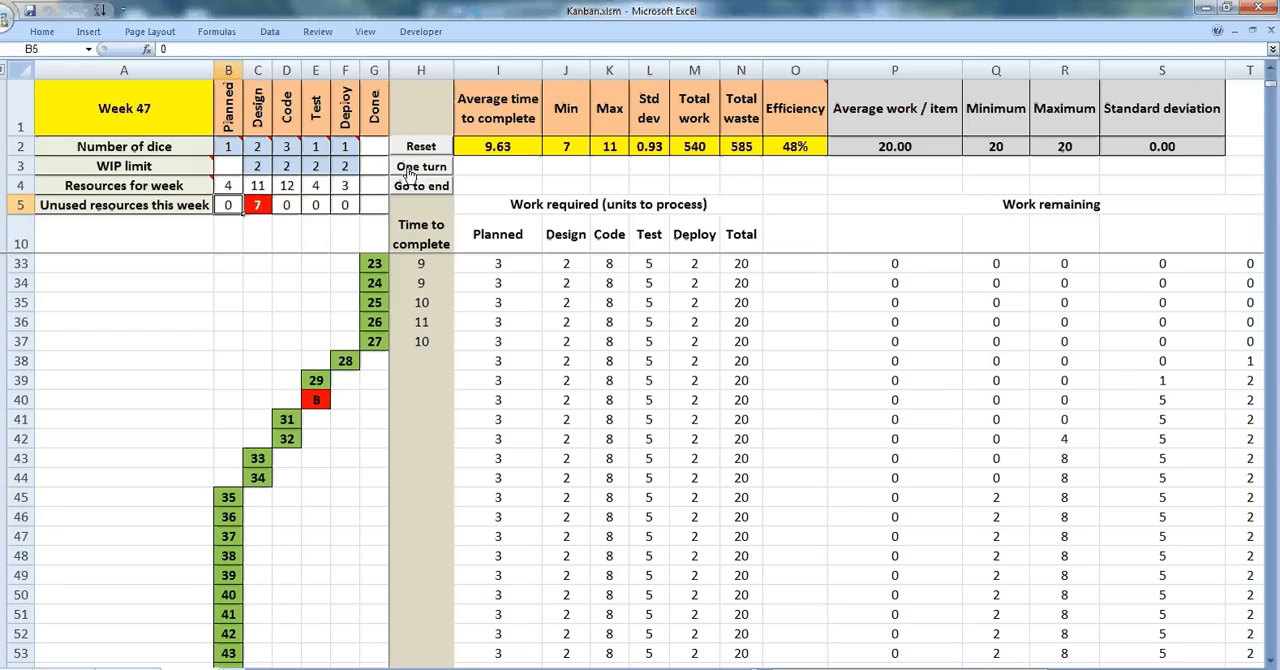
pyautogui.click(420, 166)
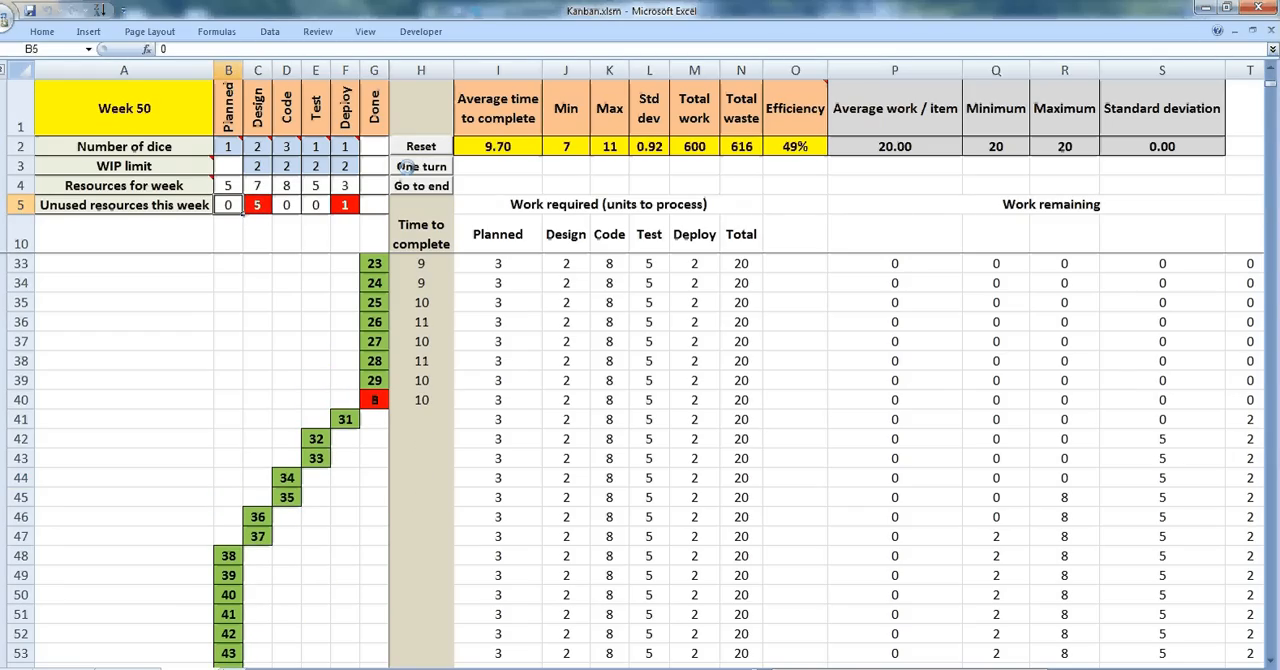
pyautogui.moveTo(414, 176)
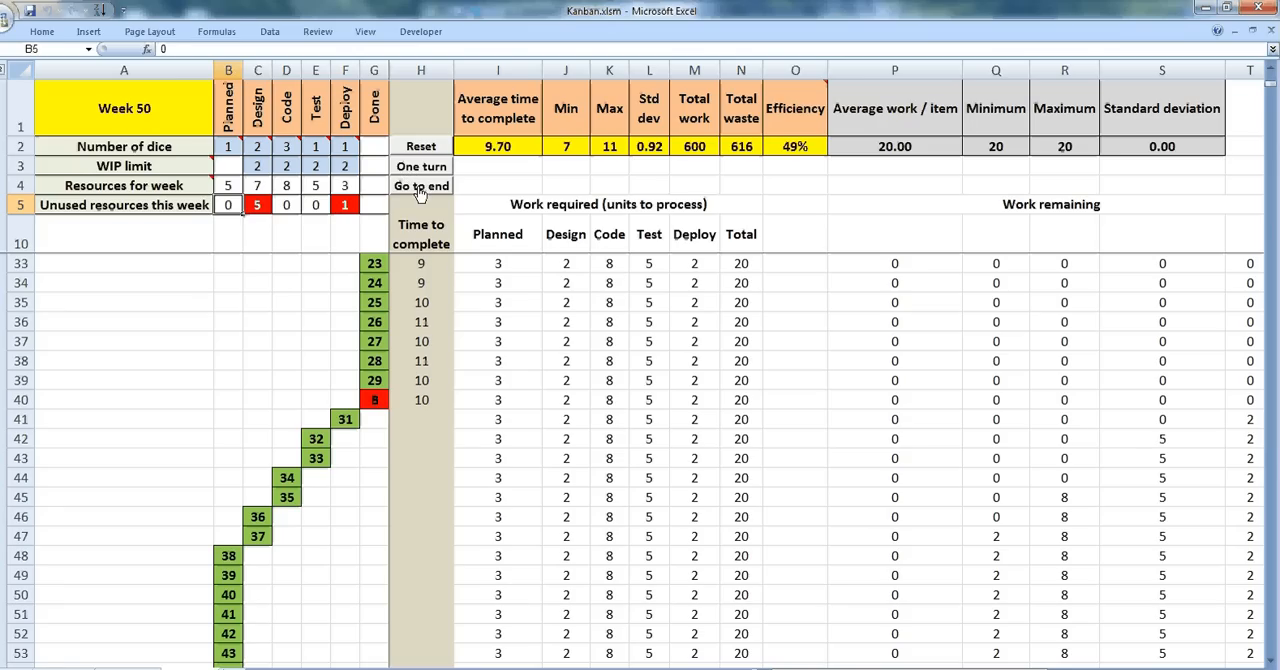
# Step: Run the WIP-limited simulation to week 153: average 9.89 weeks, waste 2099, efficiency 49%
pyautogui.click(420, 166)
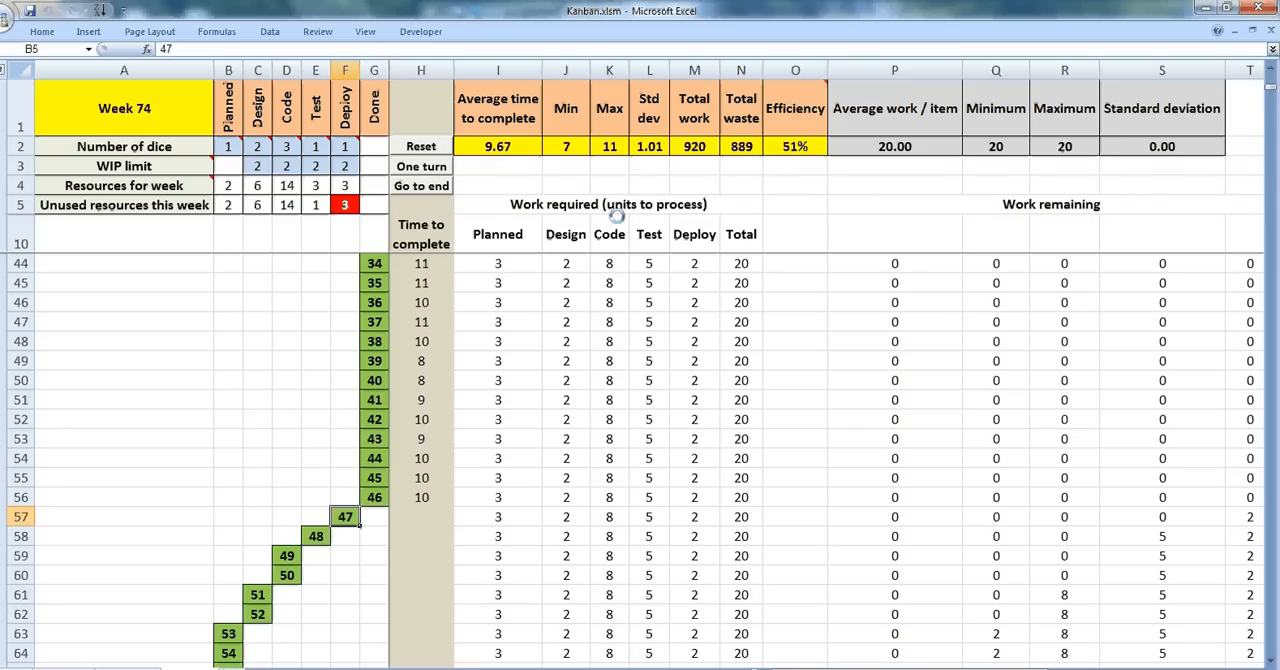
pyautogui.click(421, 166)
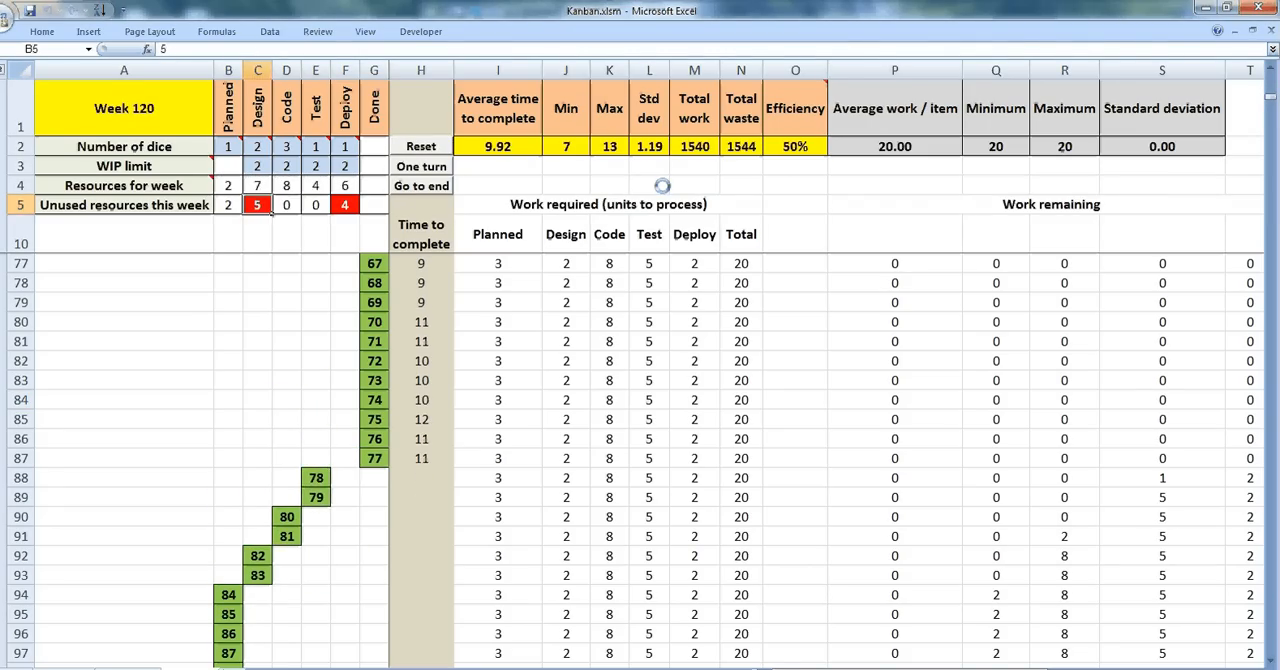
pyautogui.click(421, 166)
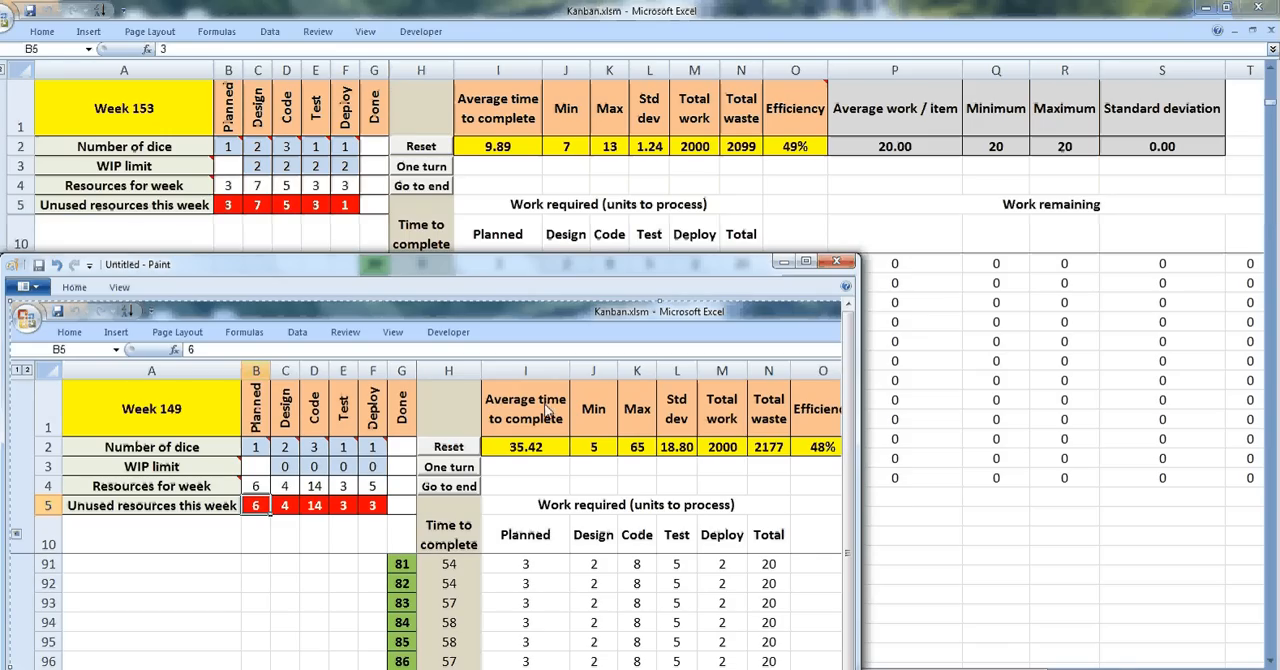
pyautogui.moveTo(530, 486)
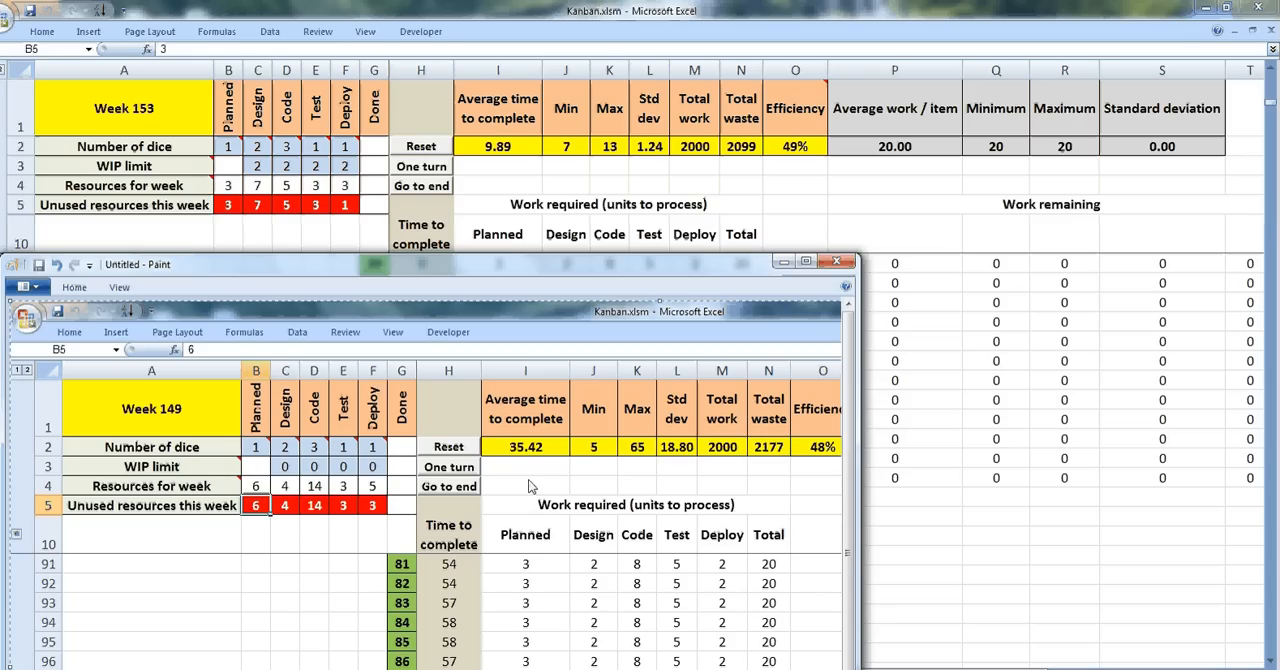
pyautogui.moveTo(550, 458)
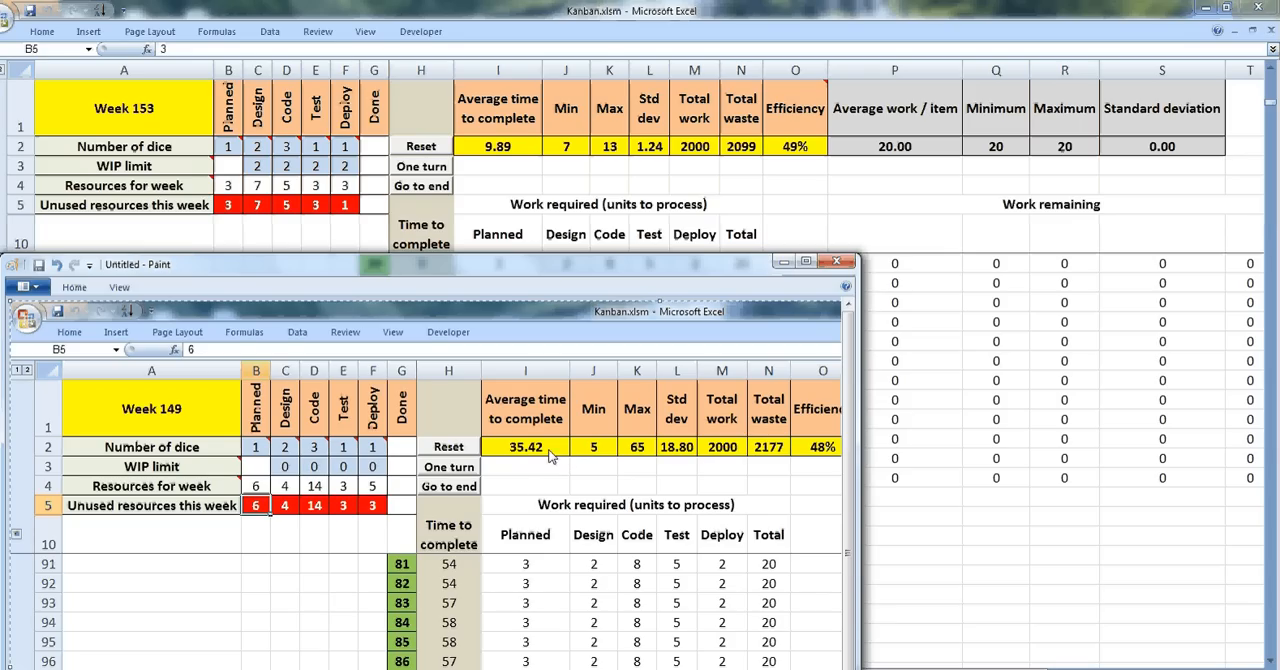
pyautogui.moveTo(200, 433)
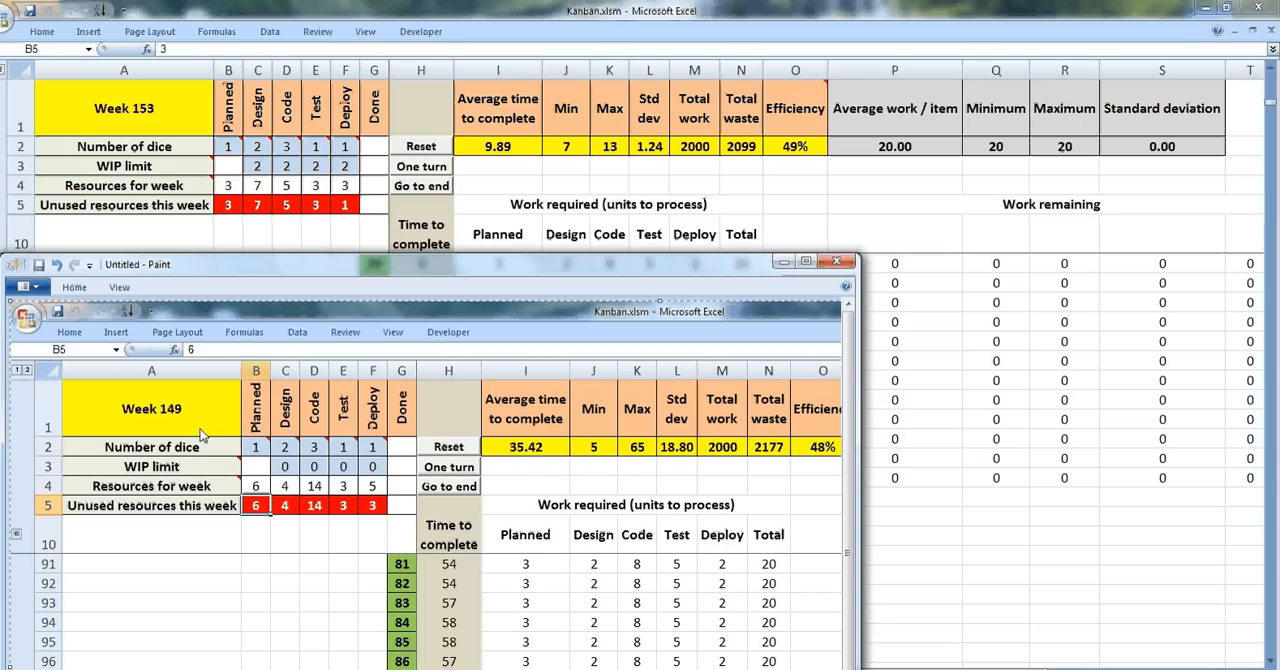
pyautogui.moveTo(146, 437)
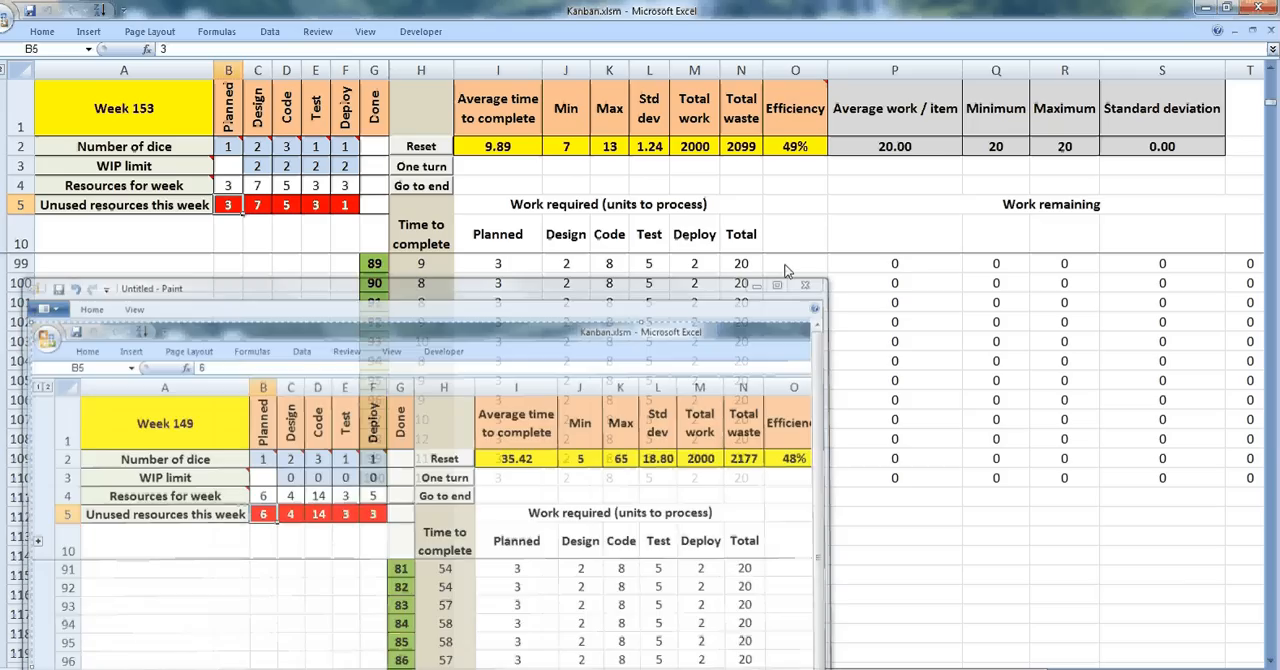
# Step: Reset the simulation to week 0 and select the Design dice count to change it to 1
pyautogui.click(804, 285)
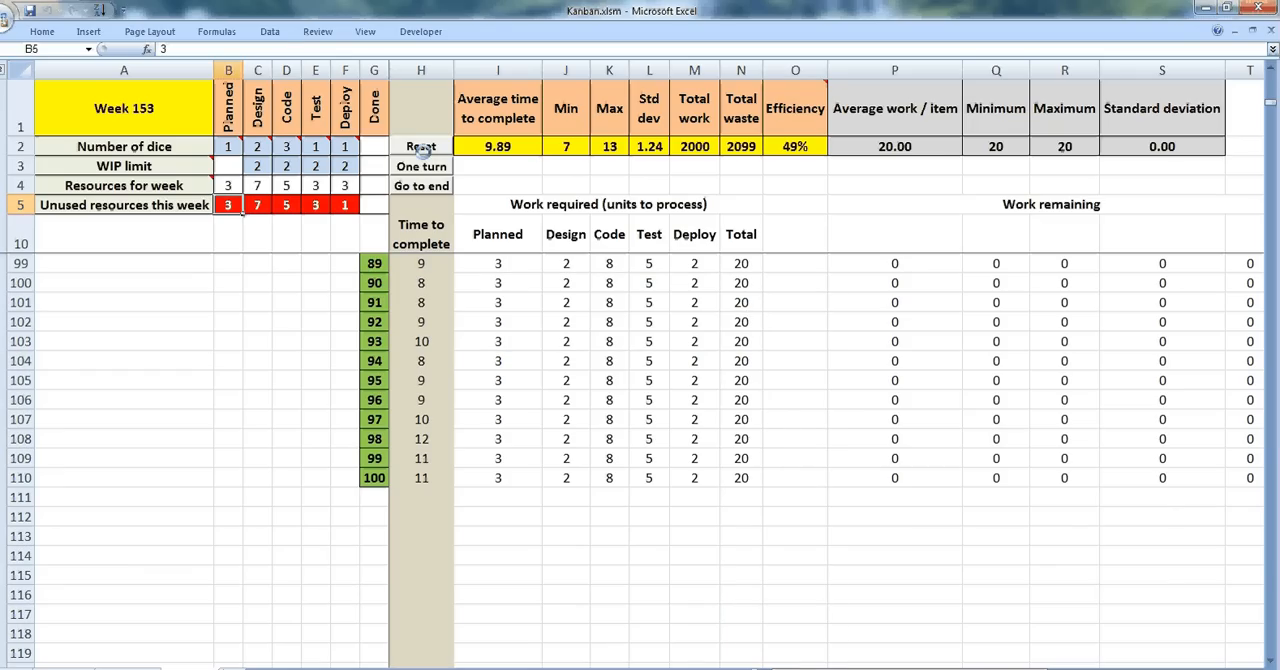
pyautogui.click(420, 145)
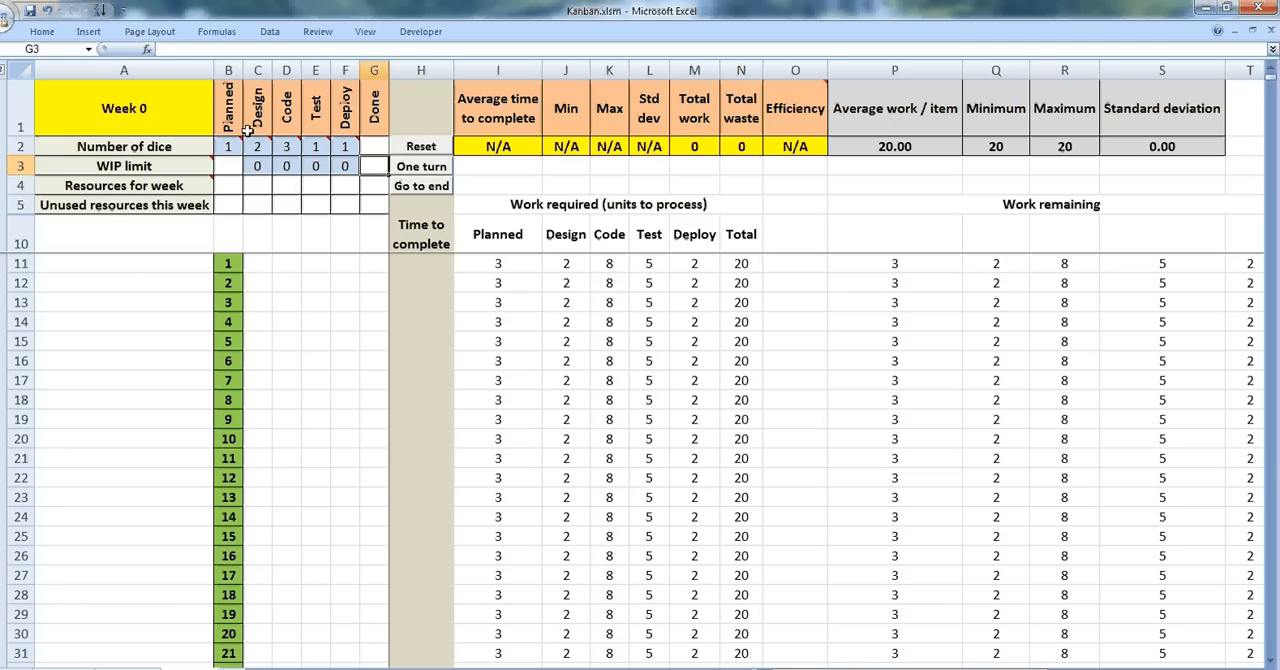
pyautogui.click(257, 146)
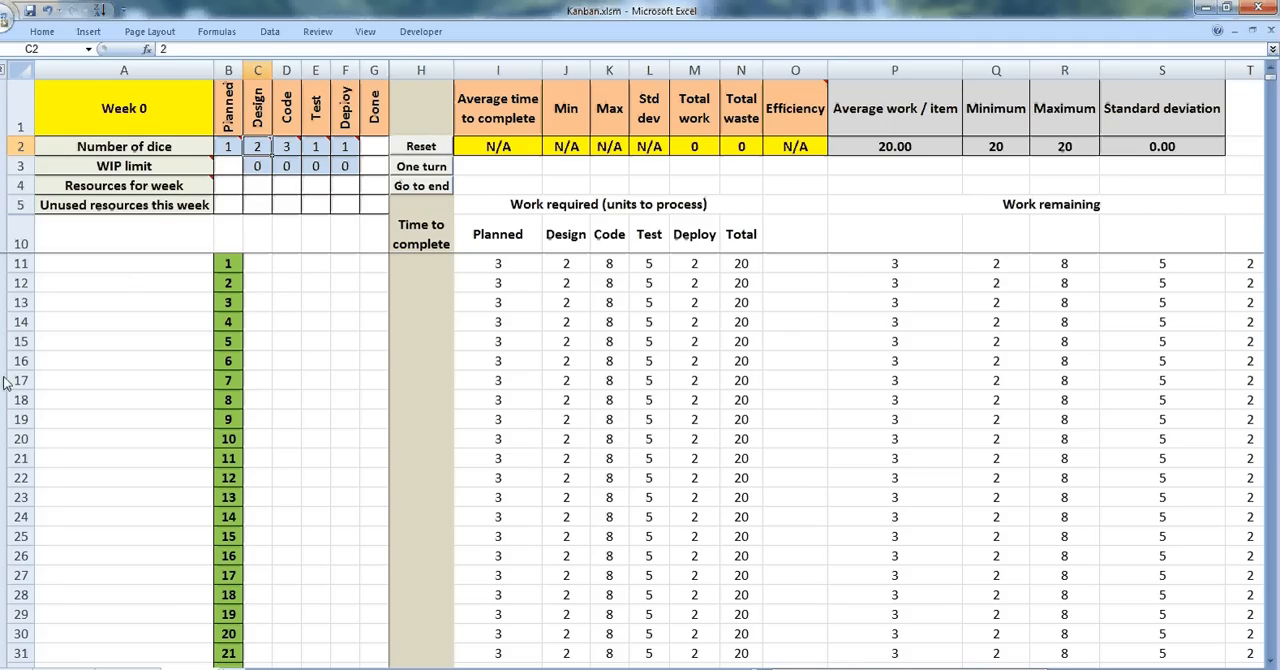
pyautogui.moveTo(70, 434)
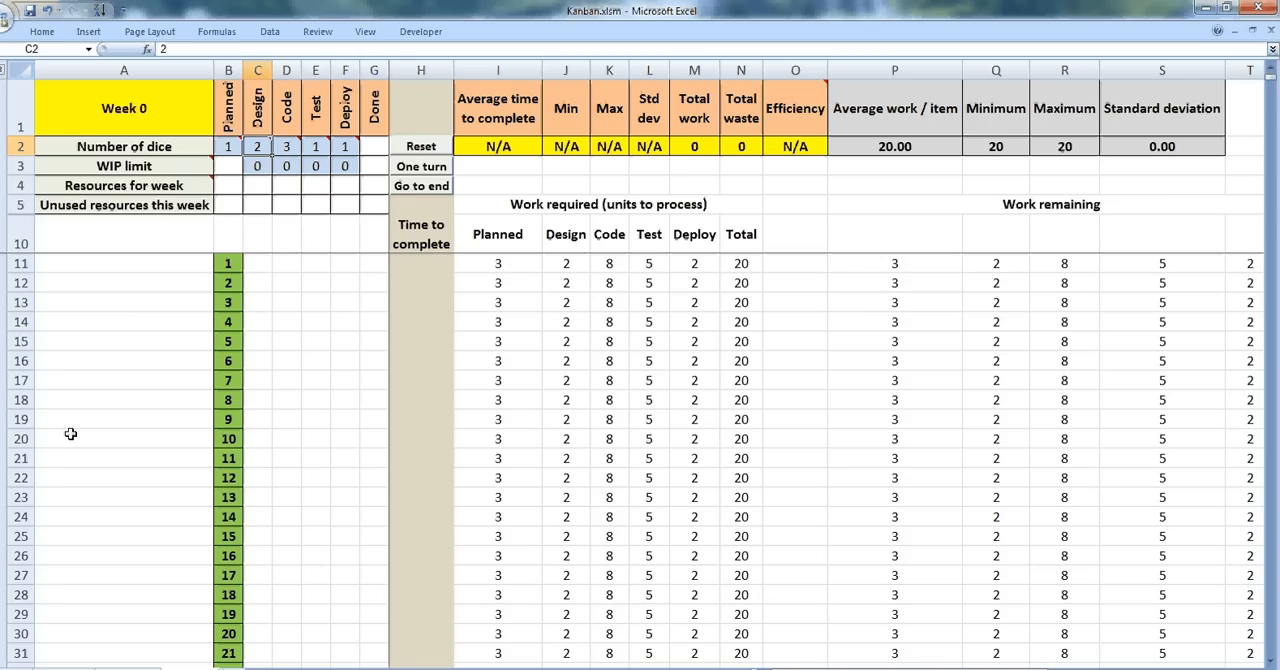
pyautogui.moveTo(254, 165)
pyautogui.write('1')
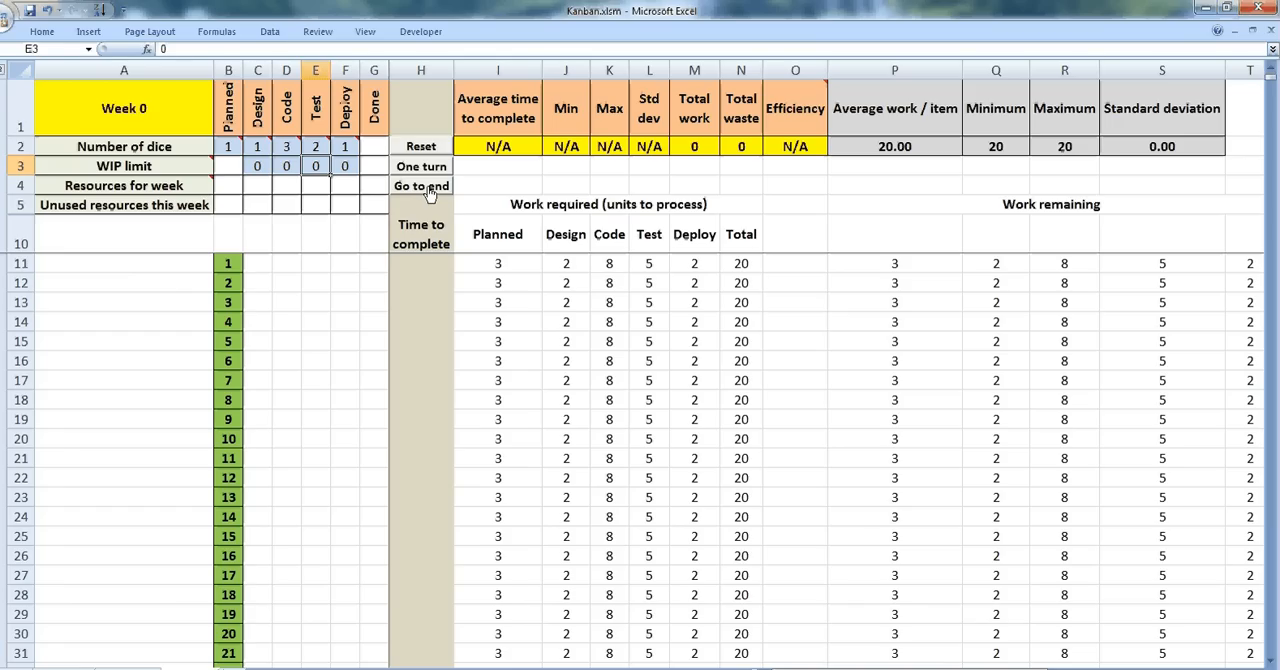
# Step: Run the simulation to the end so all 100 items finish by week 101, averaging 6.00 weeks at 71% efficiency
pyautogui.click(421, 186)
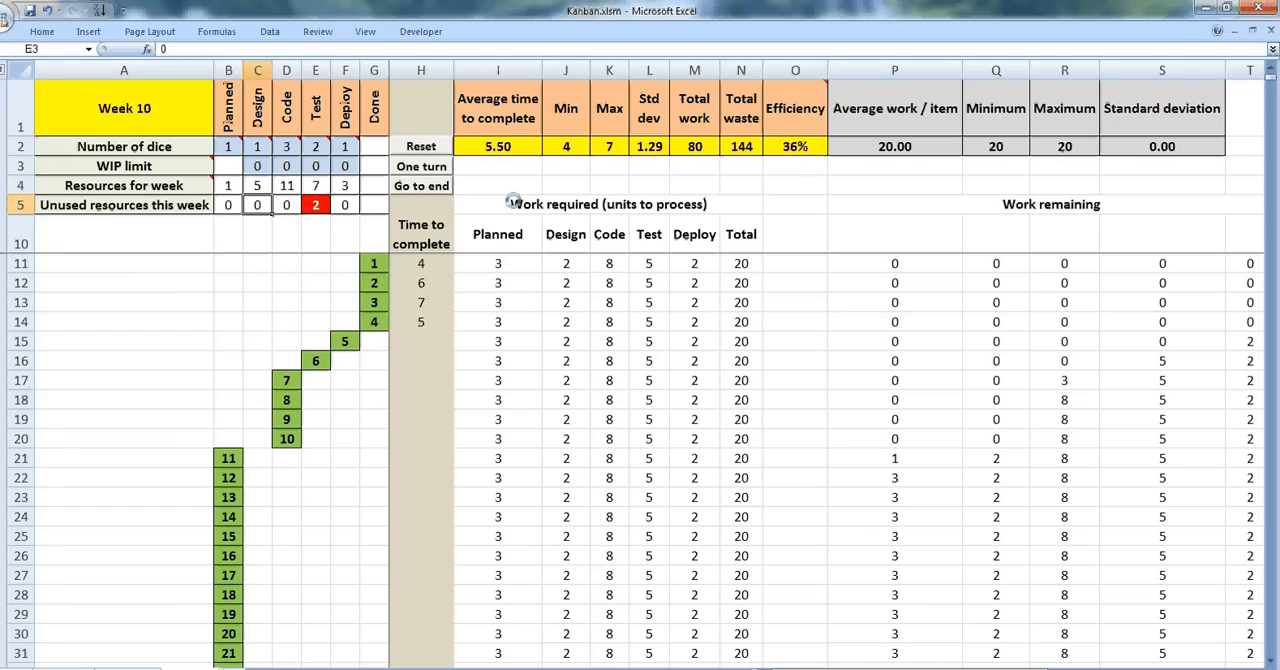
pyautogui.click(421, 166)
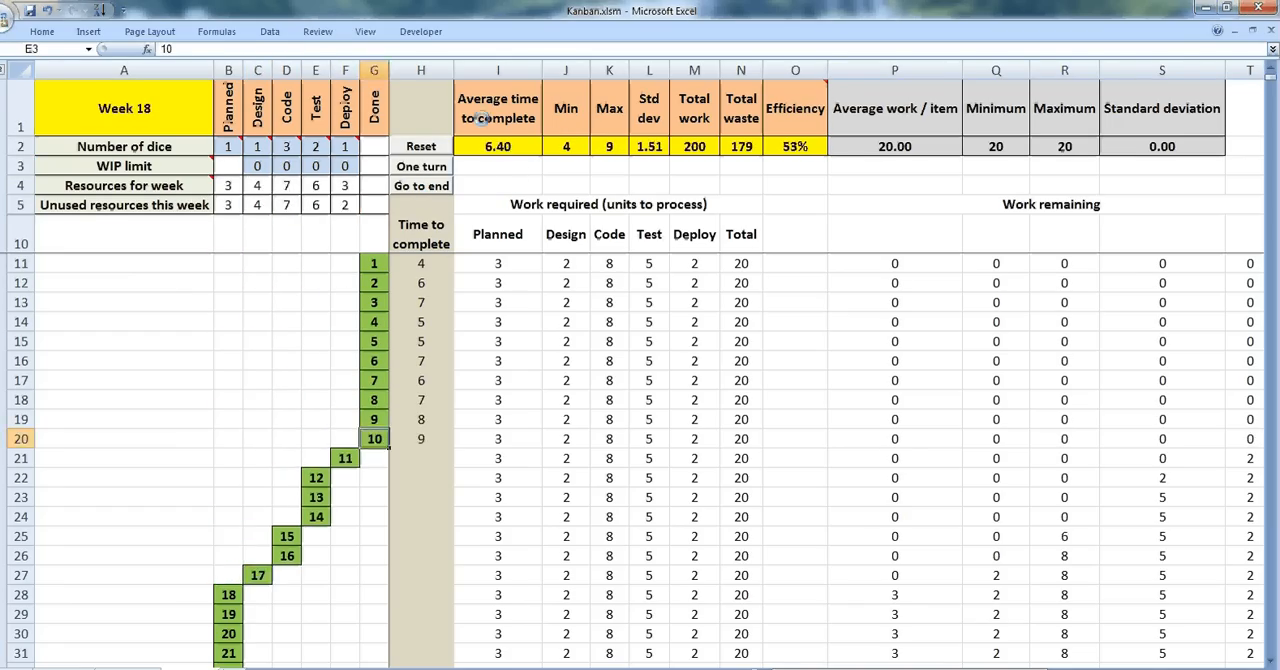
pyautogui.click(420, 185)
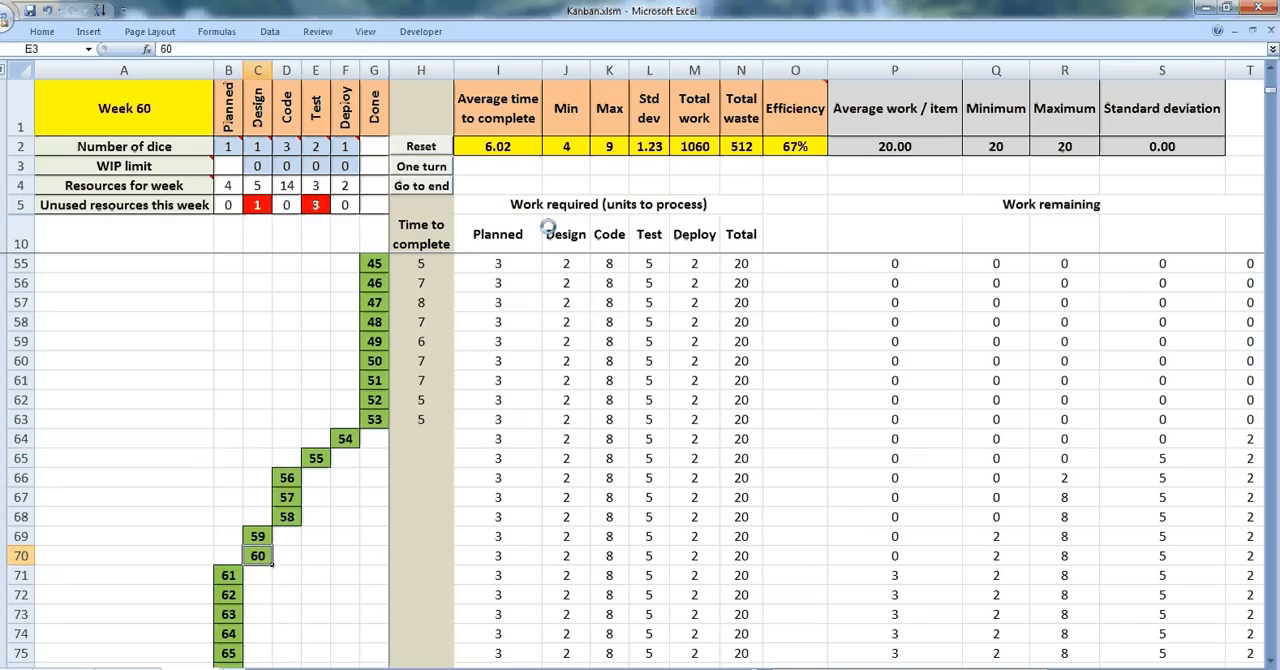
pyautogui.click(421, 166)
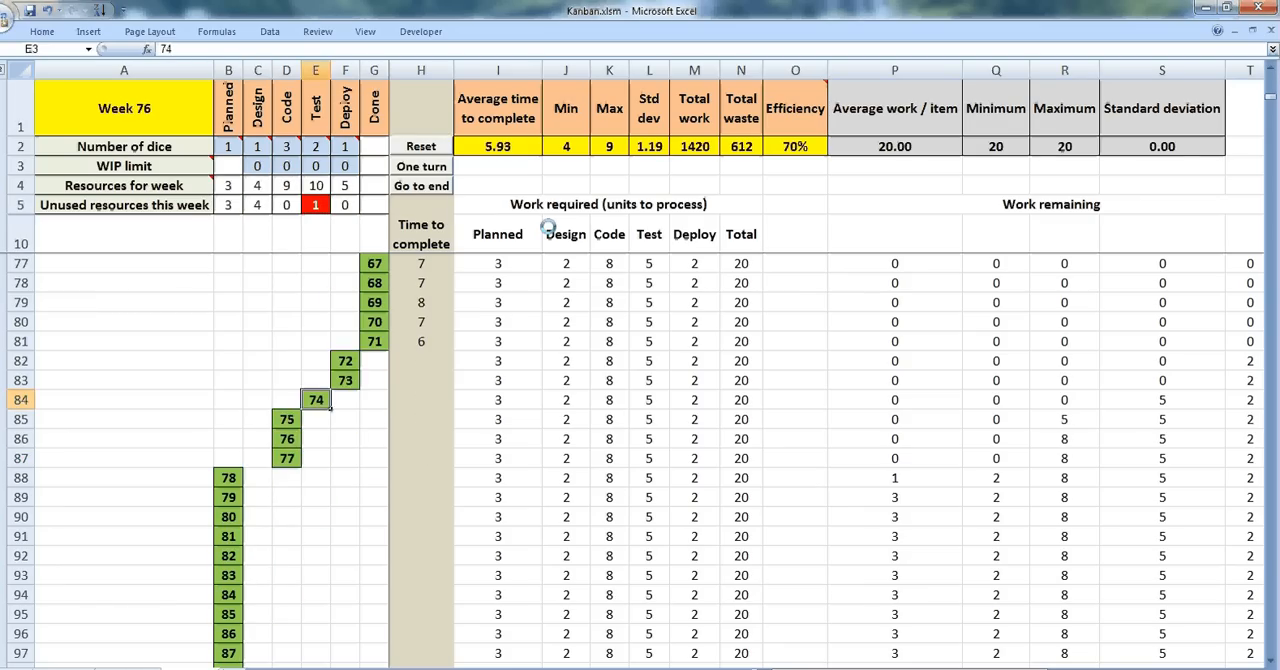
pyautogui.click(421, 166)
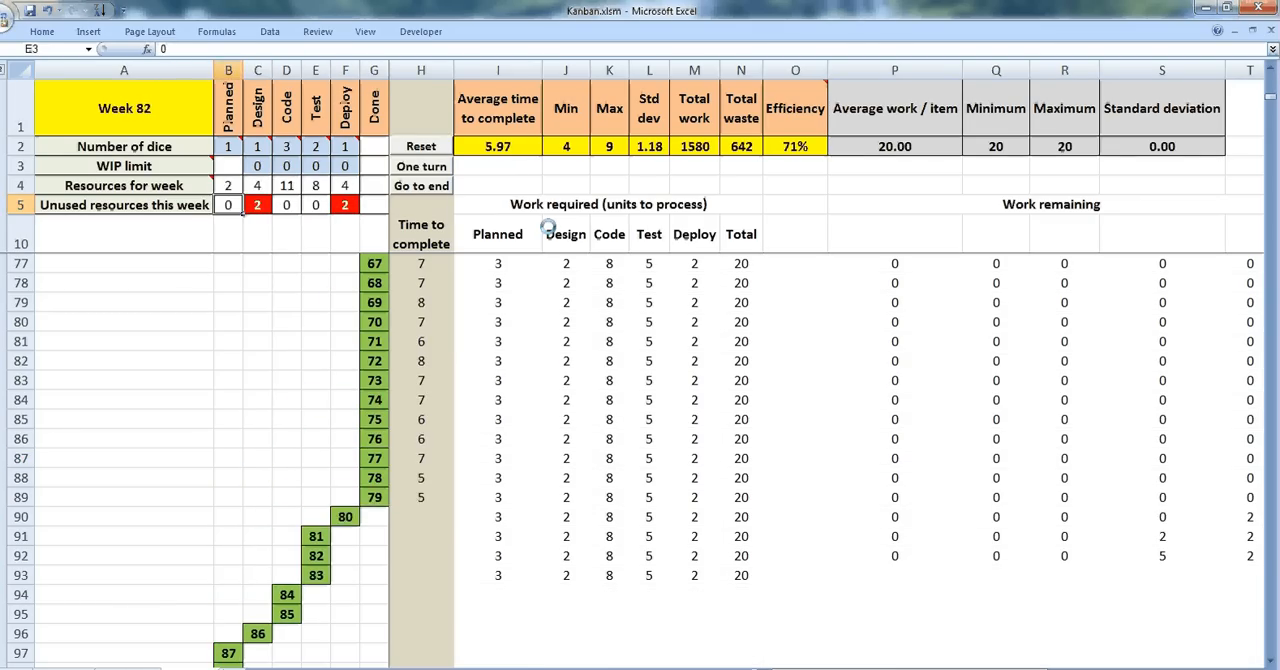
pyautogui.click(420, 185)
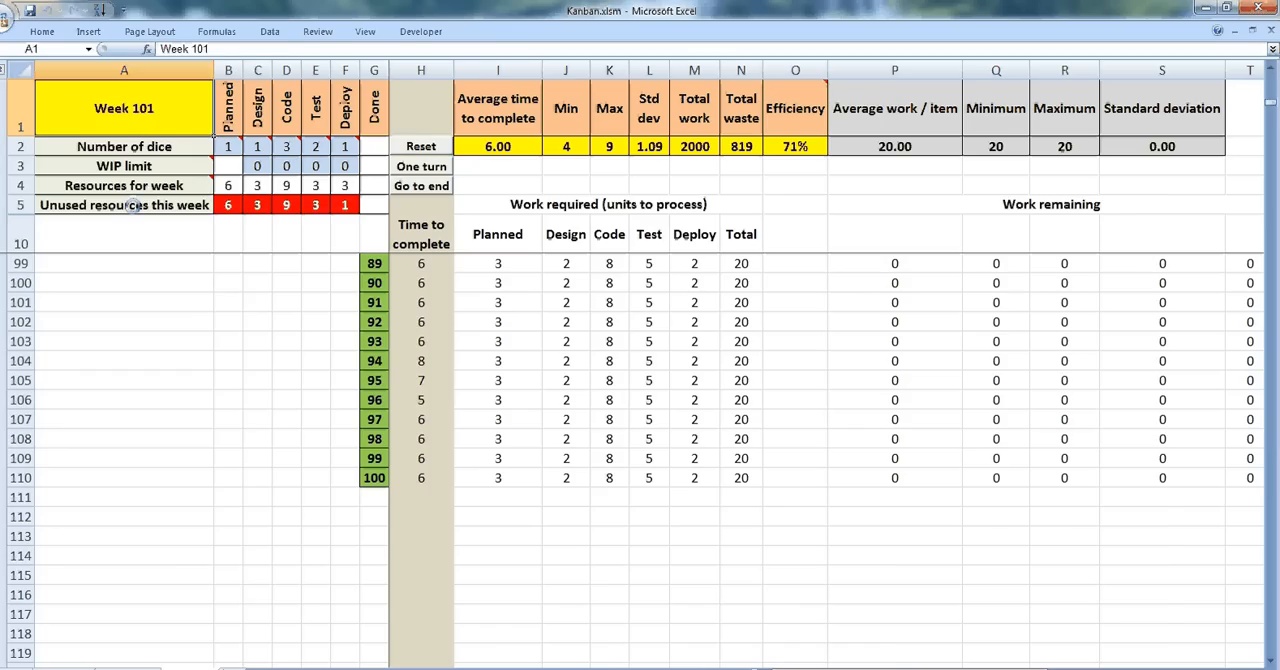
# Step: Reveal the hidden dashboard settings and reduce the number of tasks to 10
pyautogui.click(420, 146)
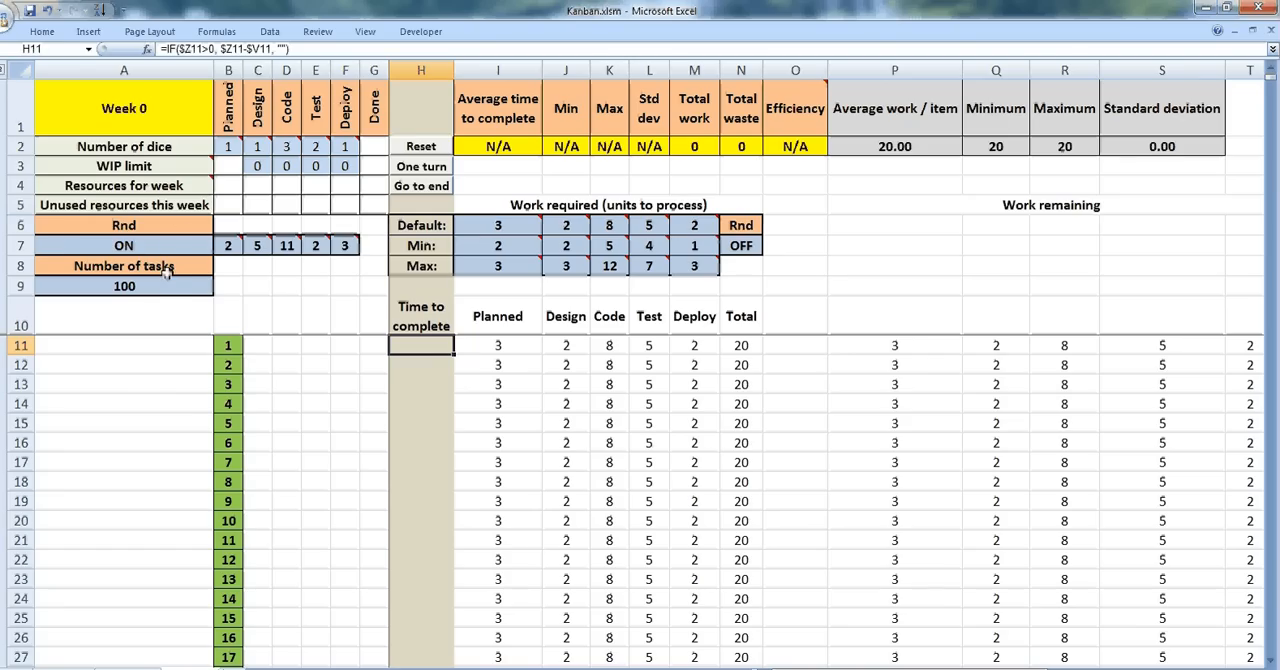
pyautogui.click(124, 286)
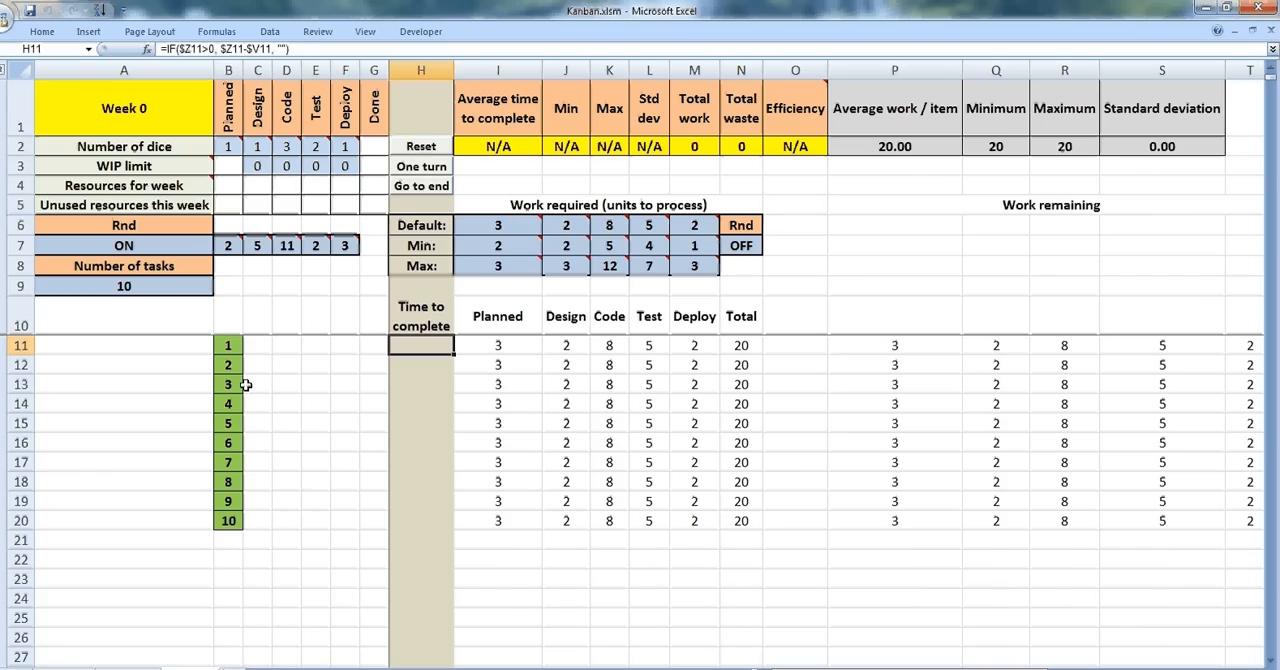
pyautogui.moveTo(174, 245)
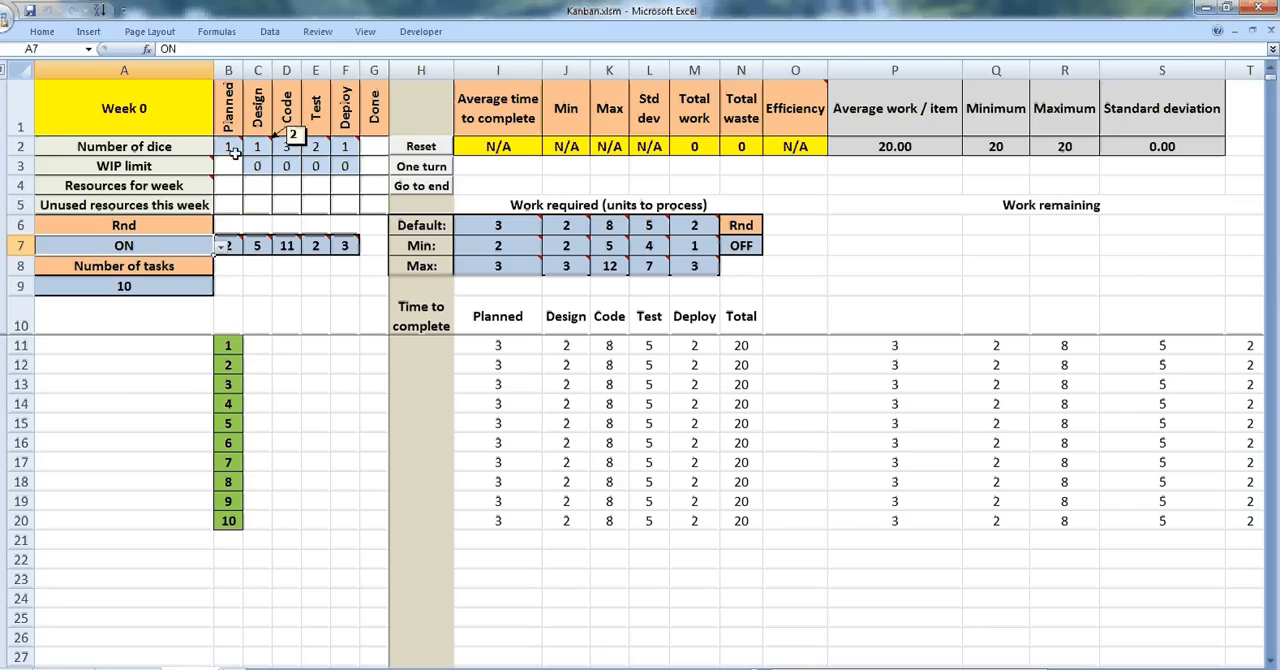
# Step: Toggle resource randomisation off then back on and set the Deploy default dice to 8
pyautogui.click(221, 246)
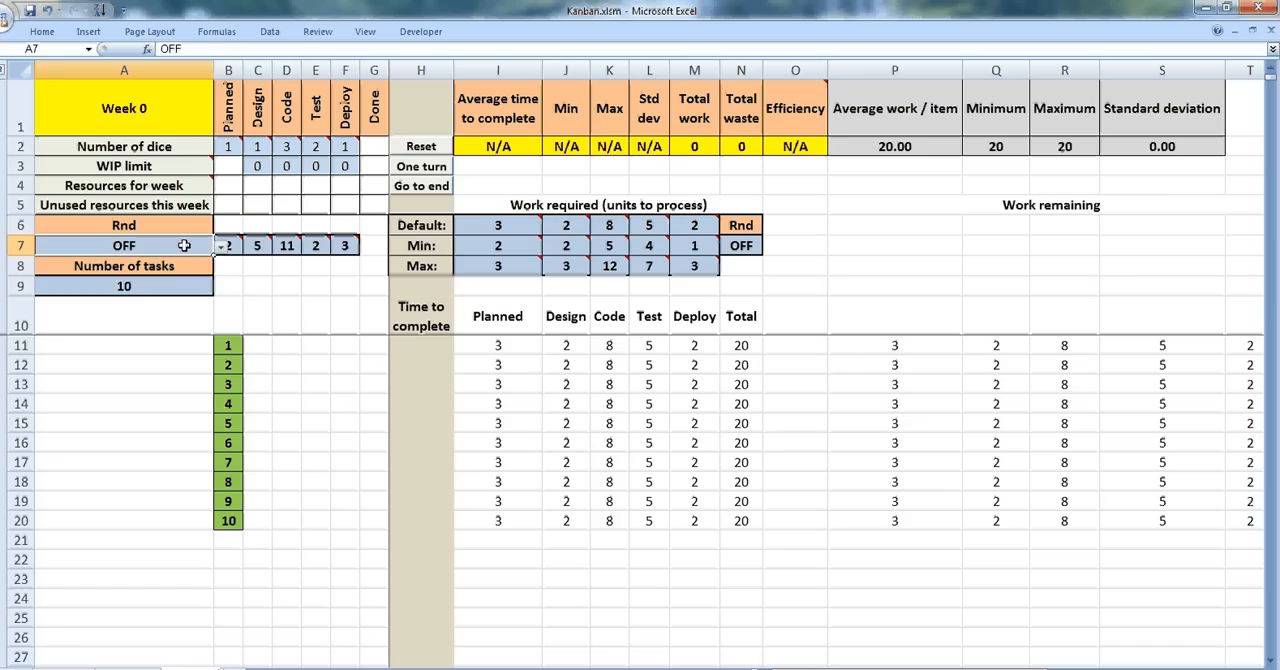
pyautogui.click(222, 246)
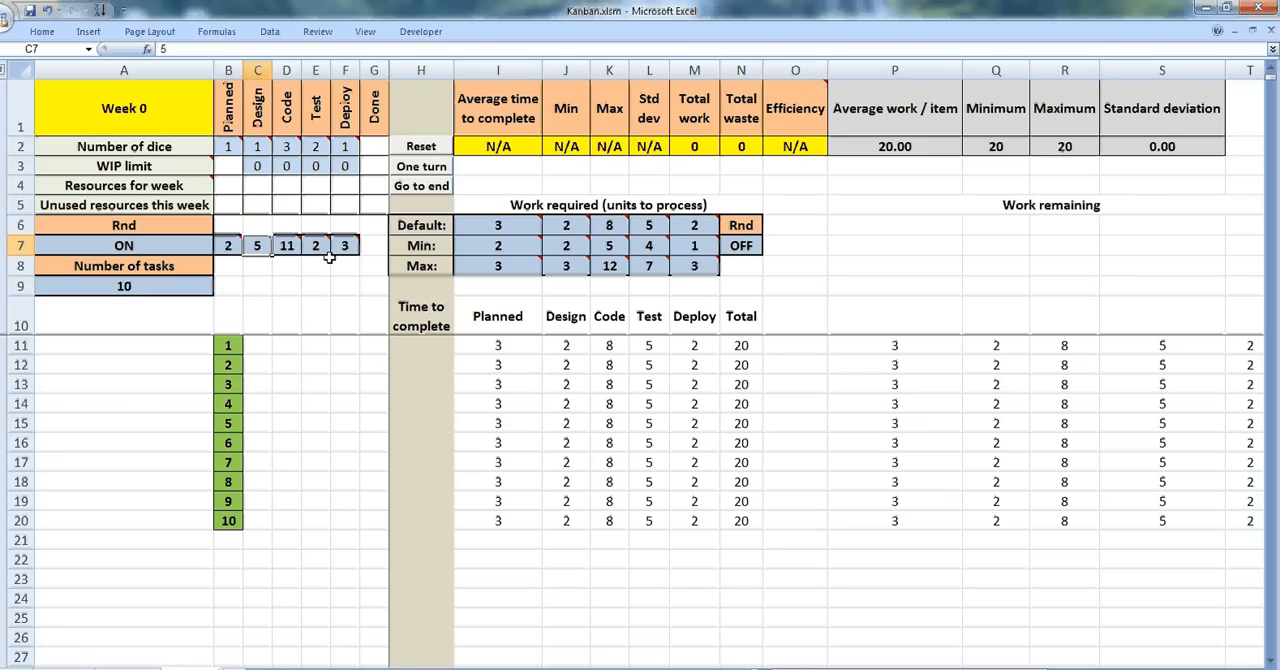
pyautogui.click(345, 245)
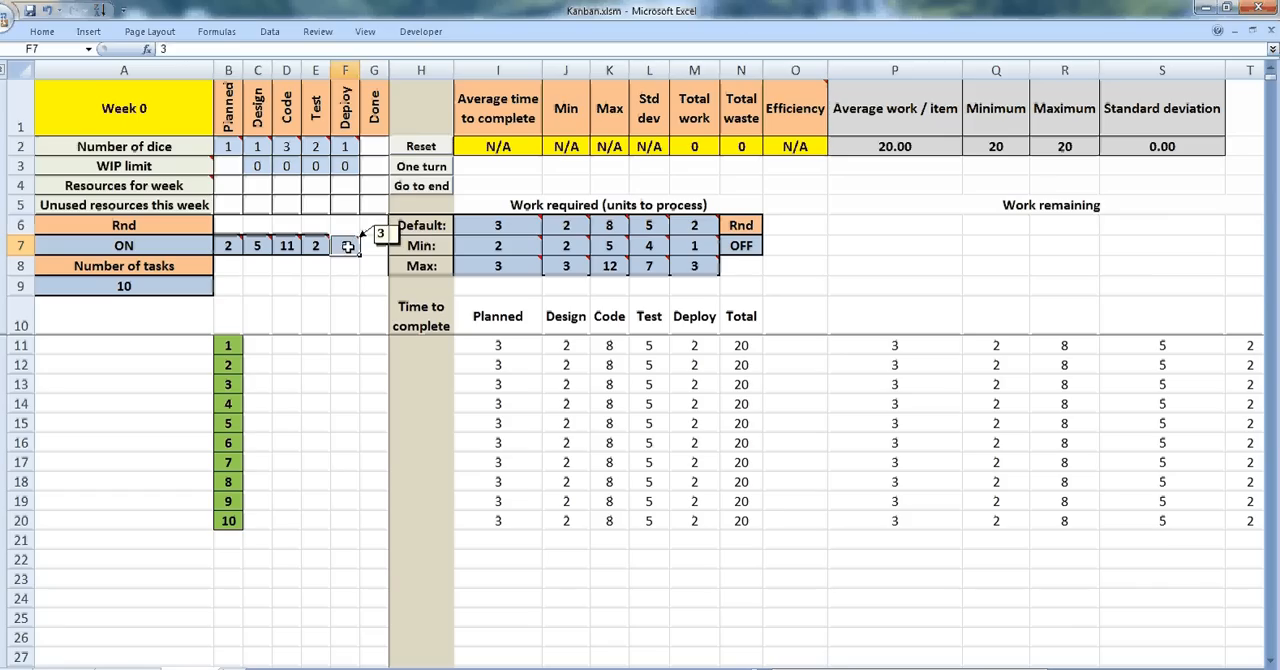
pyautogui.write('8')
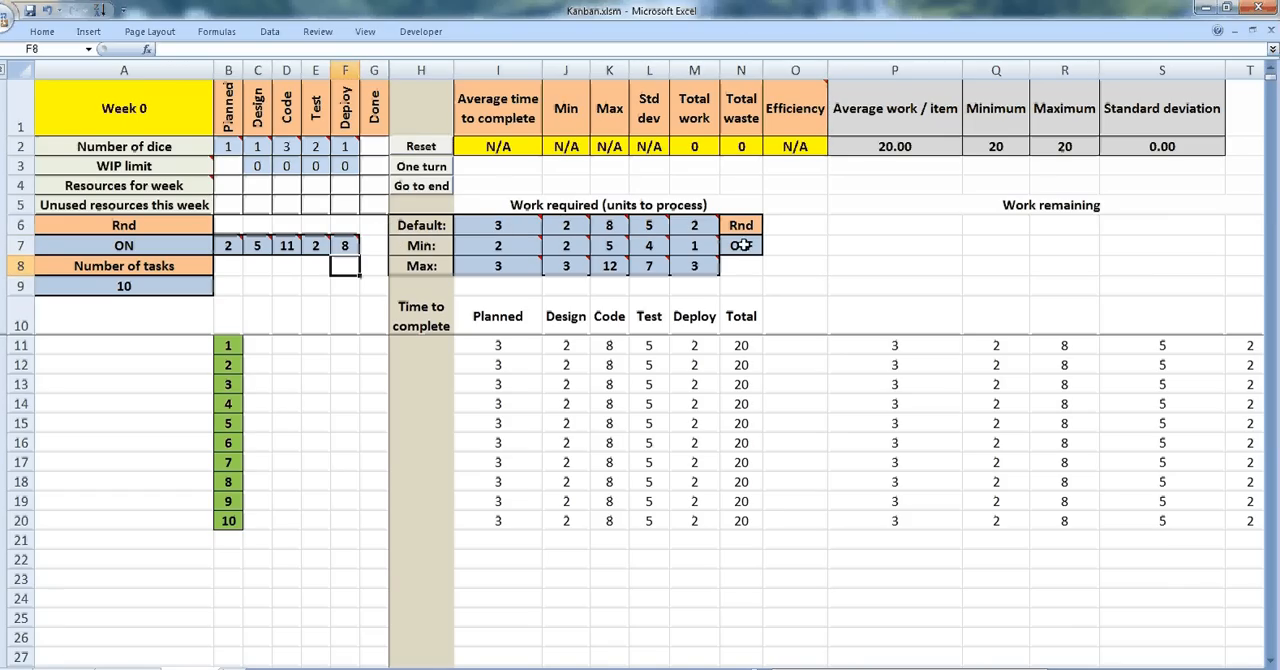
pyautogui.click(740, 245)
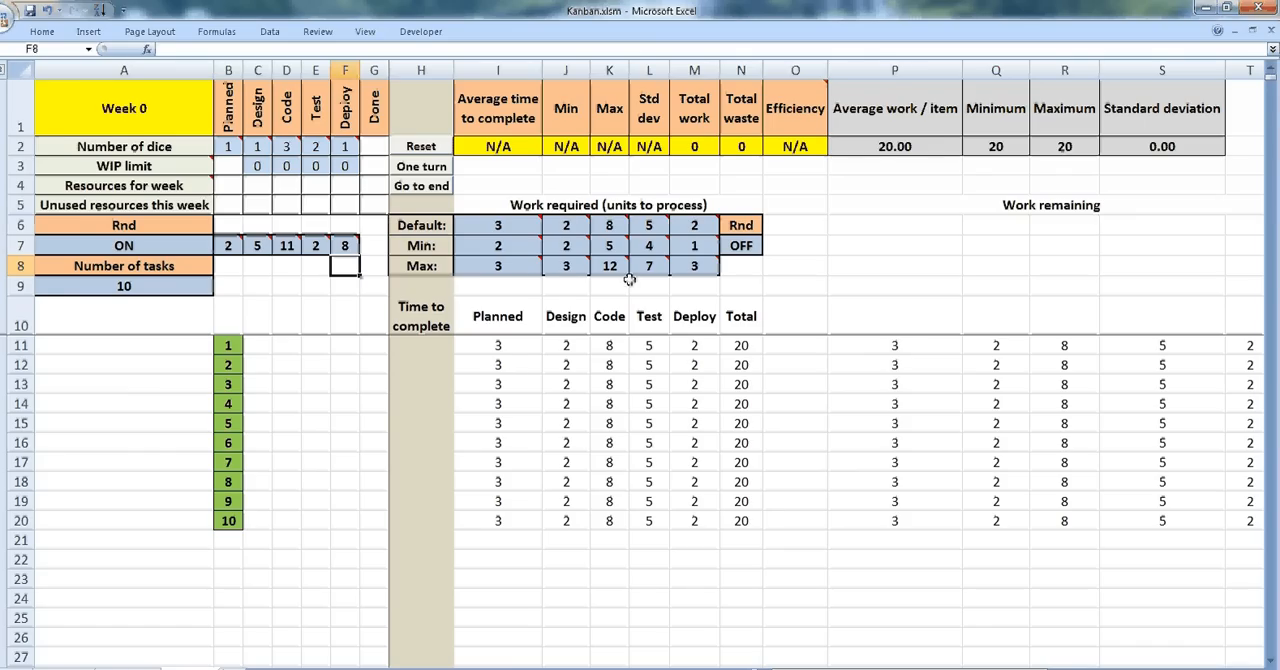
# Step: Turn randomised work required ON and reset the board to generate random work amounts
pyautogui.click(765, 246)
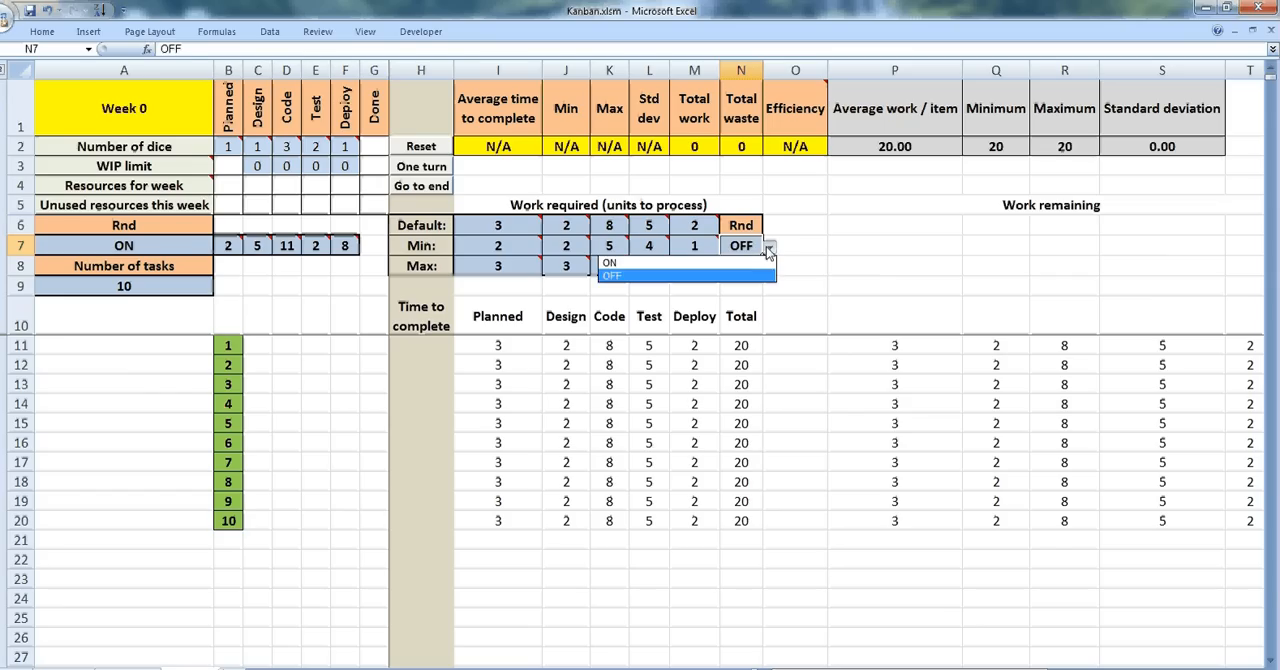
pyautogui.click(608, 262)
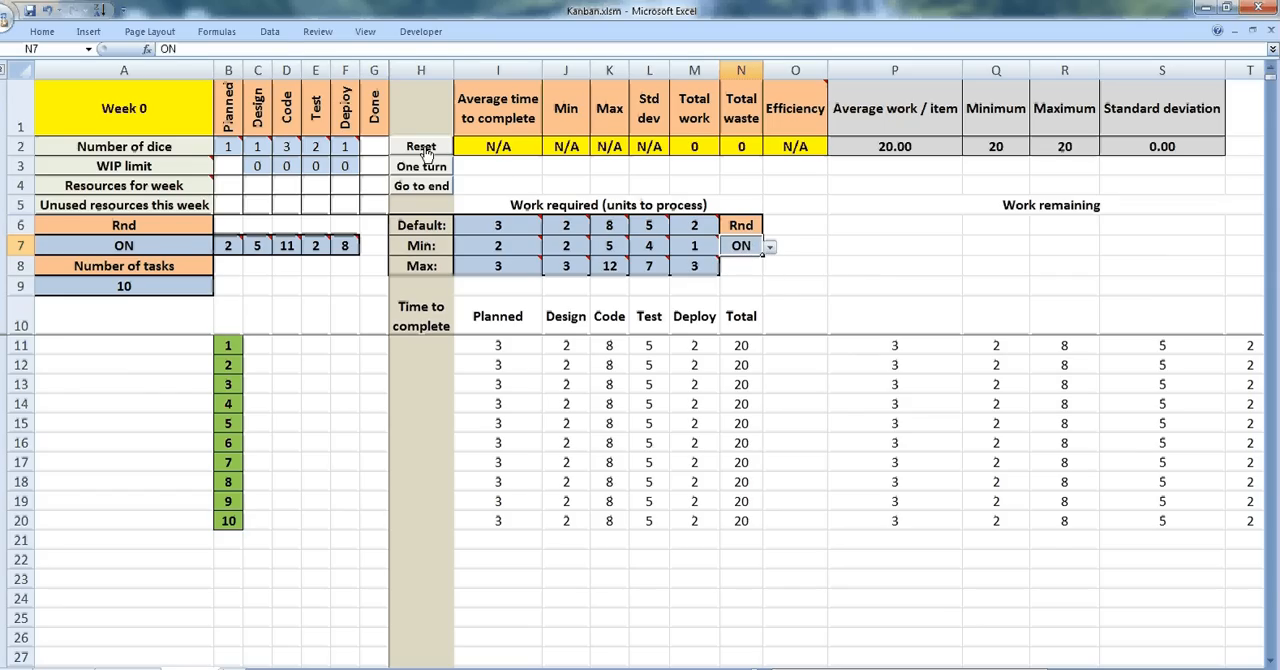
pyautogui.click(421, 146)
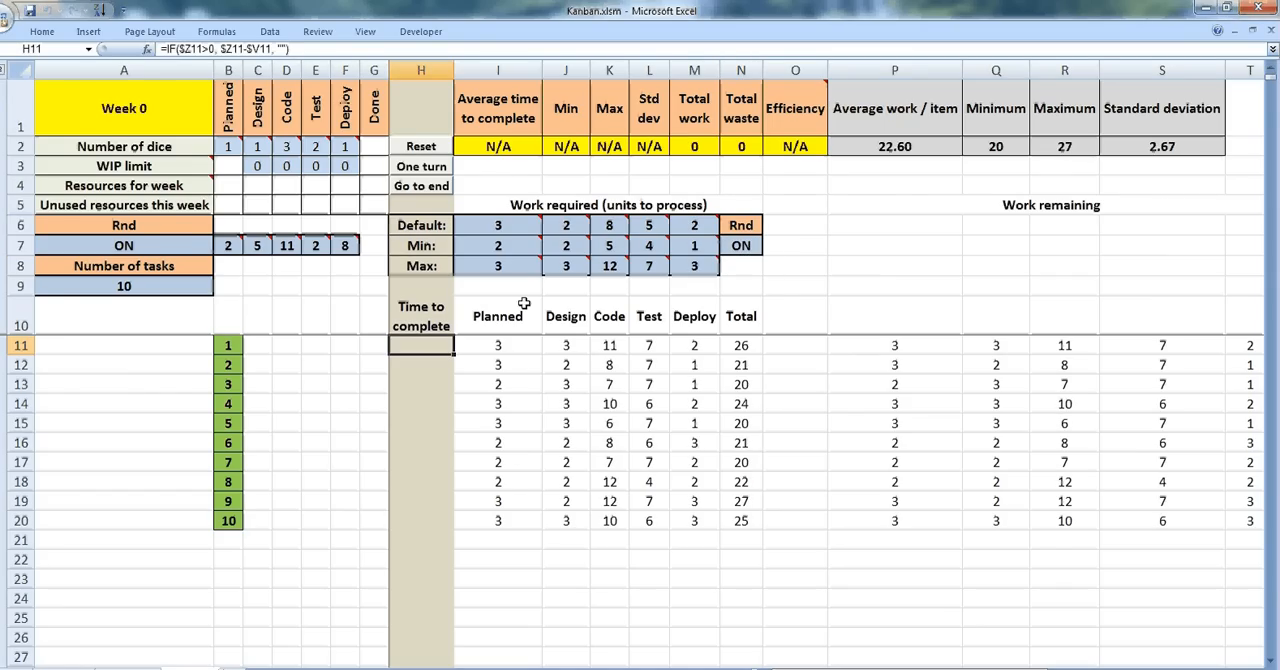
pyautogui.moveTo(505, 252)
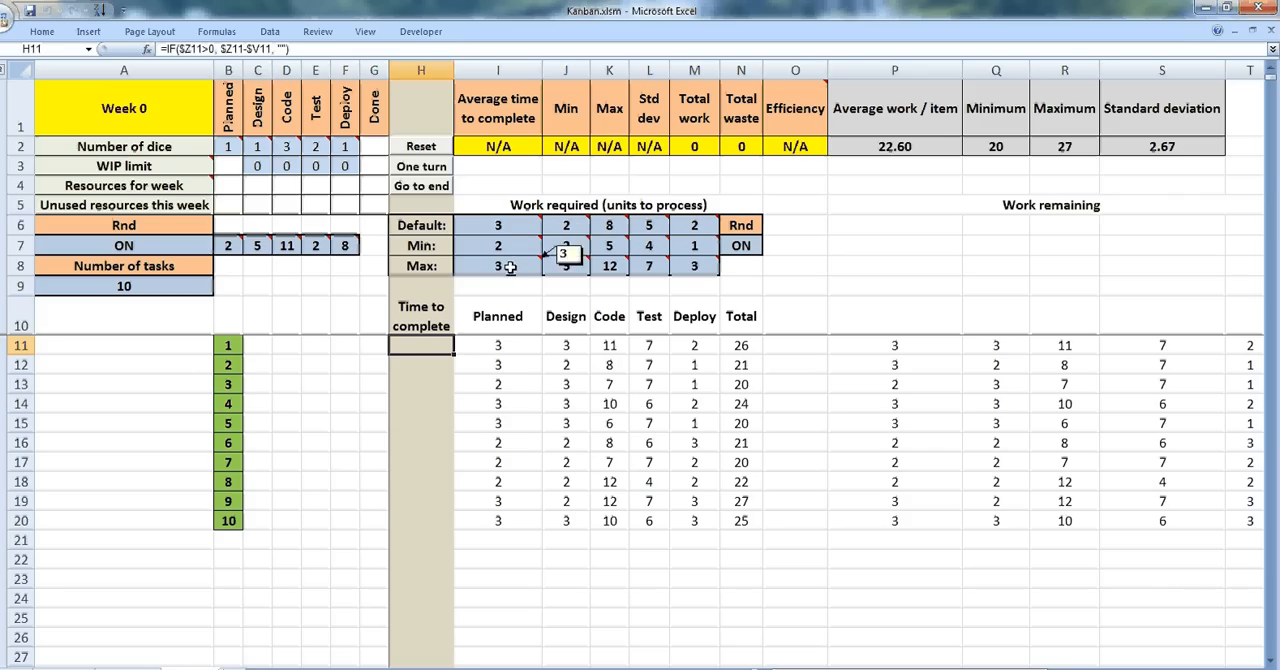
# Step: Raise the Planned maximum work to 7 and regenerate work for the 10 tasks, inspecting task 4
pyautogui.click(497, 266)
pyautogui.write('7')
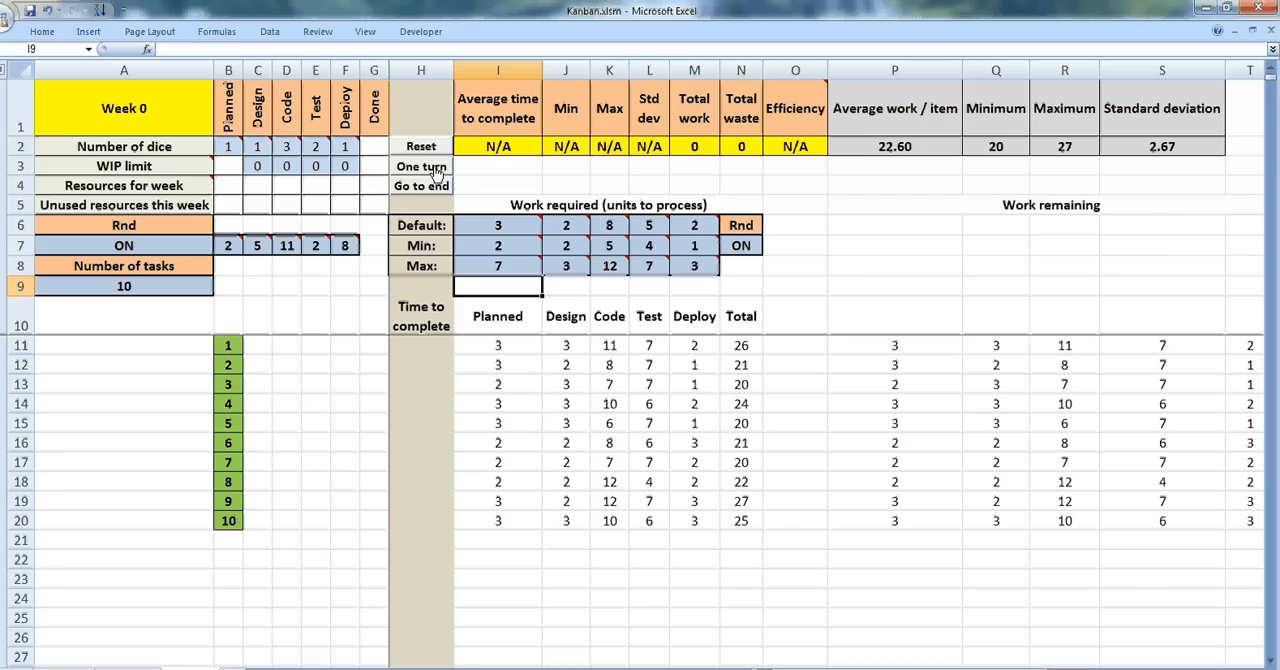
pyautogui.click(421, 166)
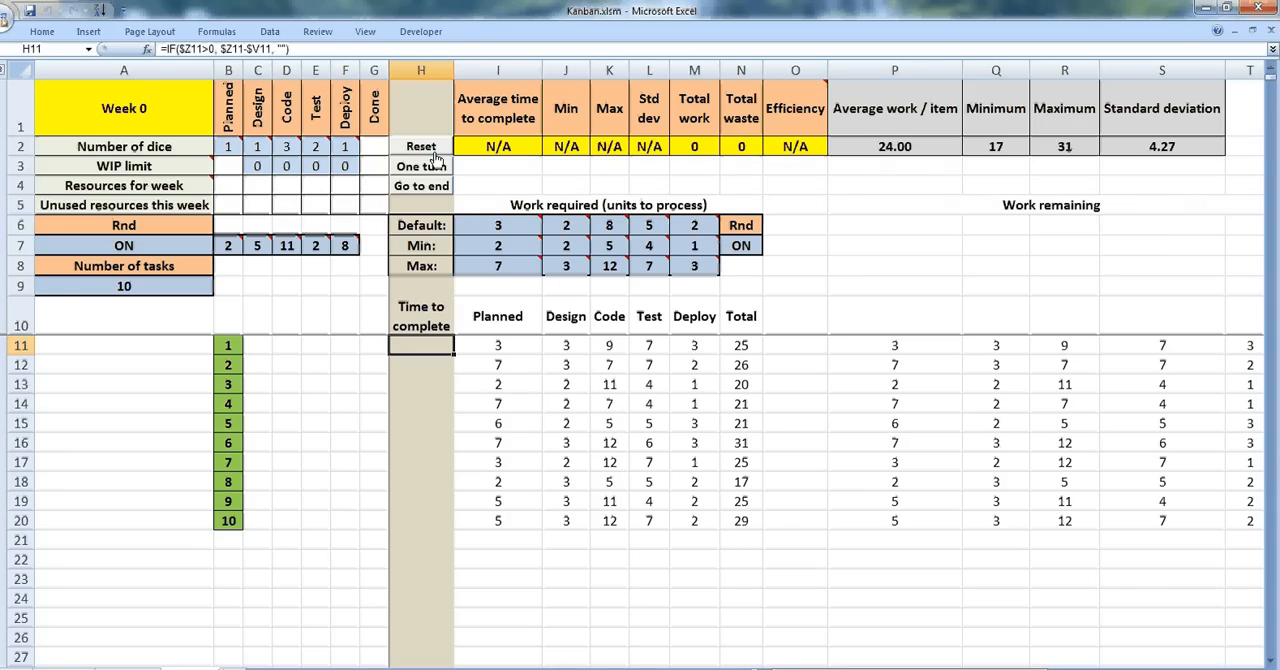
pyautogui.moveTo(508, 345)
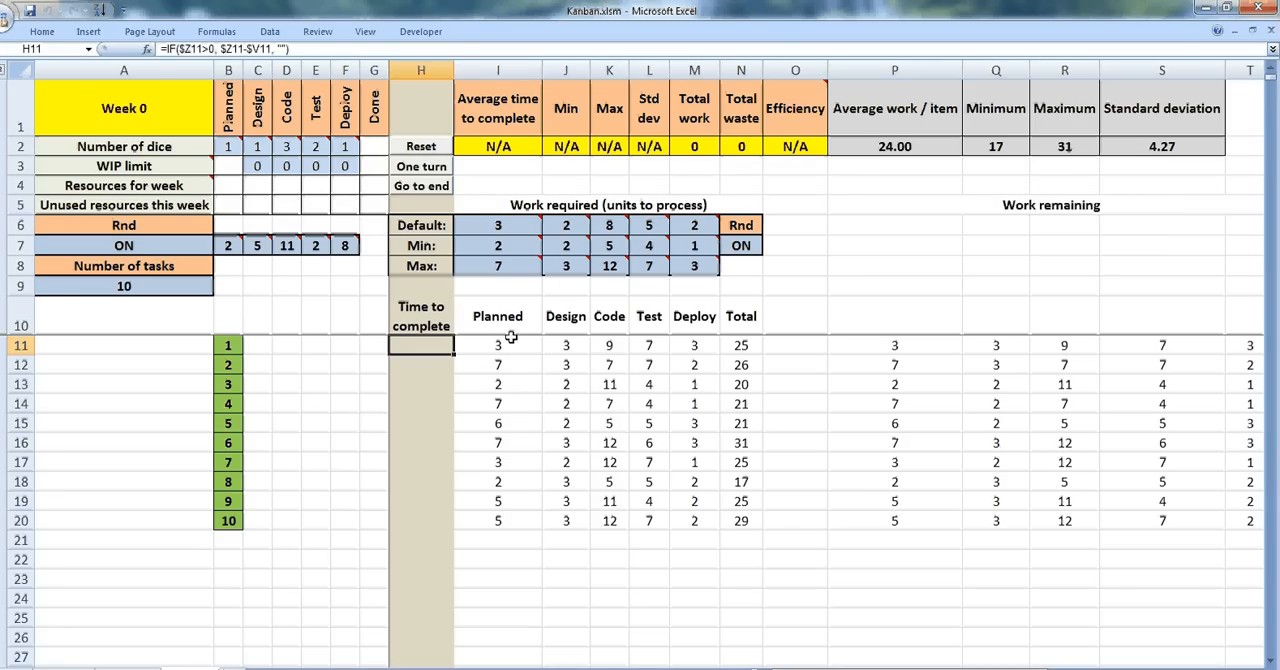
pyautogui.moveTo(500, 511)
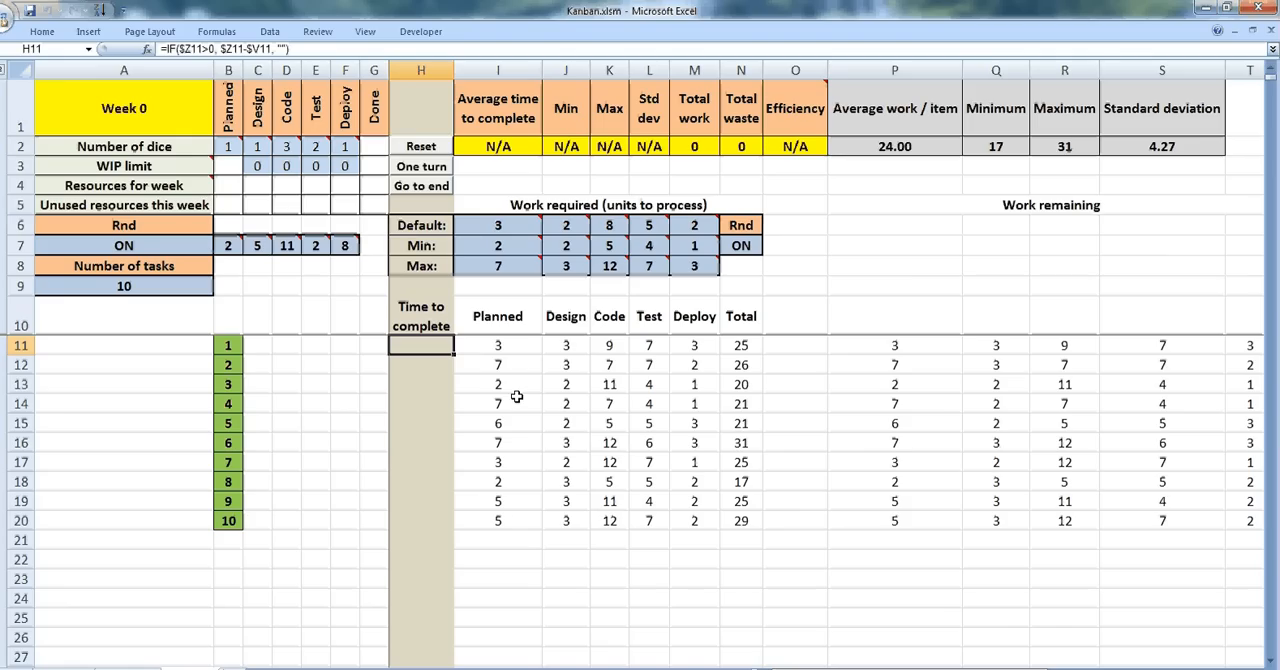
pyautogui.click(497, 403)
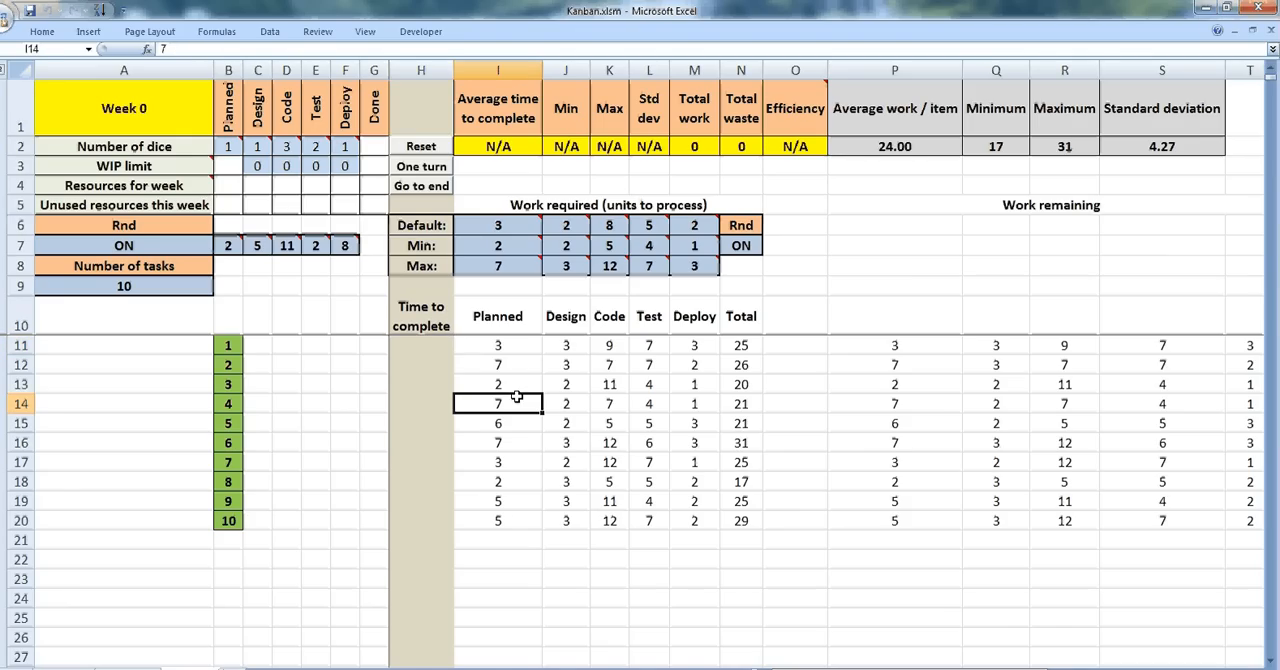
pyautogui.moveTo(403, 379)
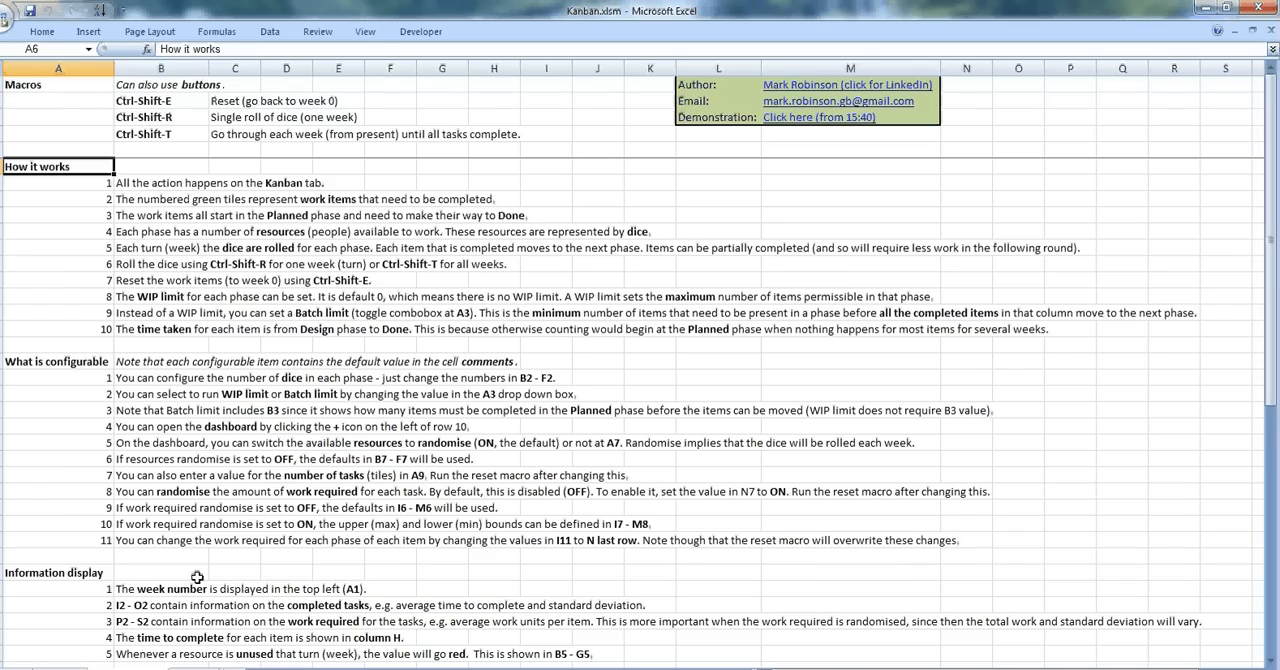
pyautogui.moveTo(748, 135)
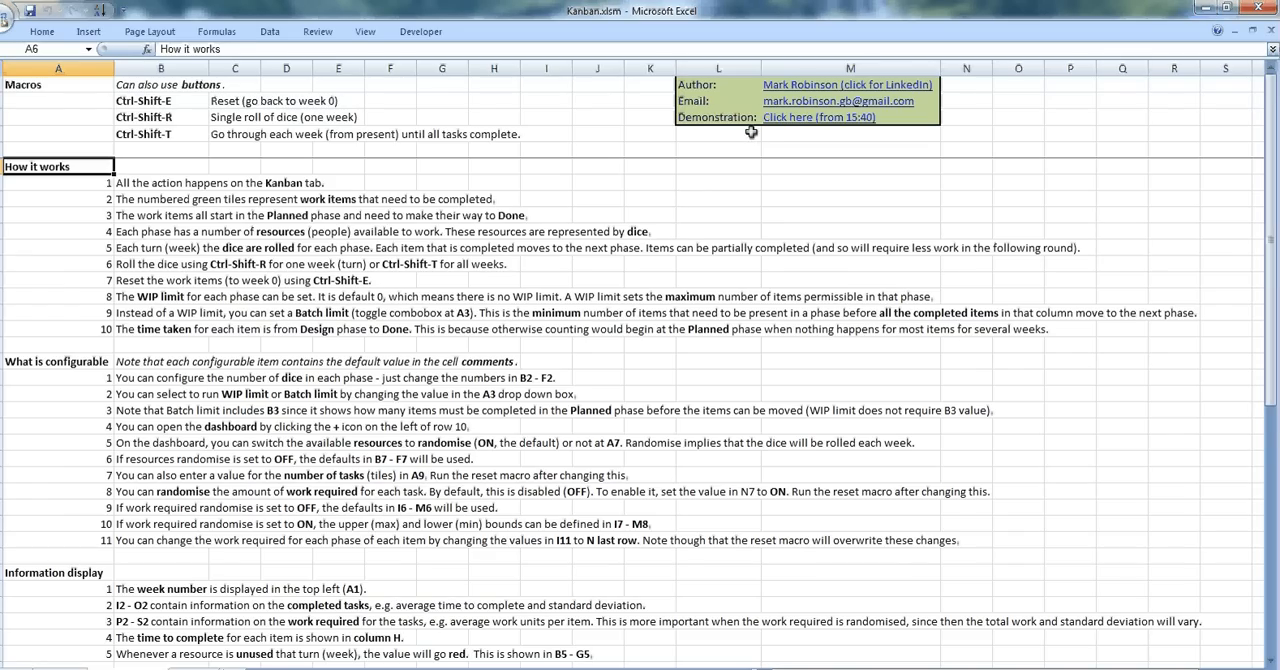
pyautogui.moveTo(790, 117)
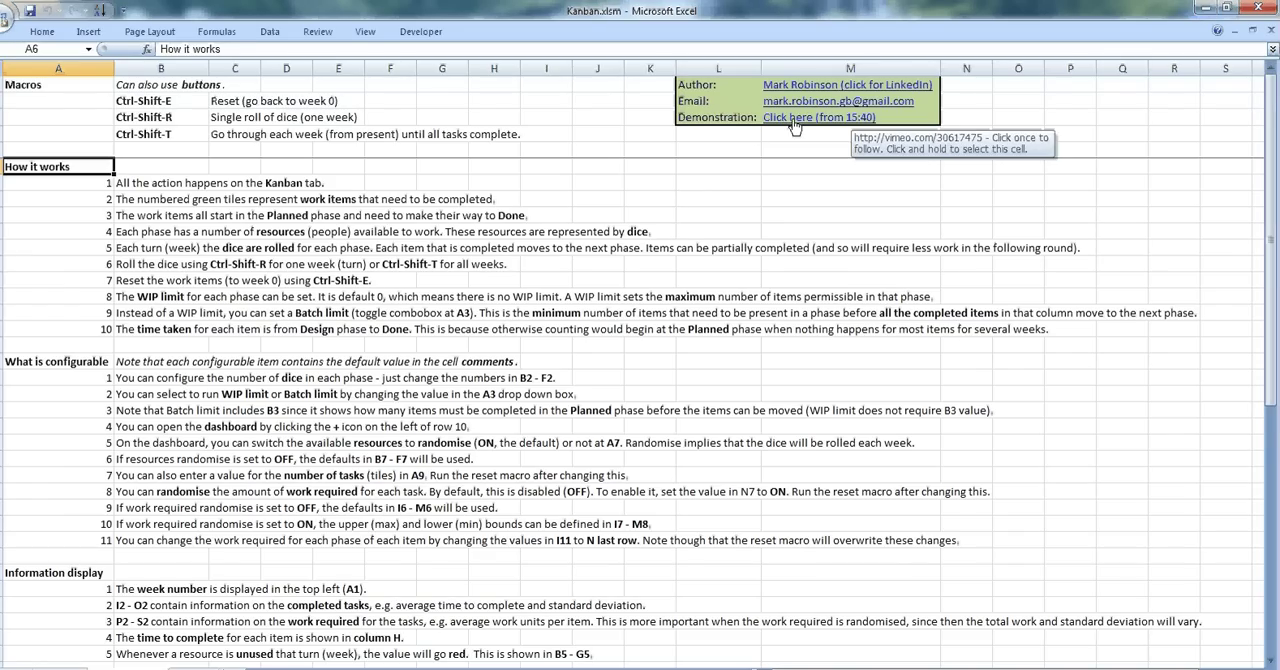